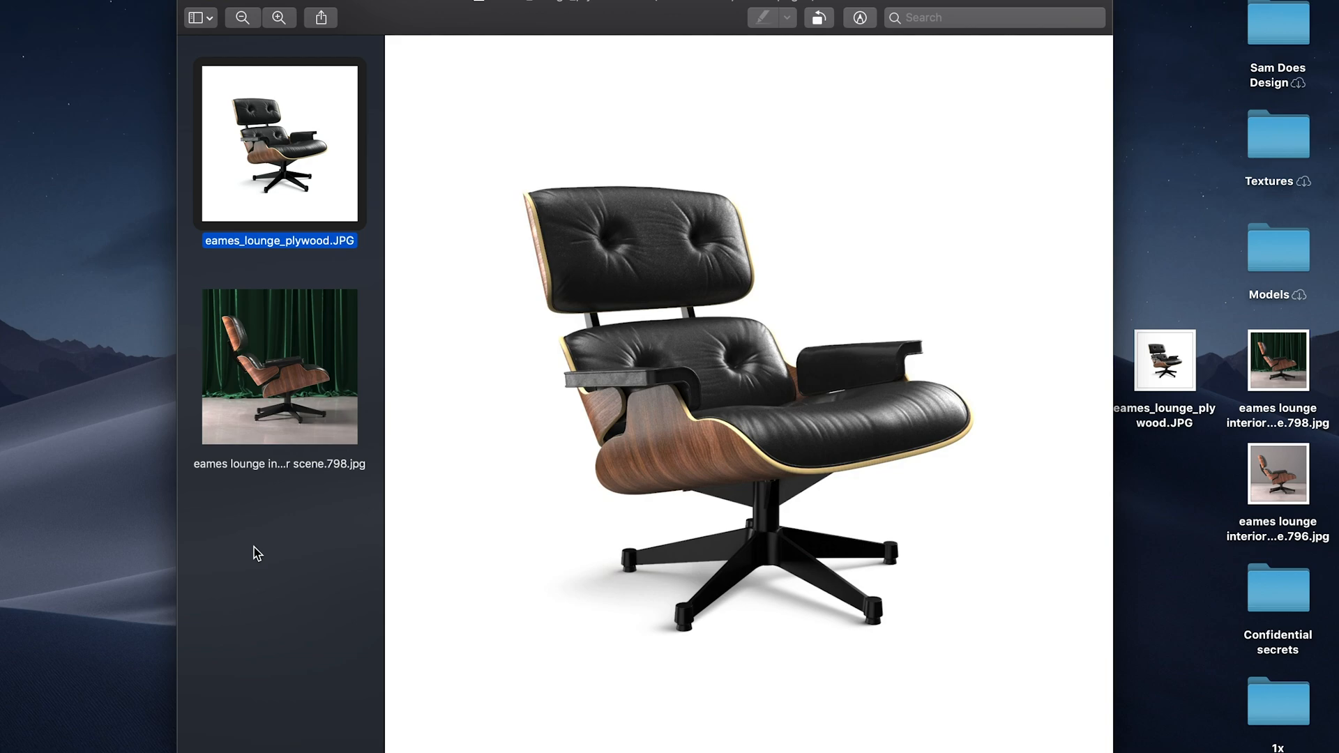
- Frame the lounge chair close up against the green velvet curtains
{"action": "left_click", "coordinate": [279, 365]}
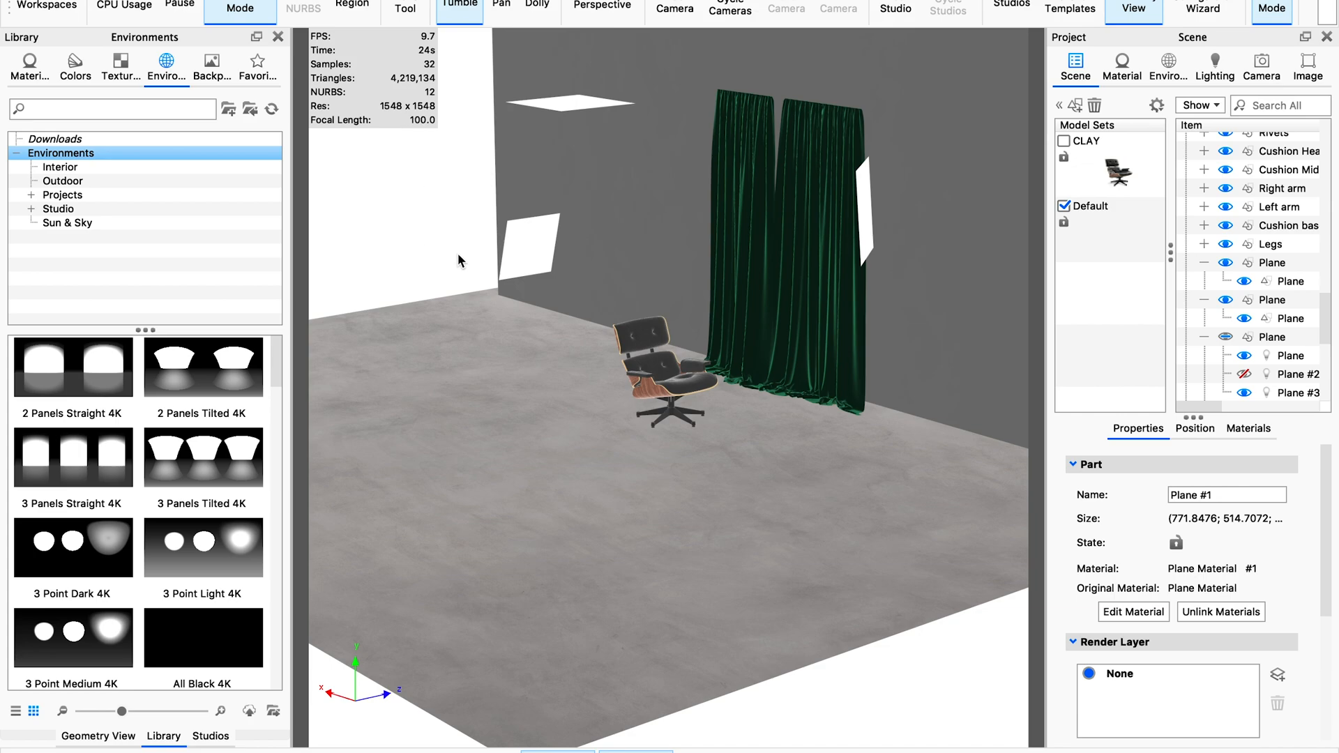
{"action": "mouse_move", "coordinate": [603, 425]}
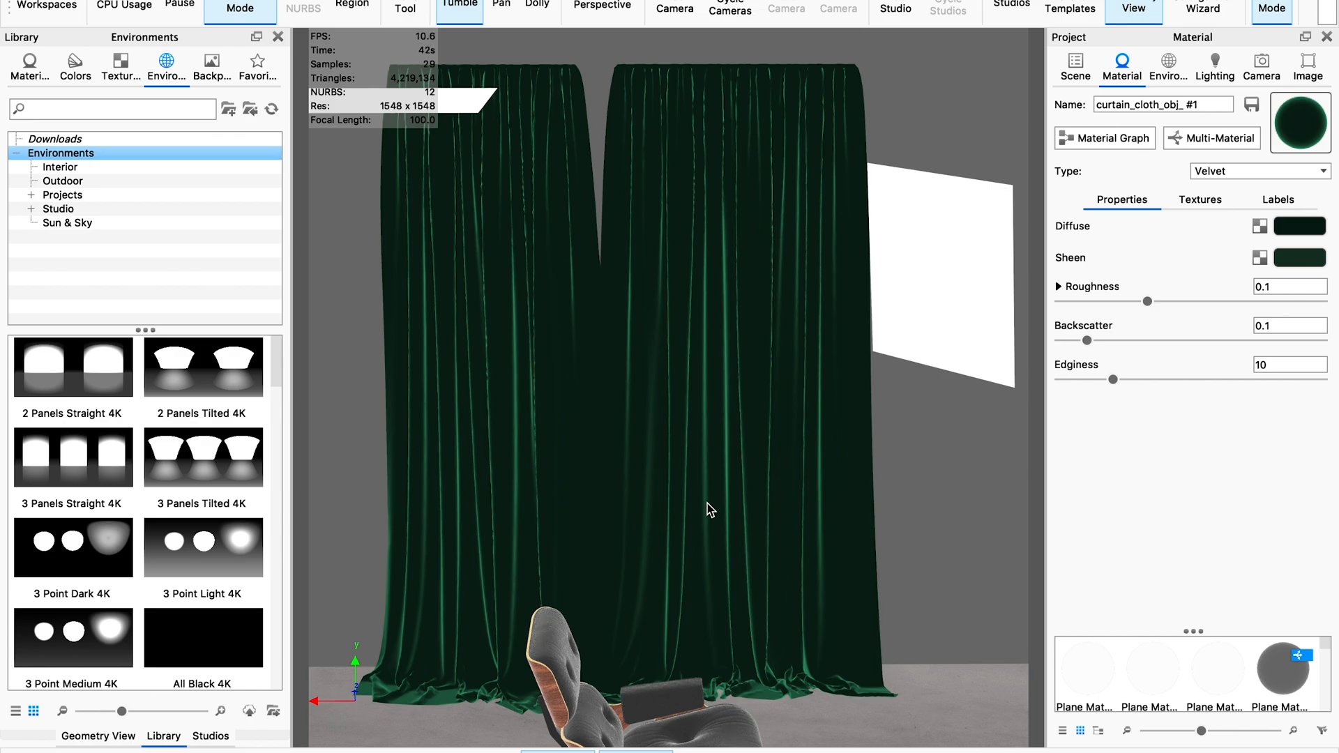
{"action": "mouse_move", "coordinate": [716, 506]}
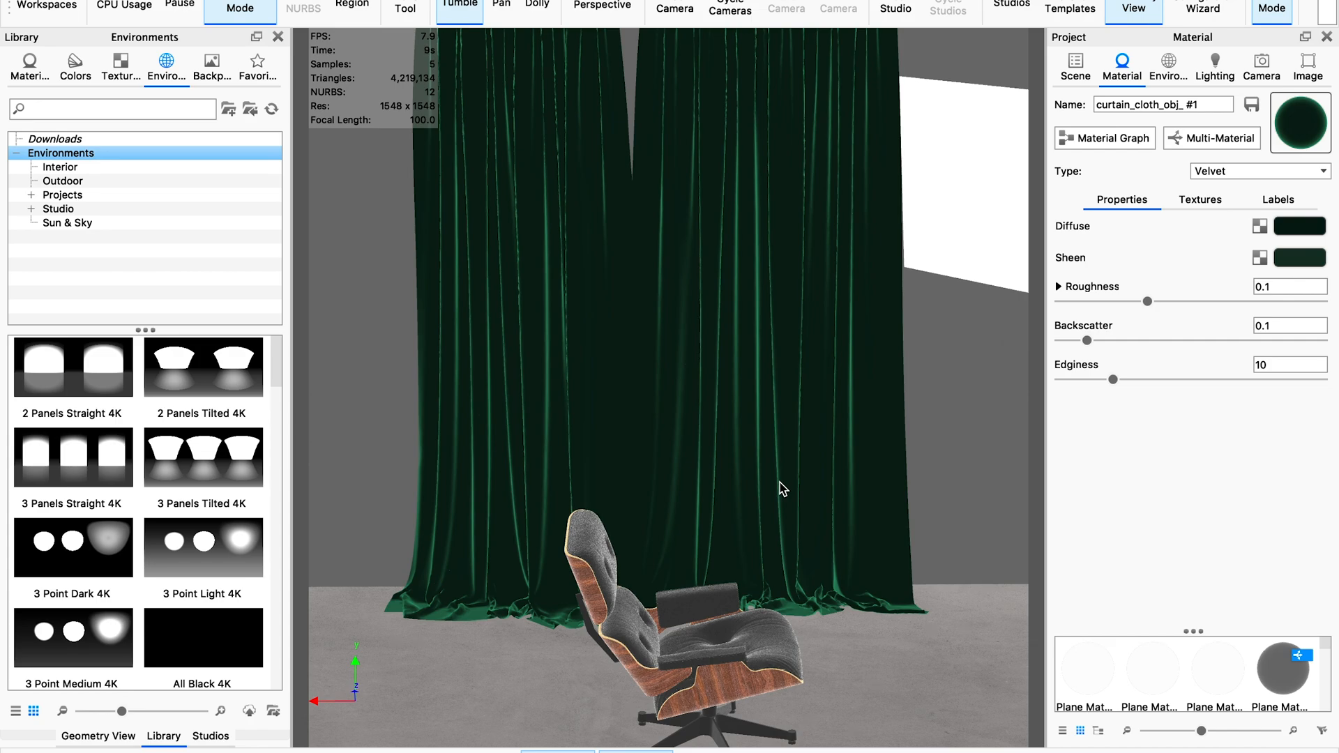
{"action": "mouse_move", "coordinate": [563, 461]}
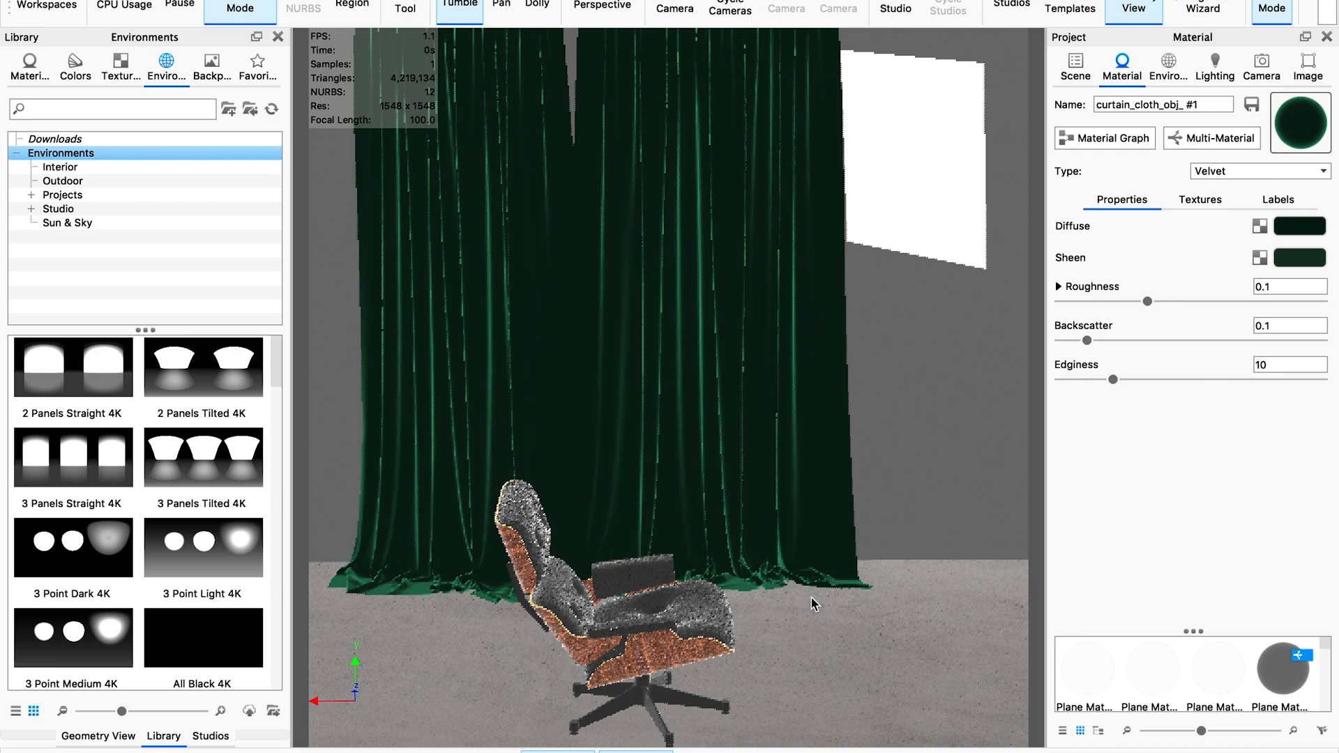
{"action": "mouse_move", "coordinate": [807, 606]}
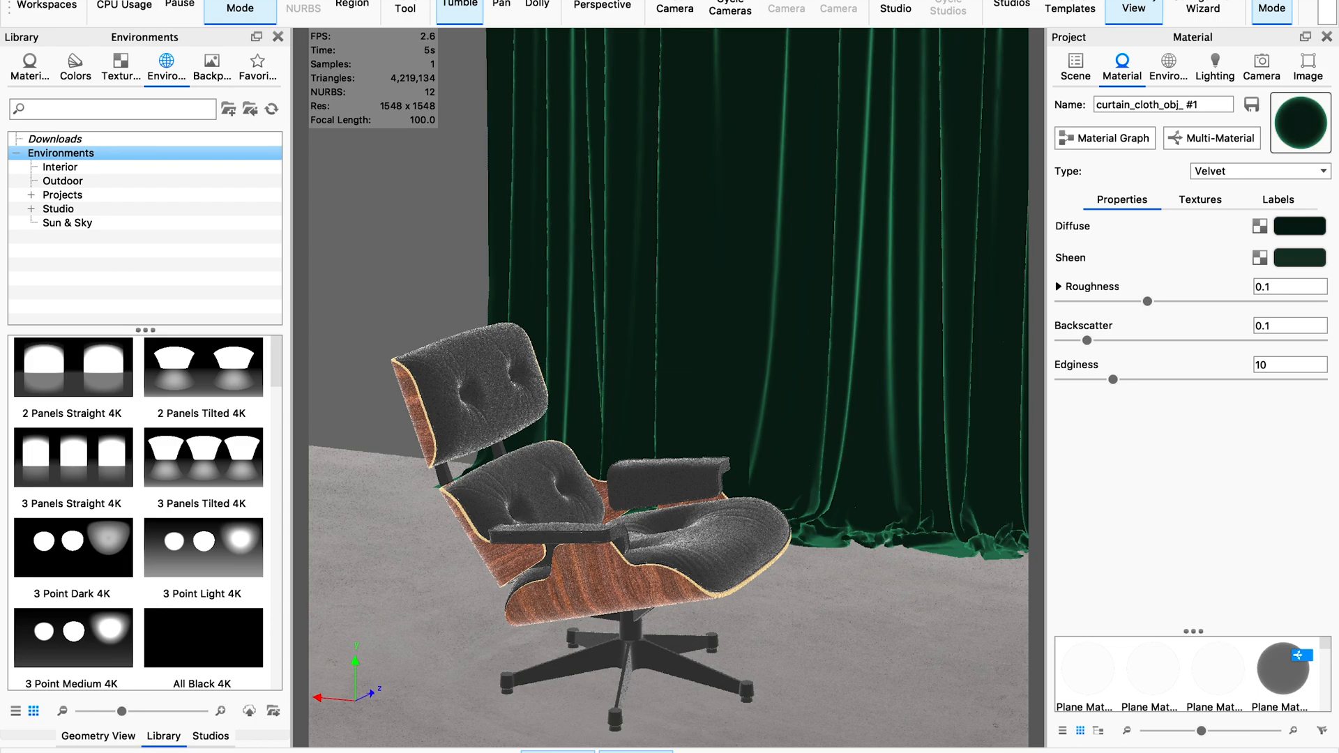
- Check the File menu without choosing anything, then open the Geometry View panel
{"action": "left_click", "coordinate": [128, 8]}
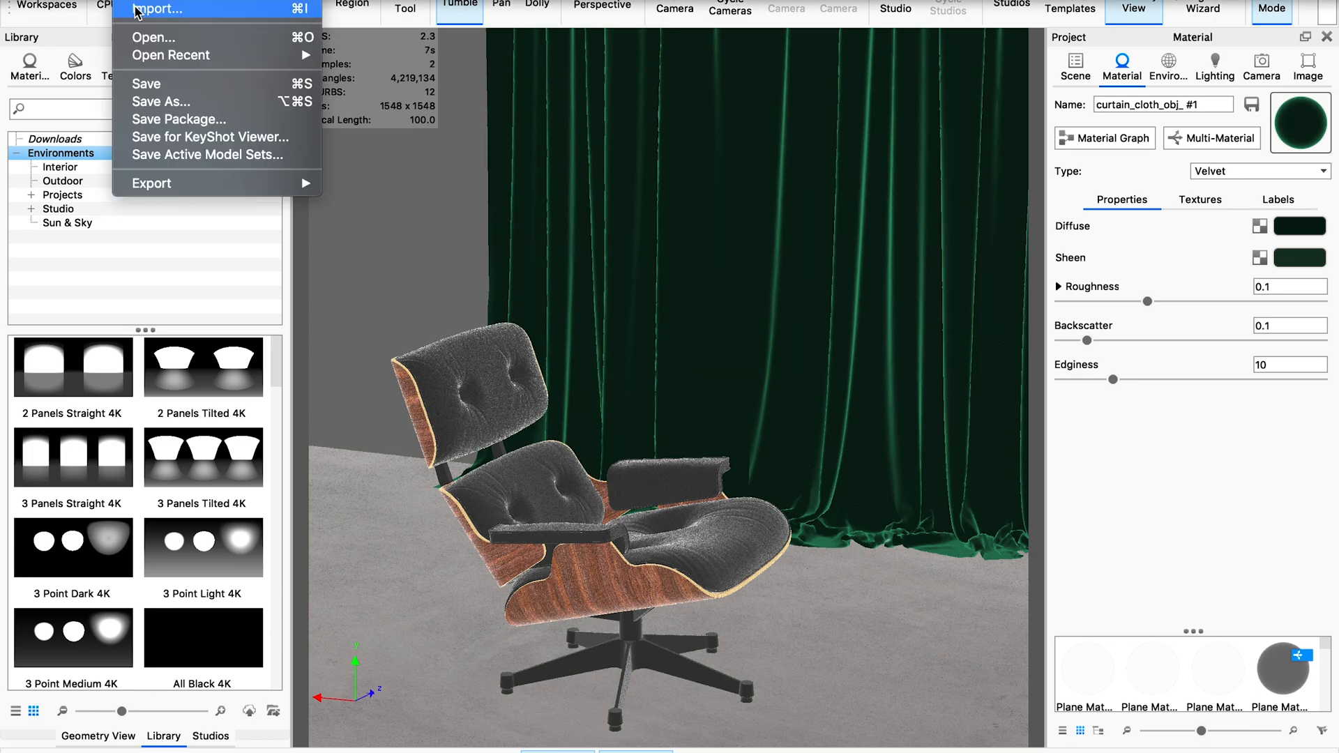
{"action": "left_click", "coordinate": [717, 357]}
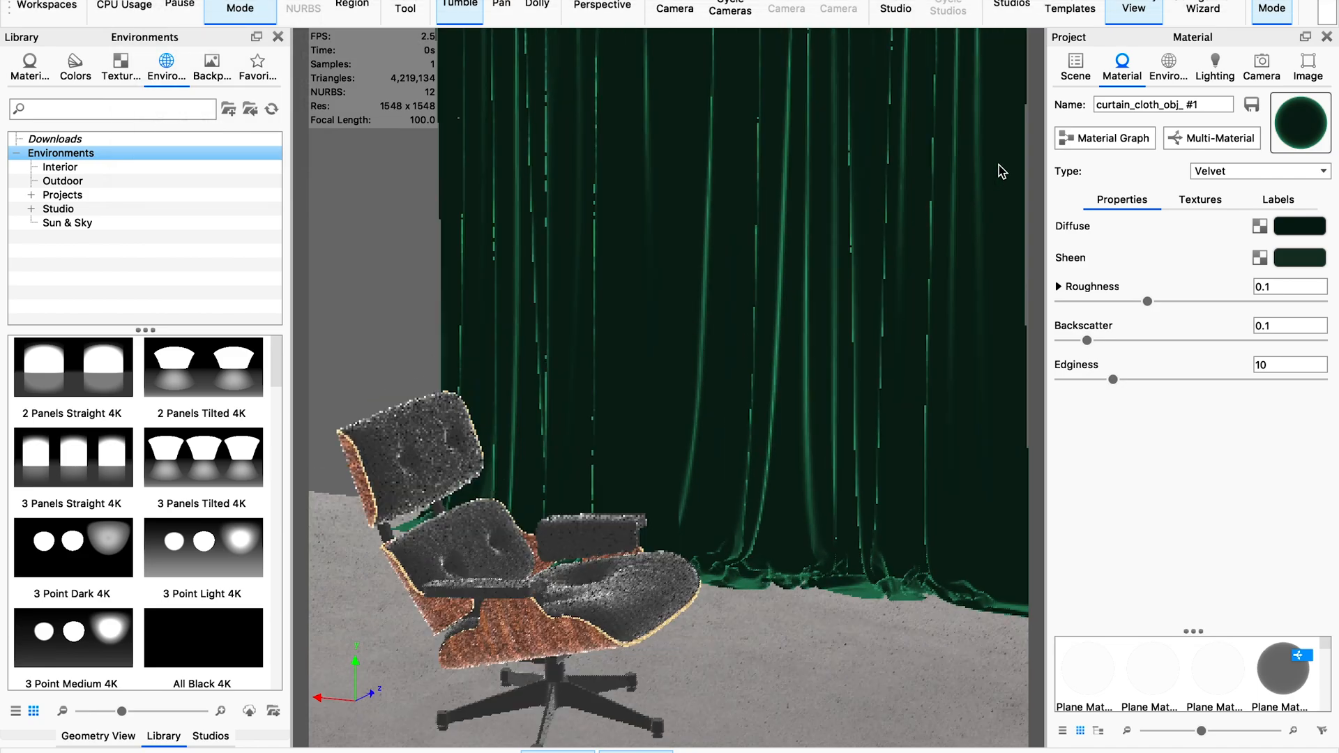
{"action": "left_click", "coordinate": [97, 735]}
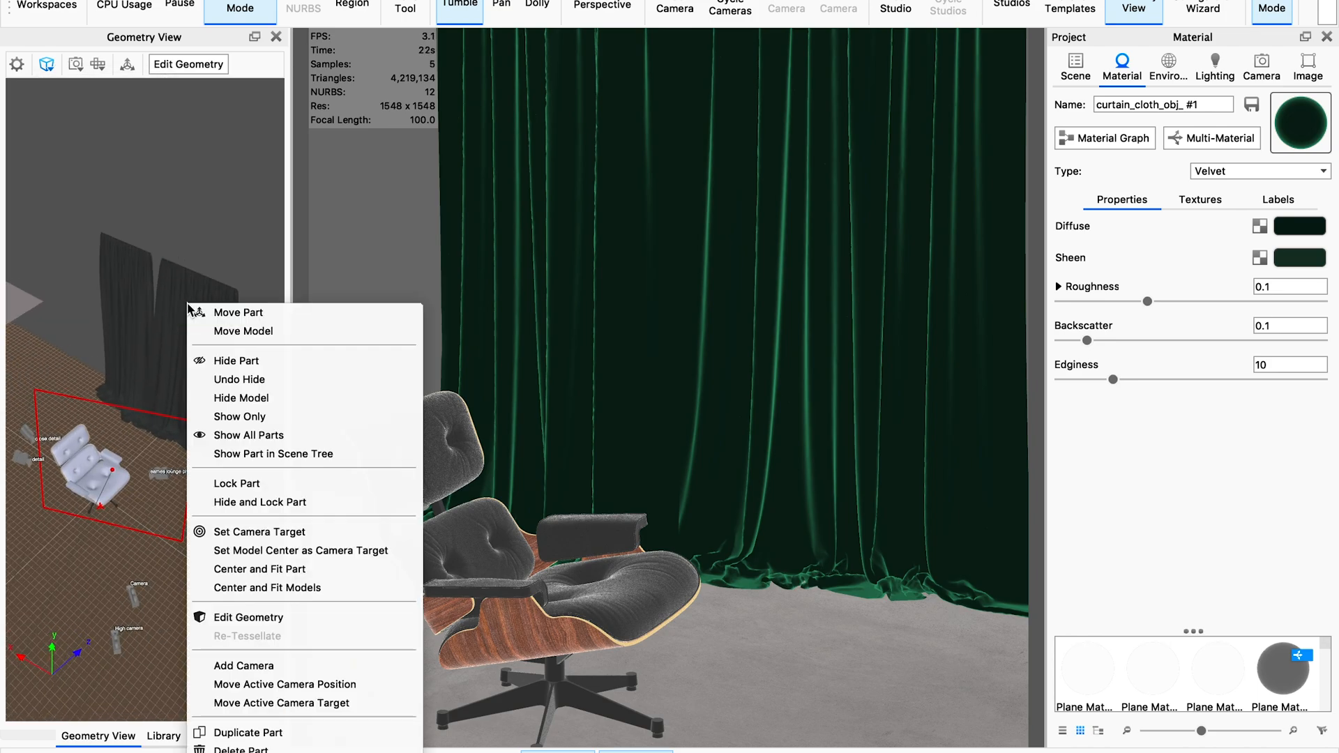
- Select the curtains with Move Part to show their transform handles
{"action": "left_click", "coordinate": [239, 312]}
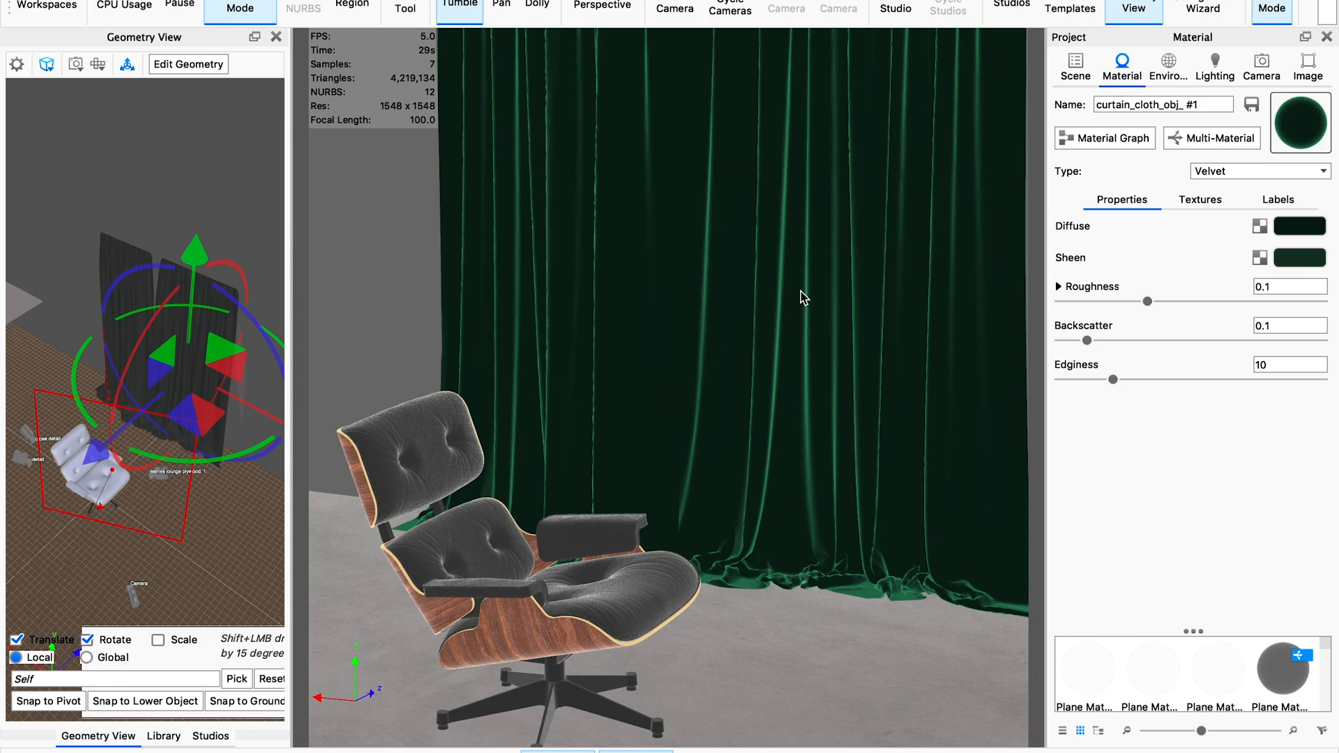
{"action": "mouse_move", "coordinate": [242, 422]}
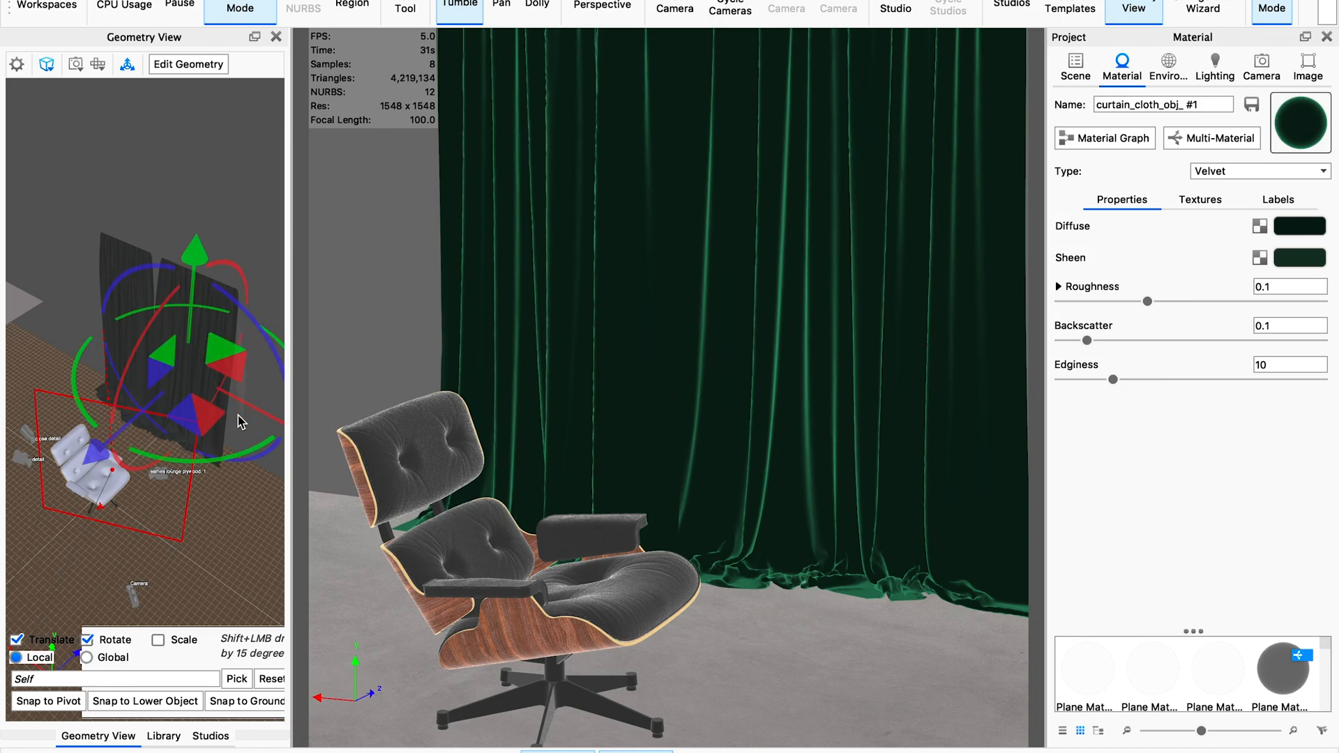
{"action": "mouse_move", "coordinate": [570, 475]}
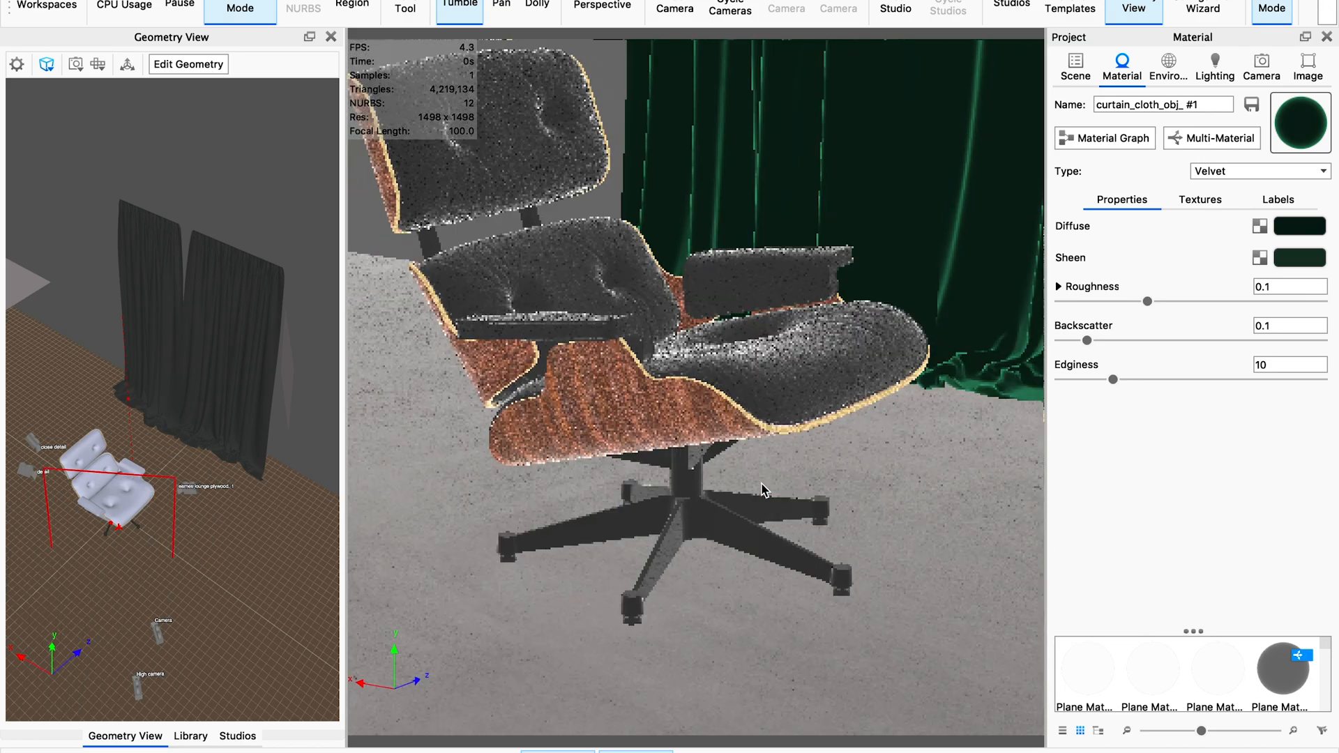
- Swing the camera to a close three-quarter view of the lounge chair
{"action": "left_click_drag", "start_coordinate": [762, 489], "coordinate": [788, 555]}
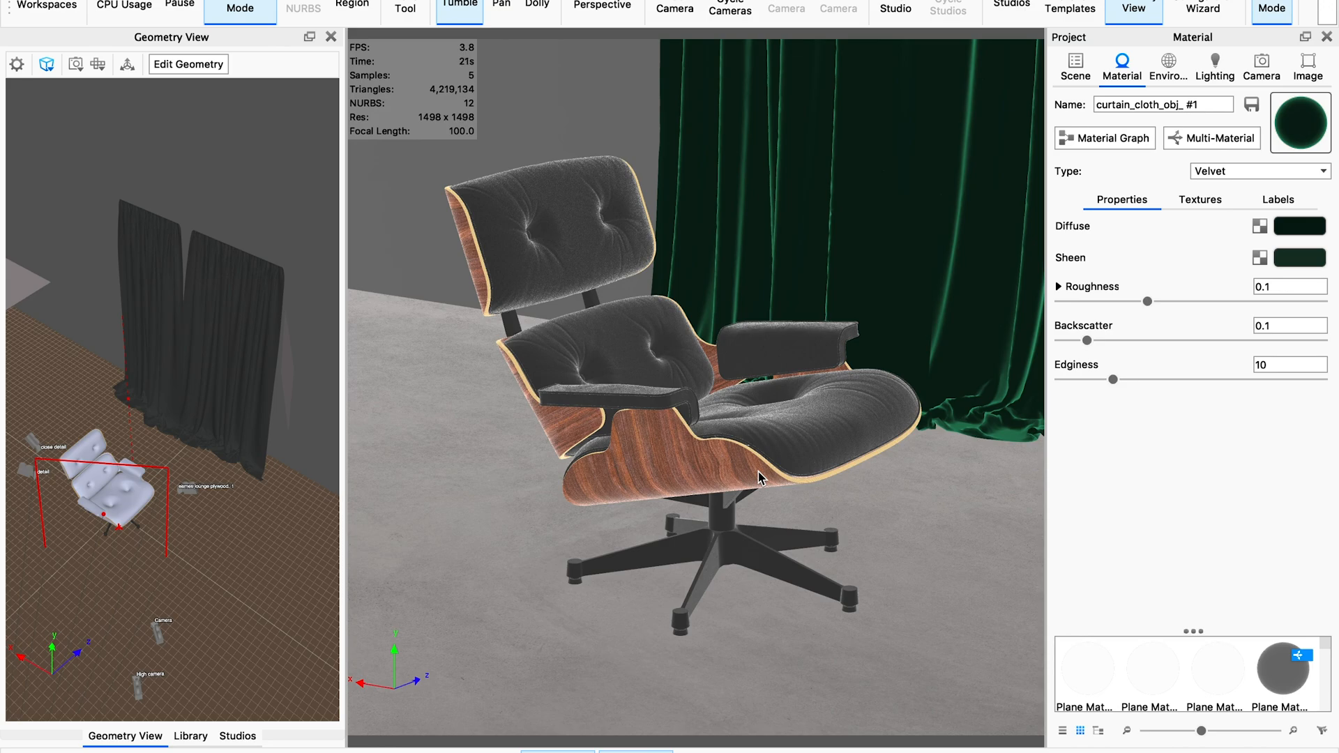
{"action": "mouse_move", "coordinate": [845, 488]}
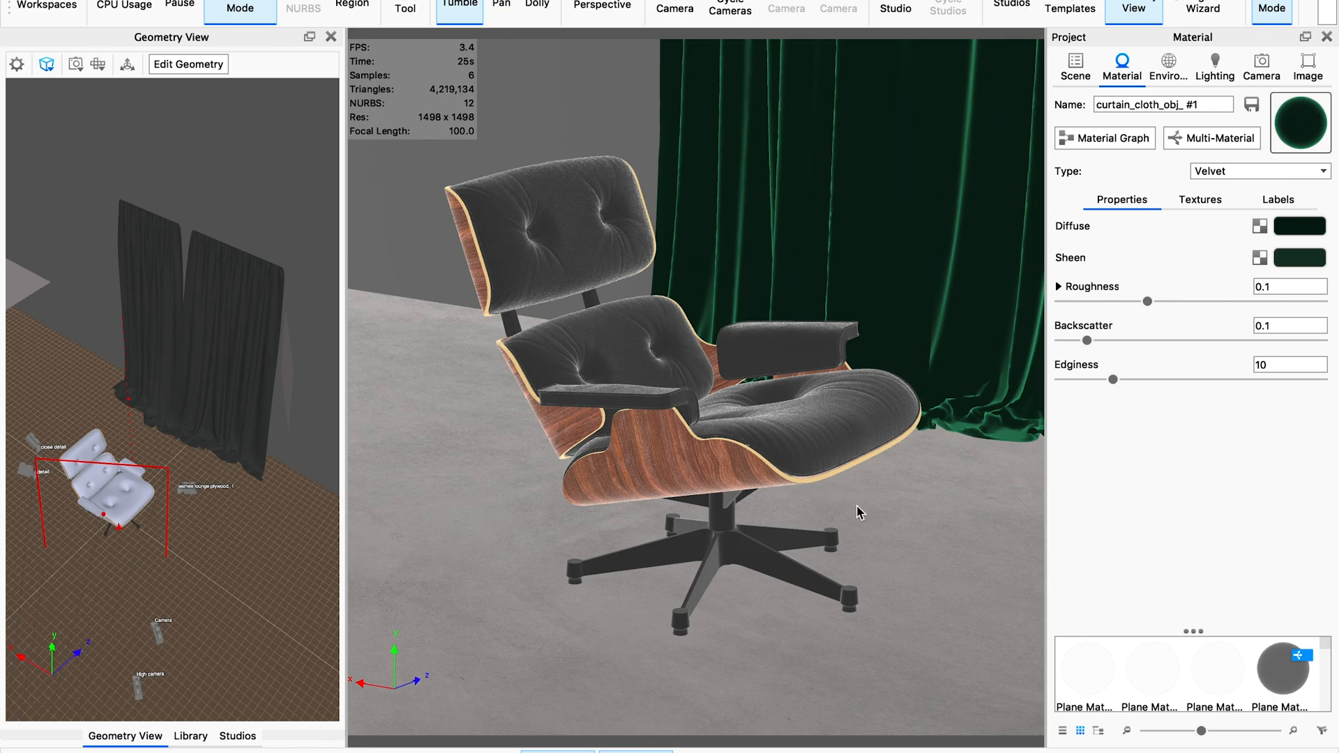
{"action": "mouse_move", "coordinate": [843, 549]}
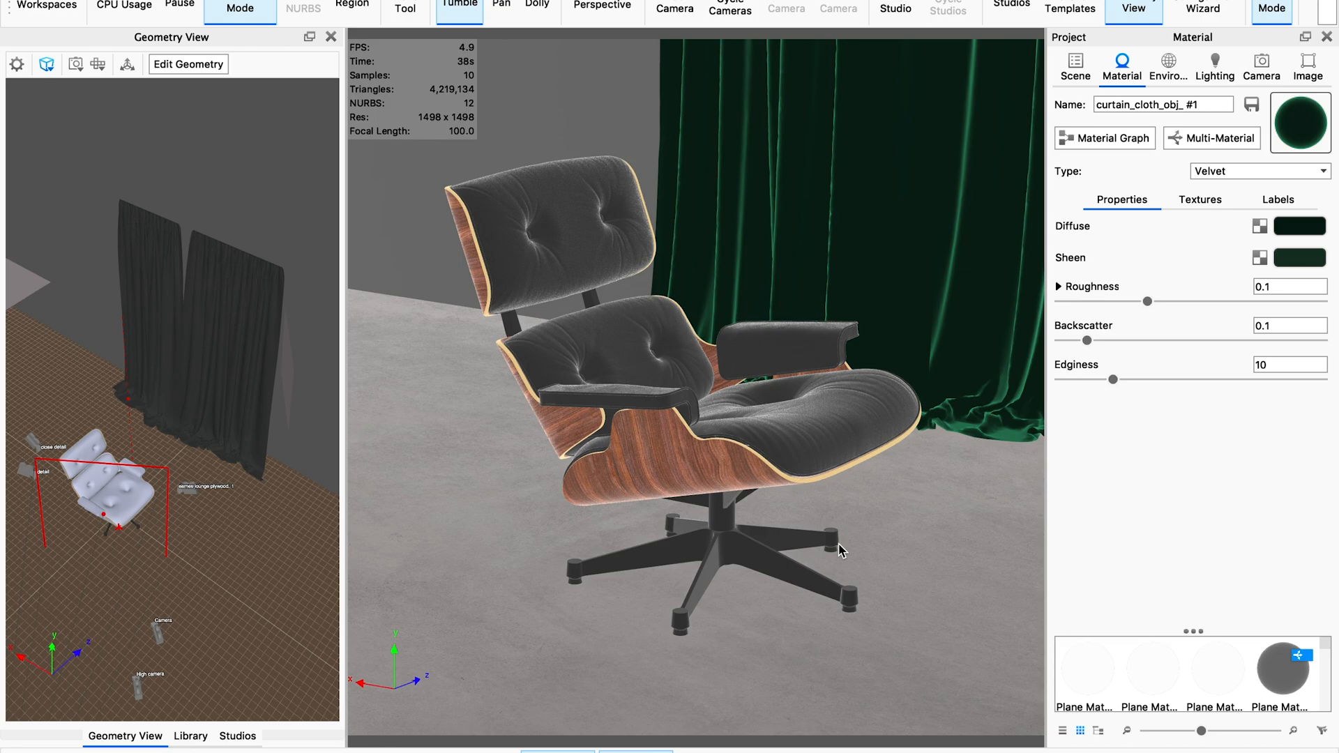
{"action": "mouse_move", "coordinate": [845, 560]}
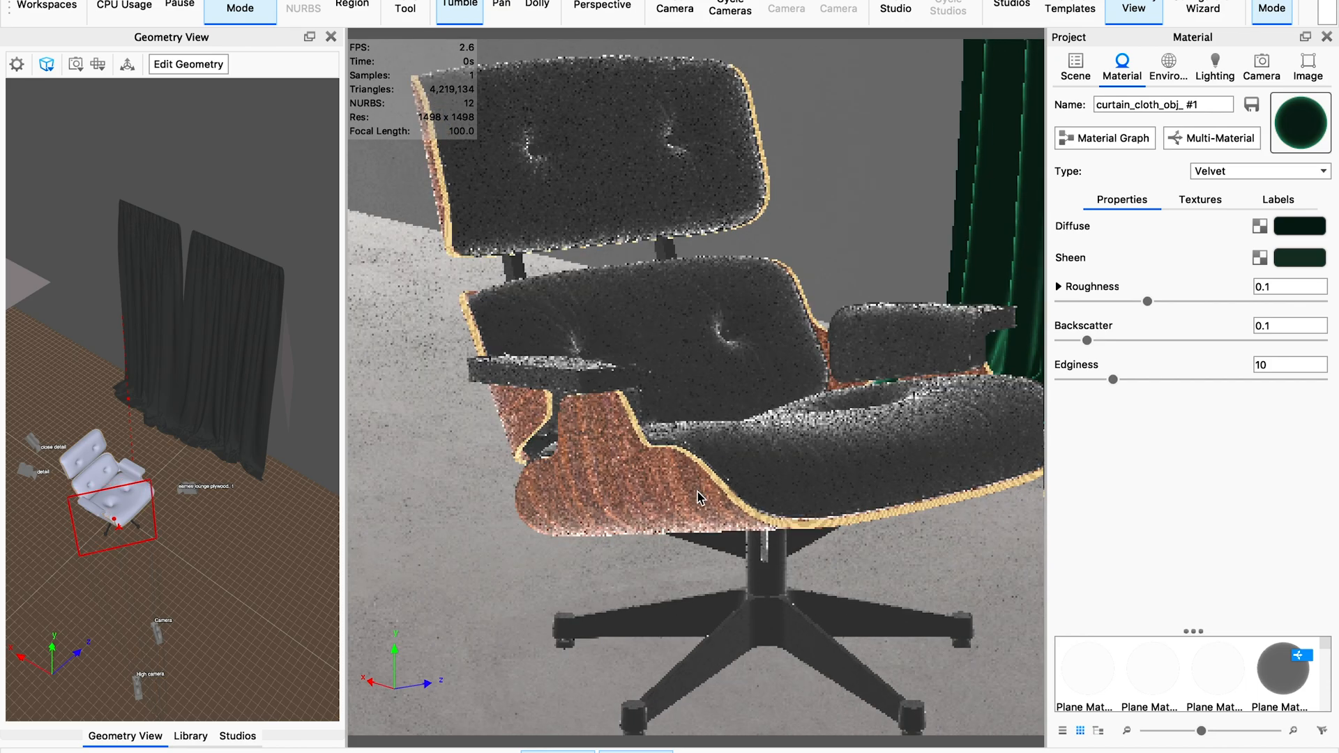
- Load the plywood shell's material and open its Material Graph
{"action": "left_click", "coordinate": [1258, 171]}
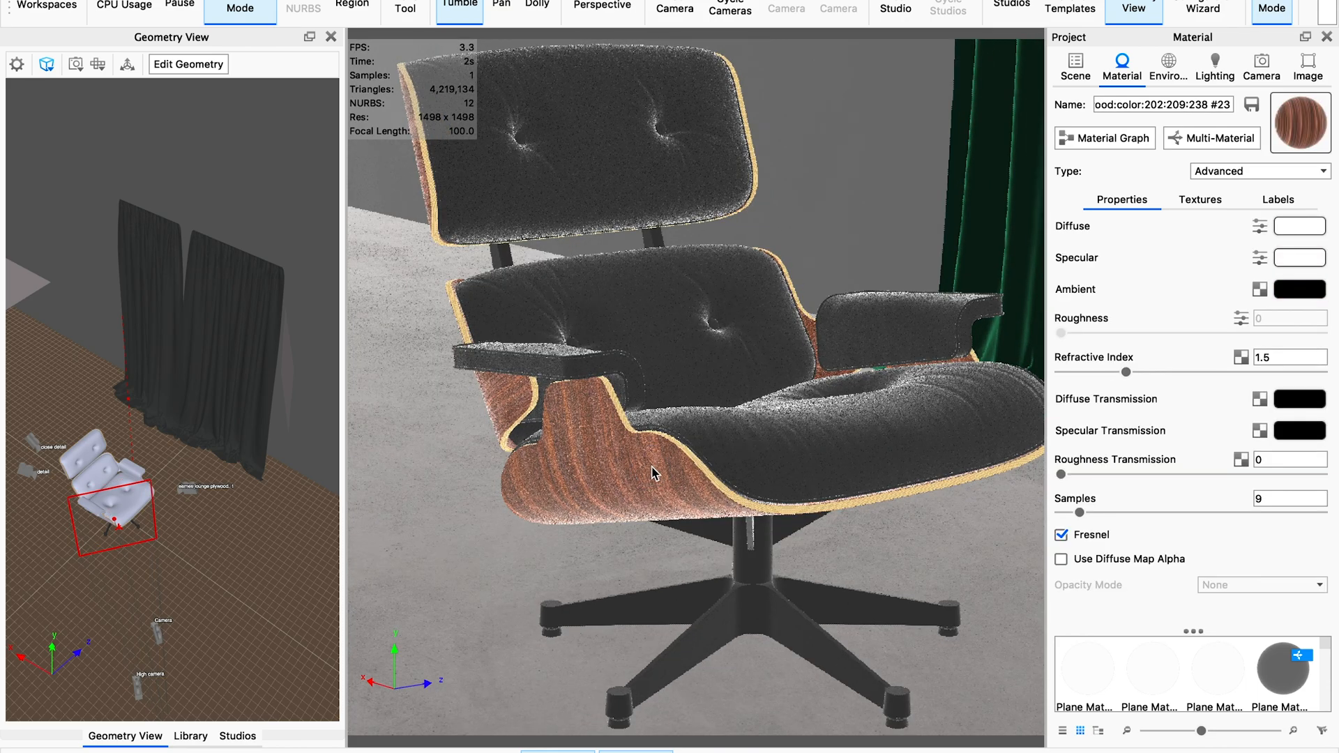
{"action": "mouse_move", "coordinate": [203, 290]}
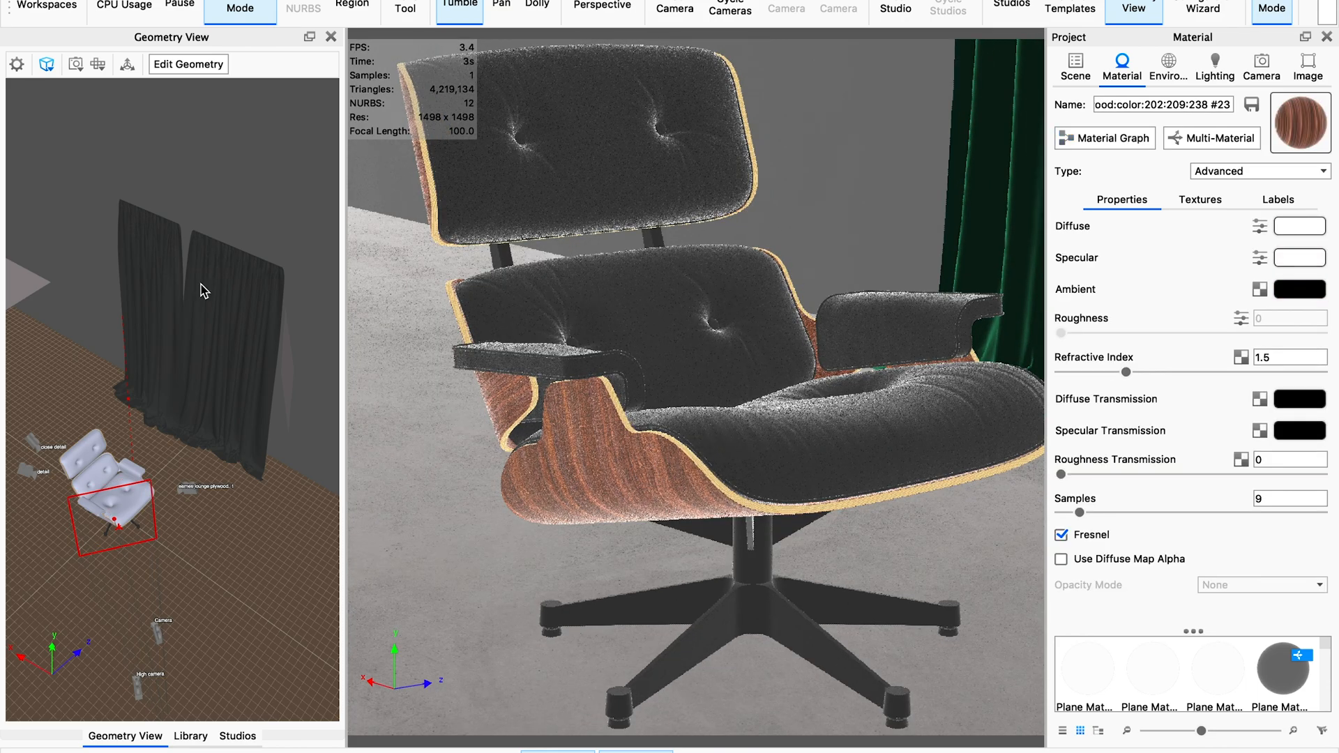
{"action": "left_click", "coordinate": [1104, 137]}
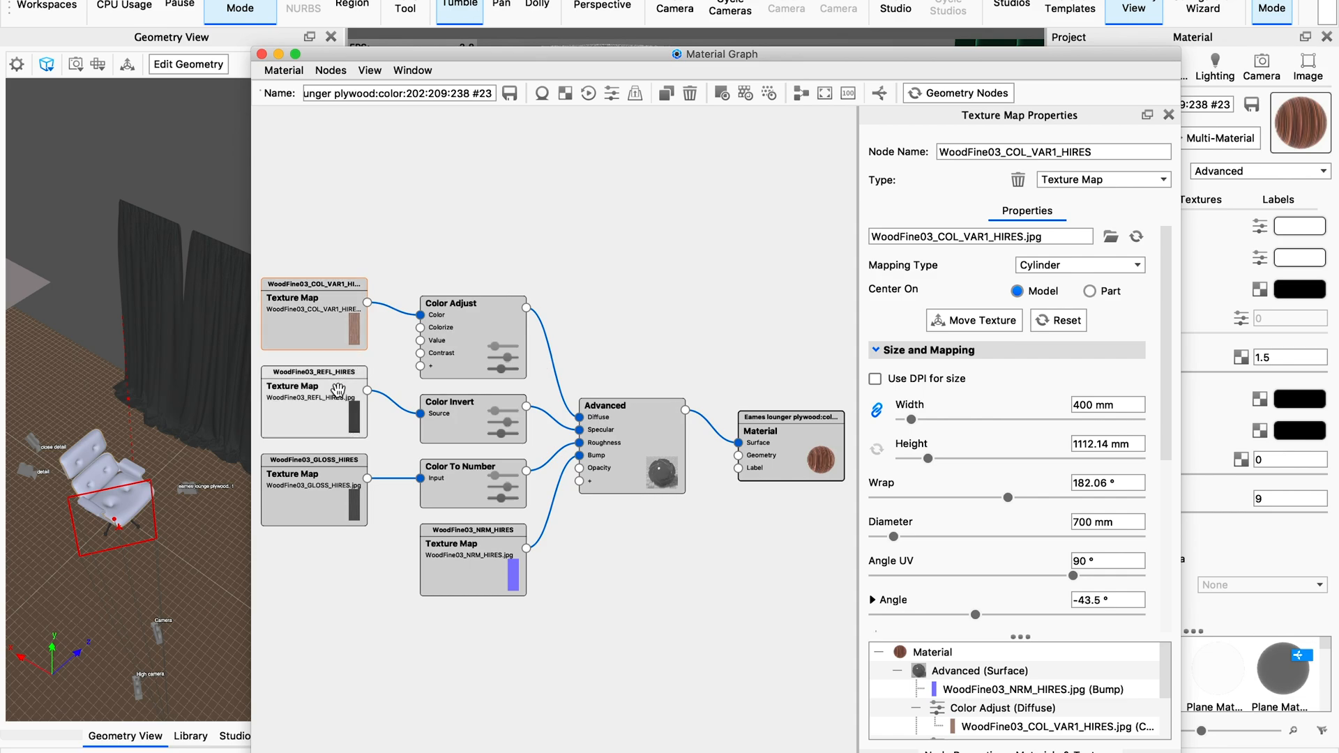
{"action": "left_click", "coordinate": [313, 396]}
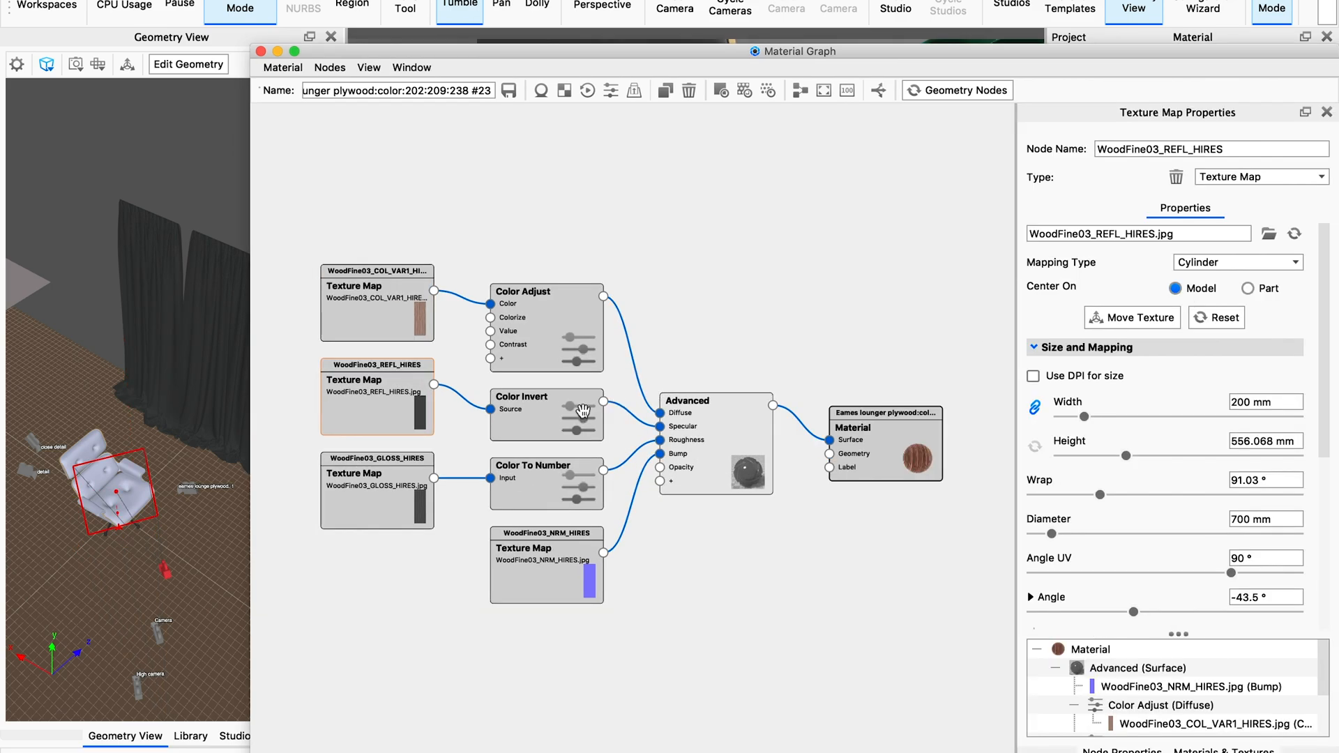
{"action": "mouse_move", "coordinate": [376, 186]}
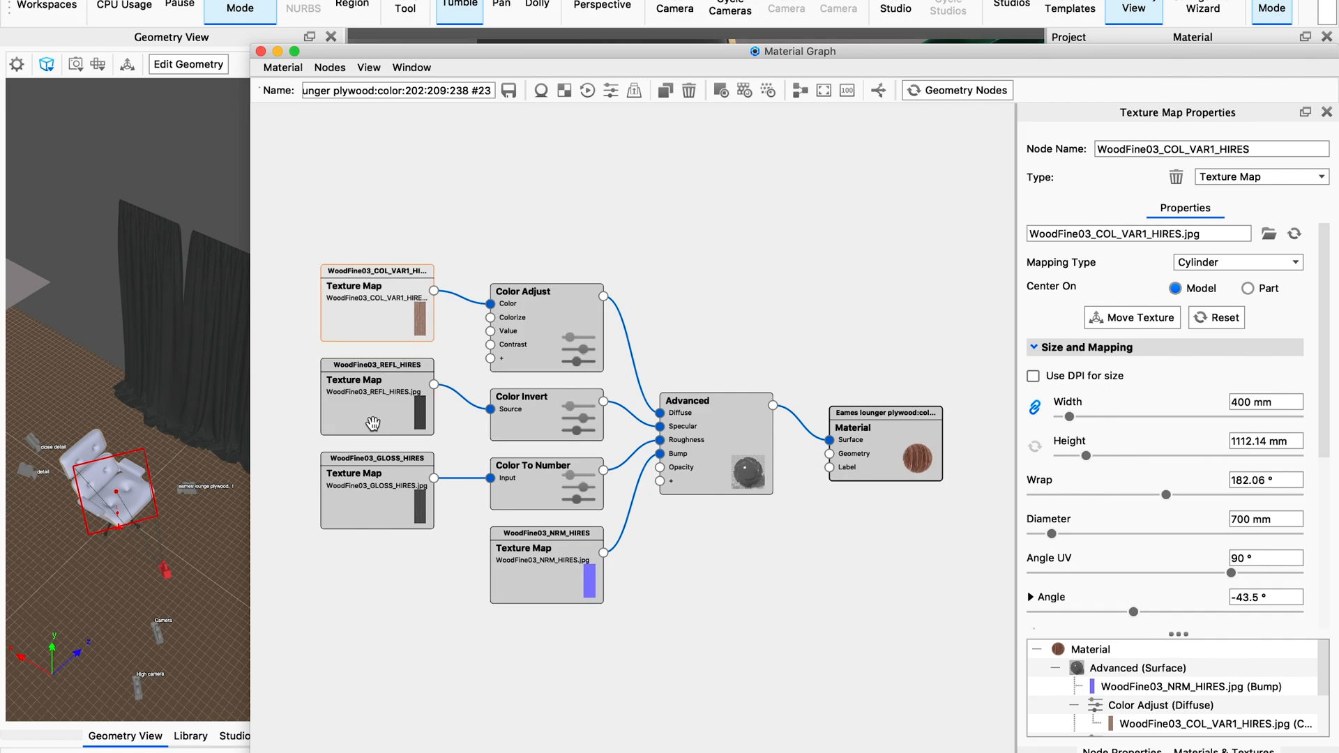
{"action": "mouse_move", "coordinate": [378, 412]}
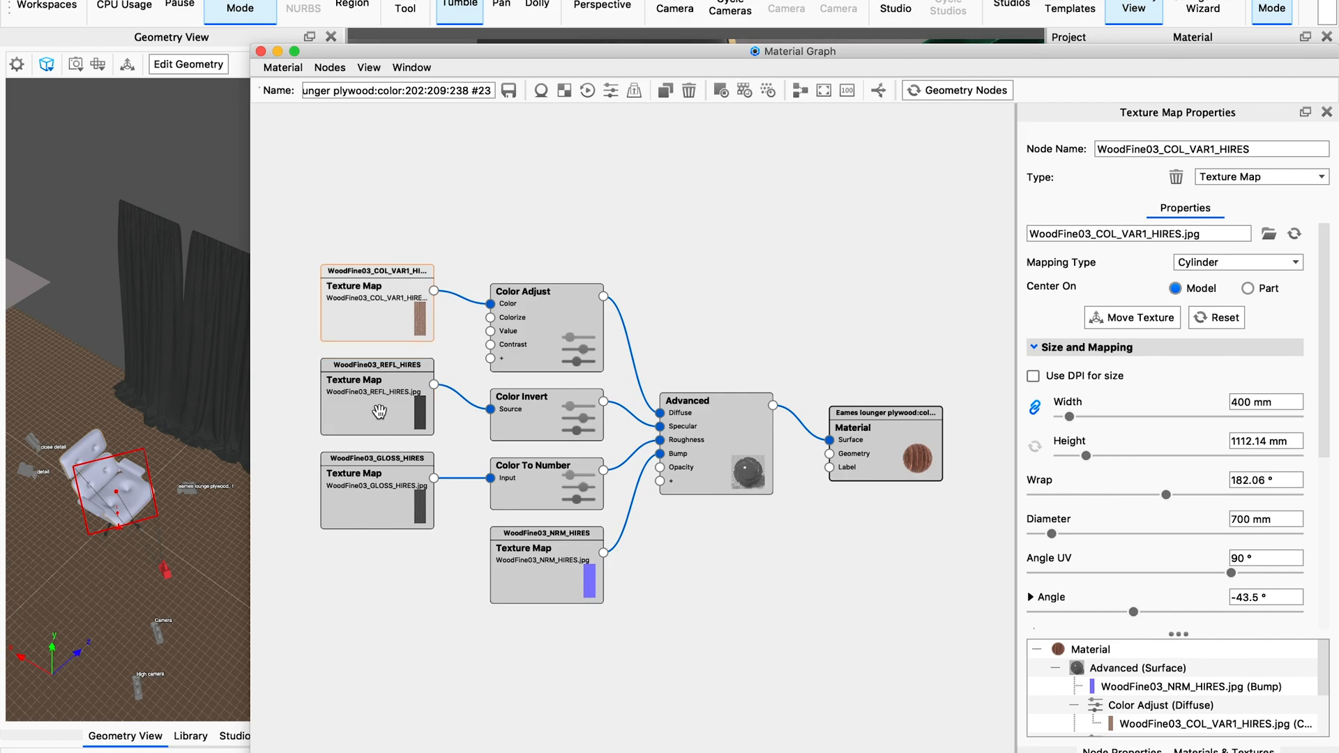
{"action": "mouse_move", "coordinate": [504, 570]}
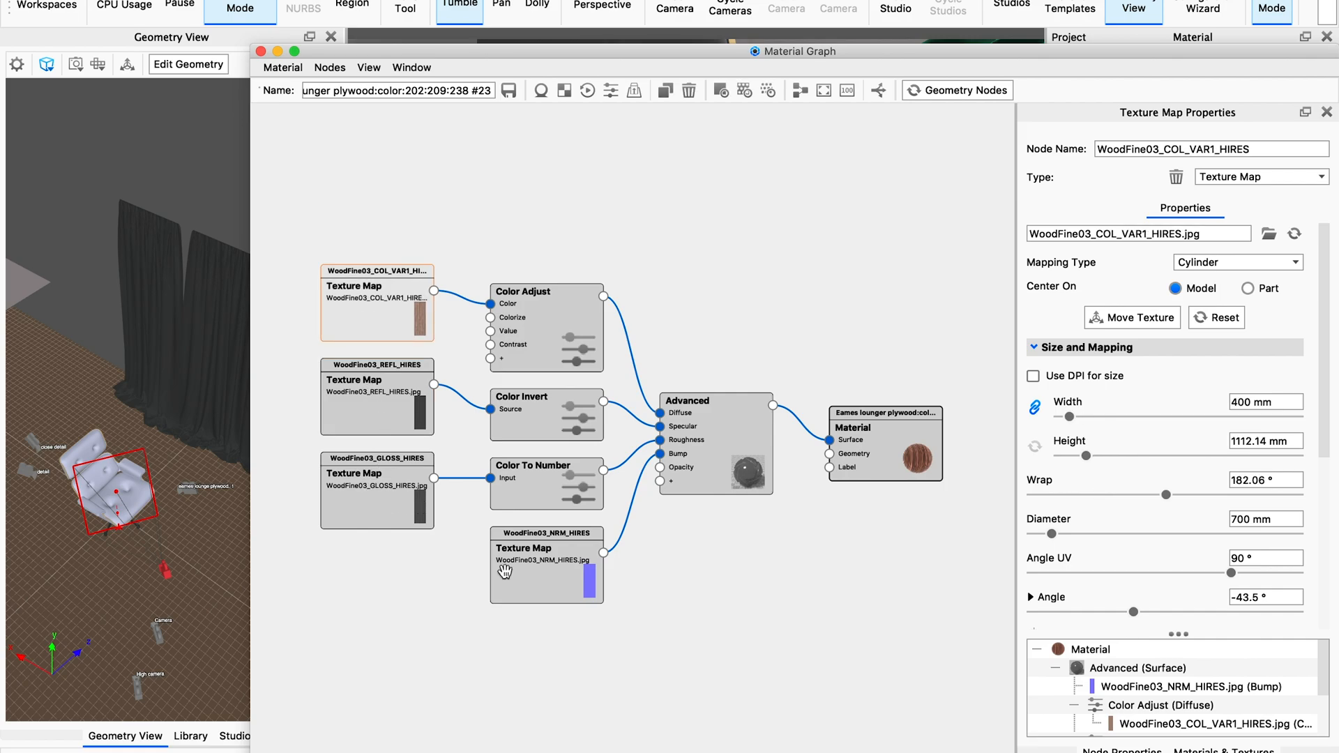
{"action": "mouse_move", "coordinate": [666, 444]}
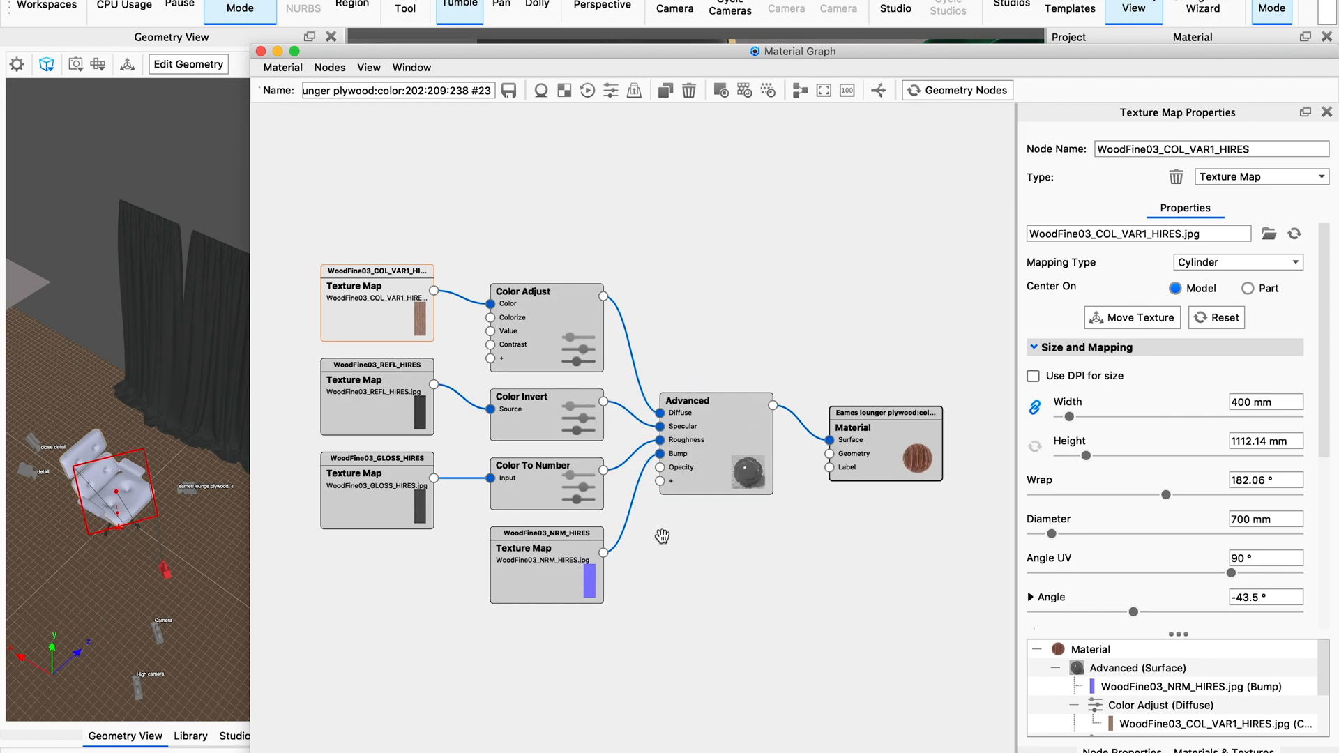
{"action": "mouse_move", "coordinate": [578, 555]}
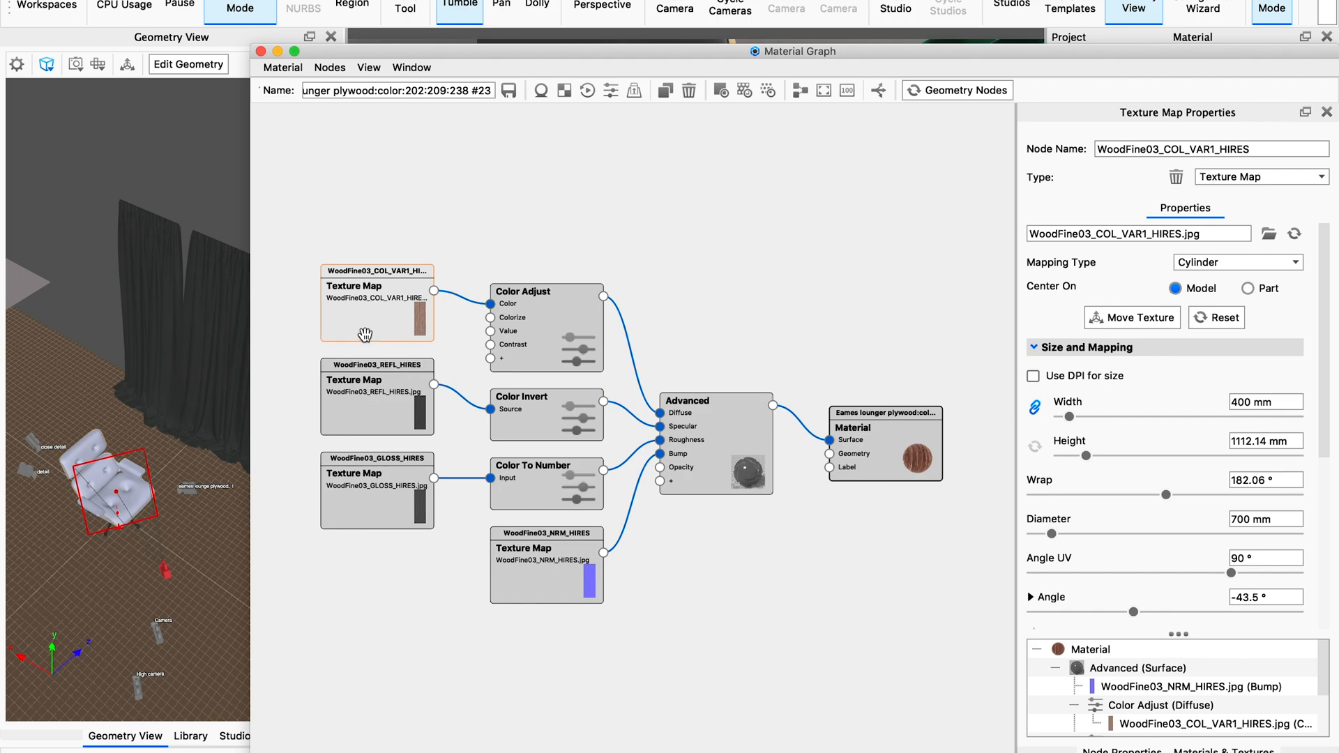
{"action": "mouse_move", "coordinate": [381, 300]}
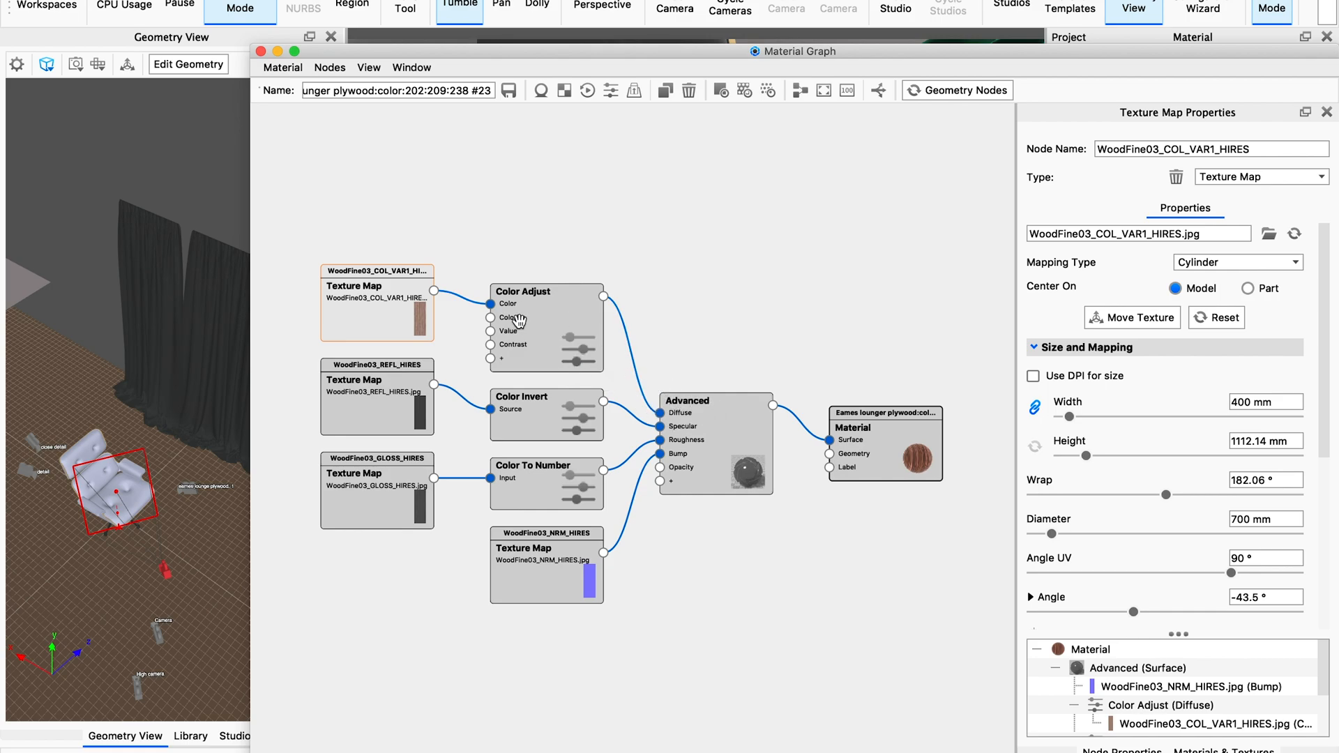
{"action": "left_click", "coordinate": [523, 292]}
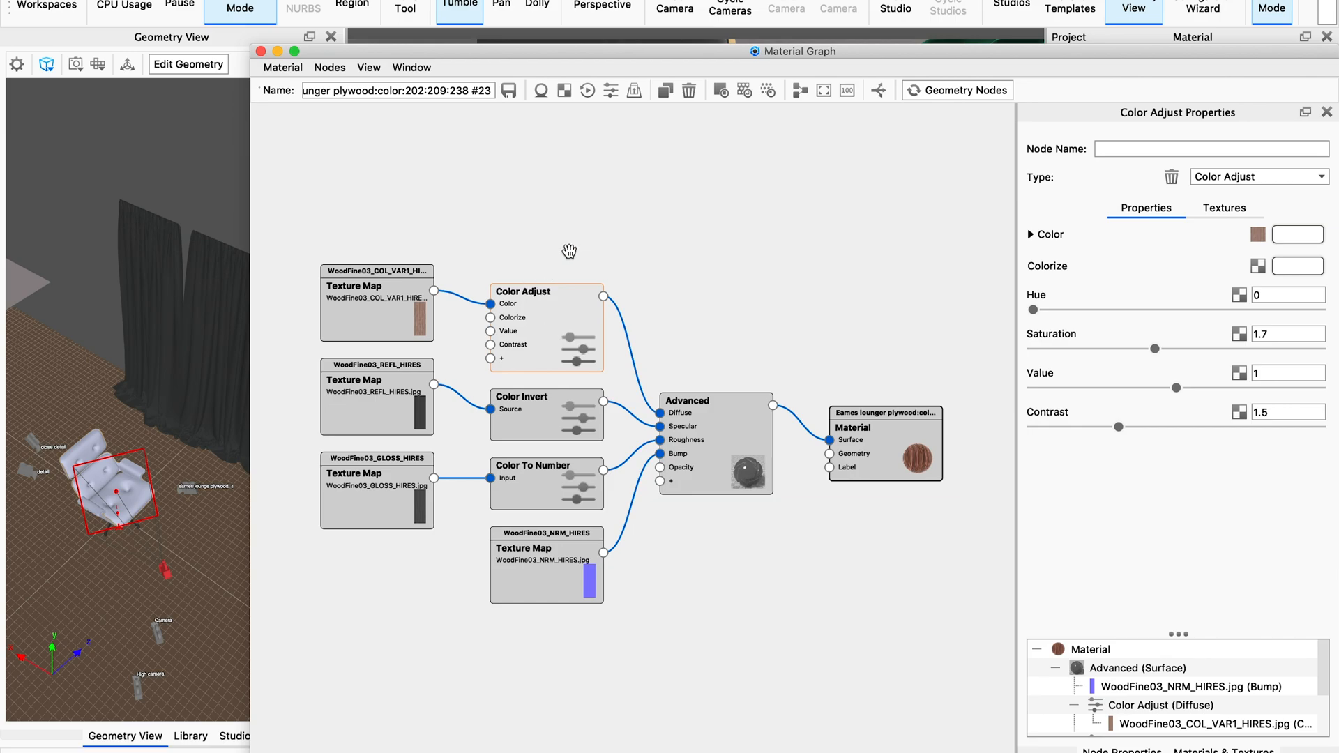
{"action": "mouse_move", "coordinate": [553, 187]}
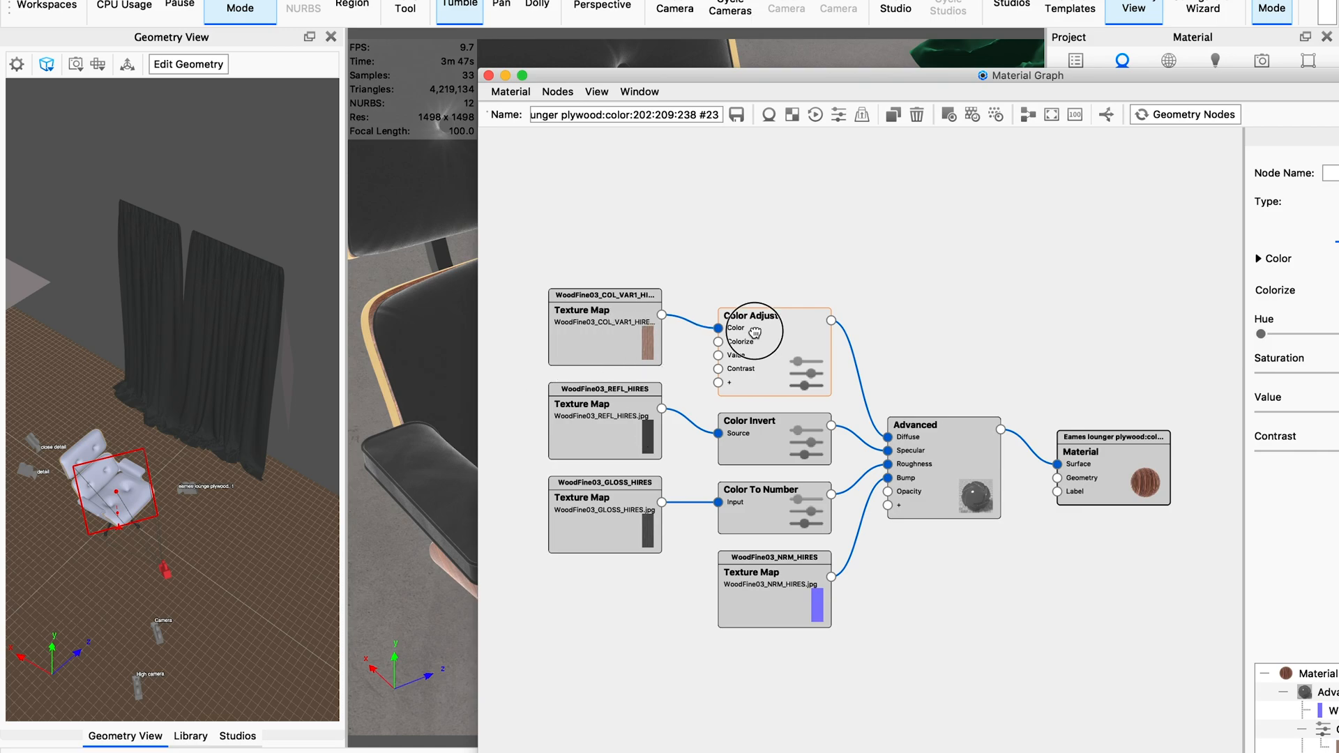
{"action": "double_click", "coordinate": [748, 316]}
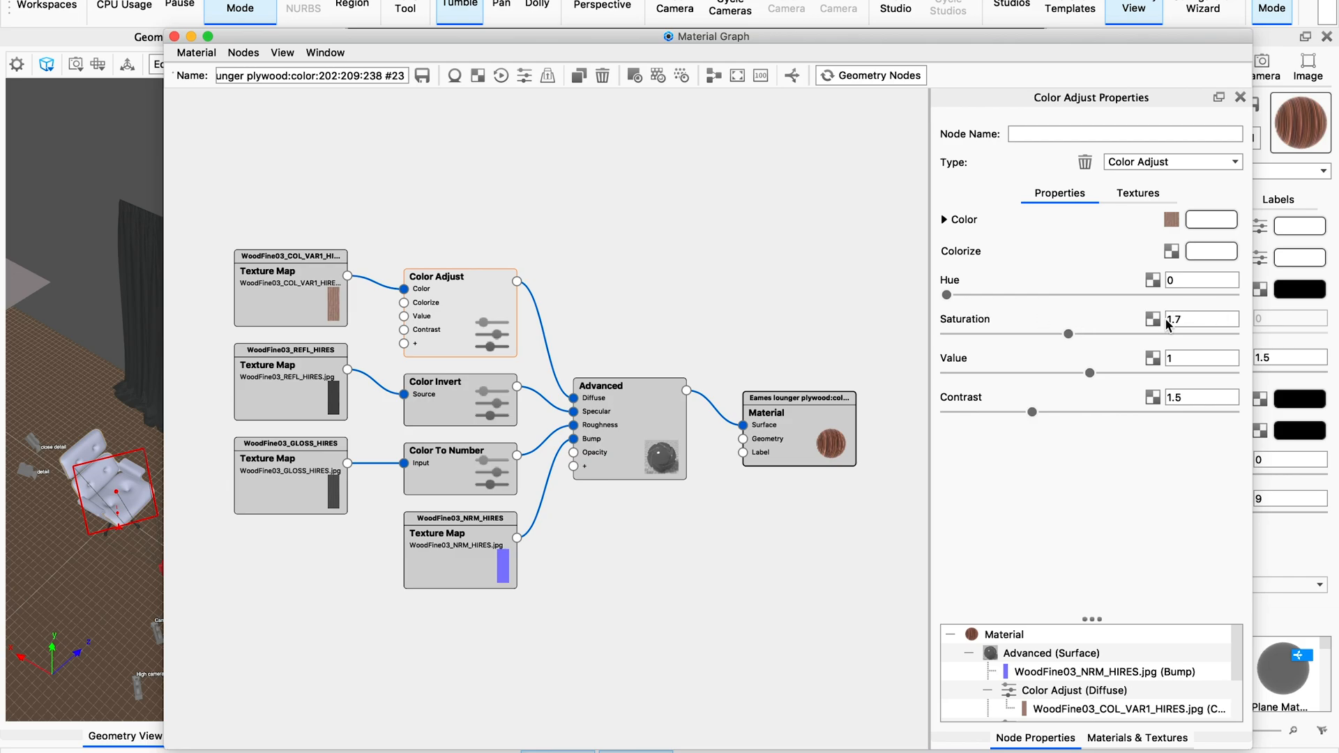
{"action": "mouse_move", "coordinate": [1144, 410]}
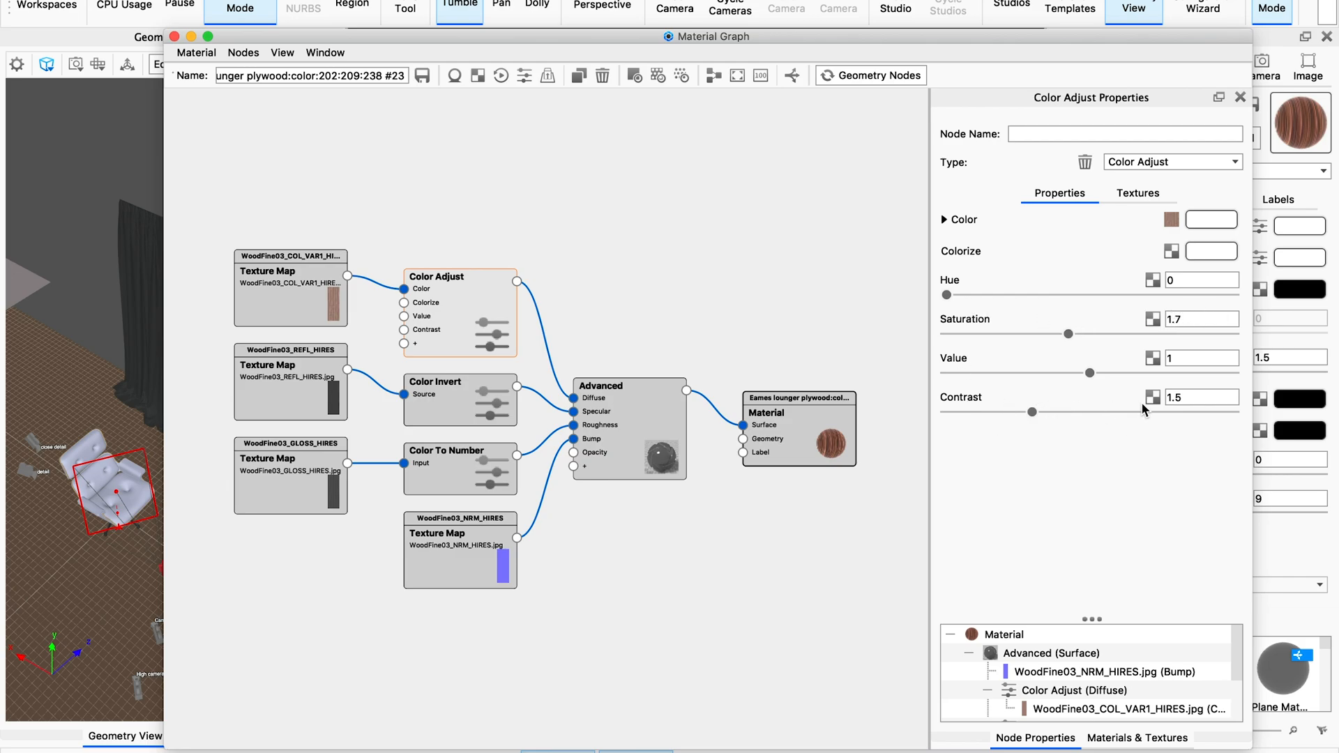
{"action": "mouse_move", "coordinate": [593, 386]}
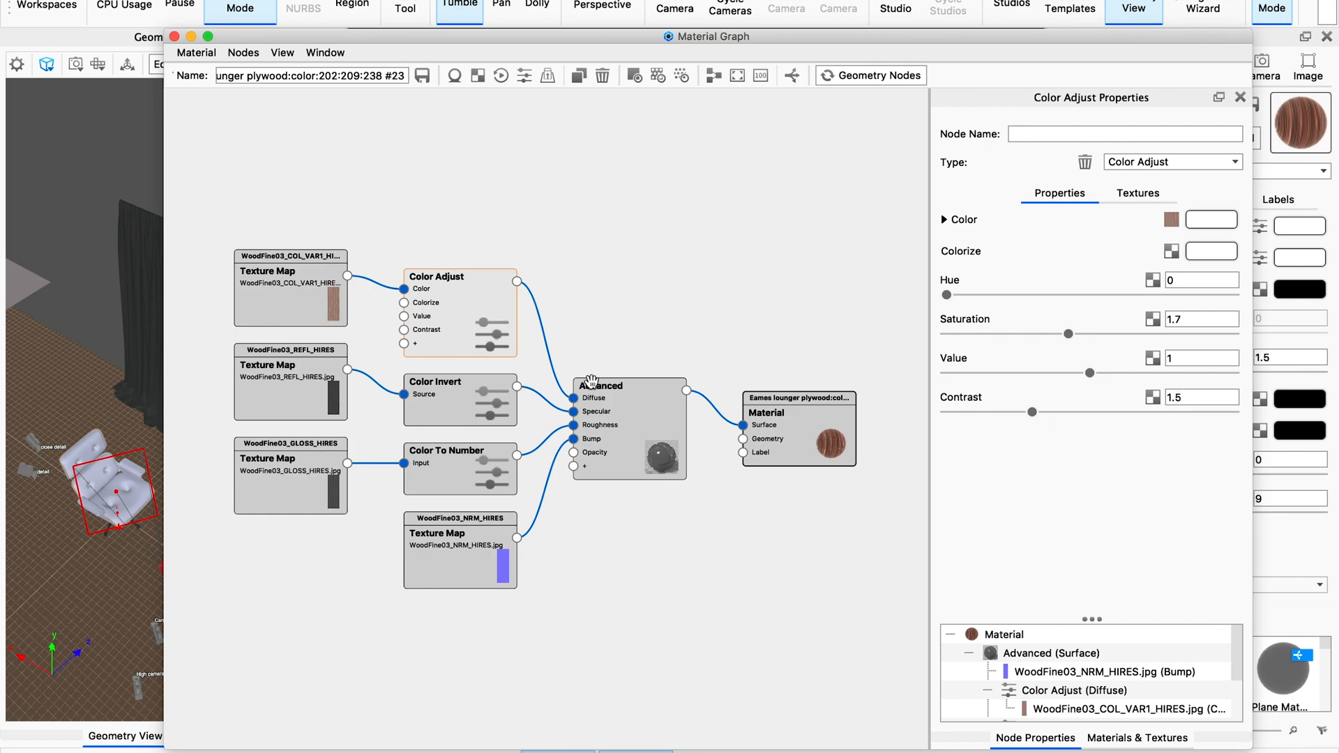
{"action": "mouse_move", "coordinate": [602, 412]}
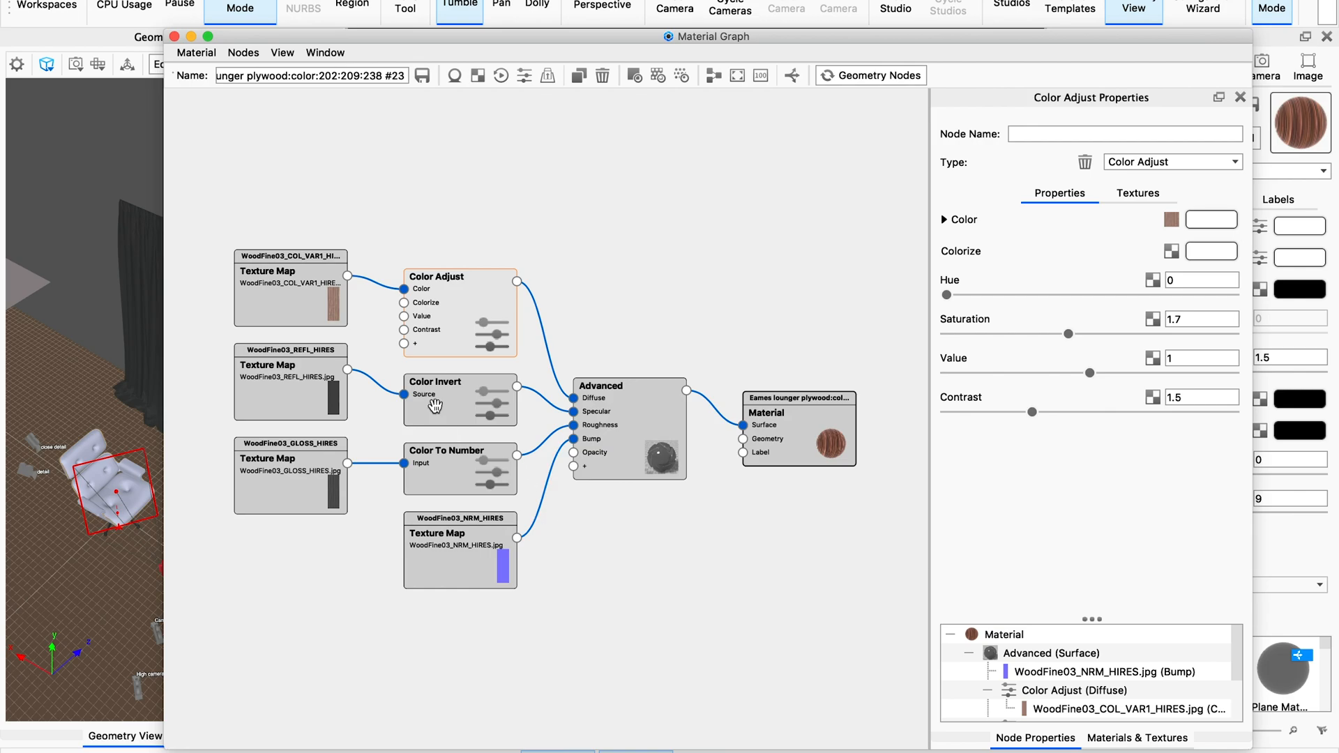
{"action": "mouse_move", "coordinate": [288, 398]}
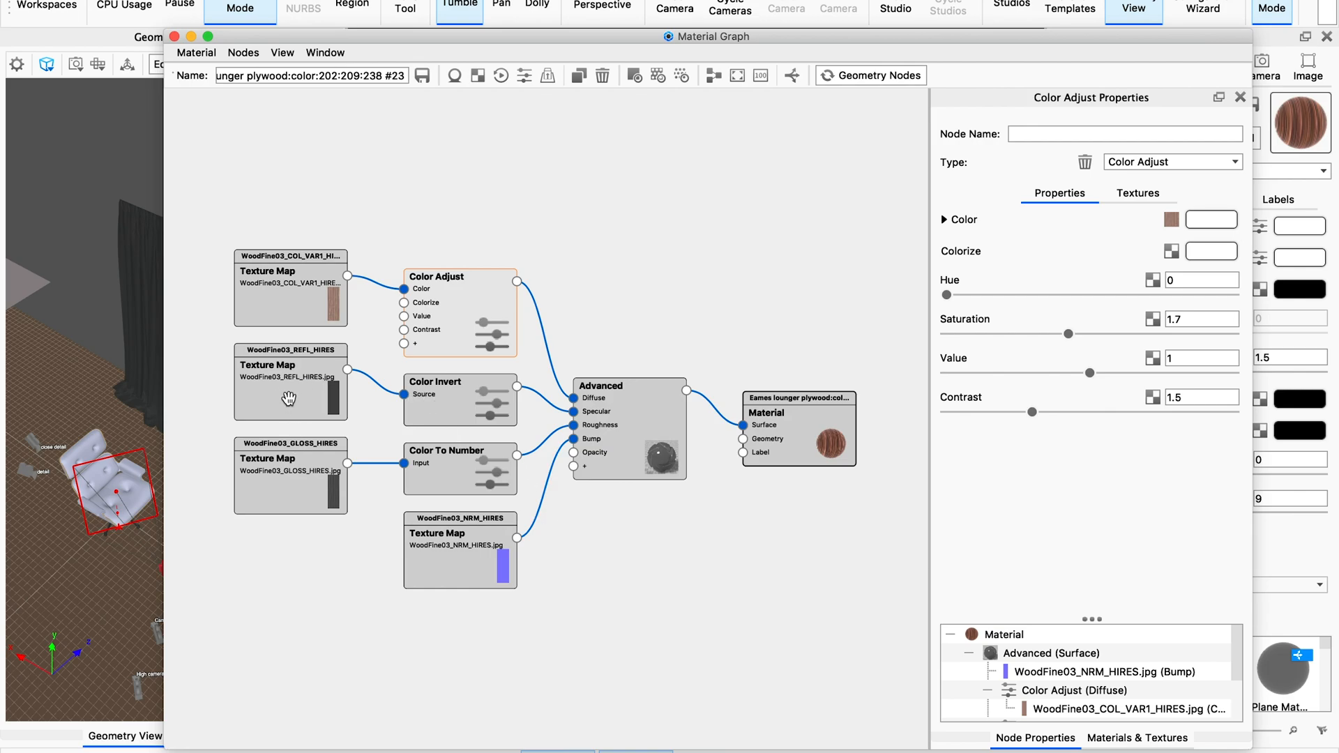
{"action": "mouse_move", "coordinate": [278, 488]}
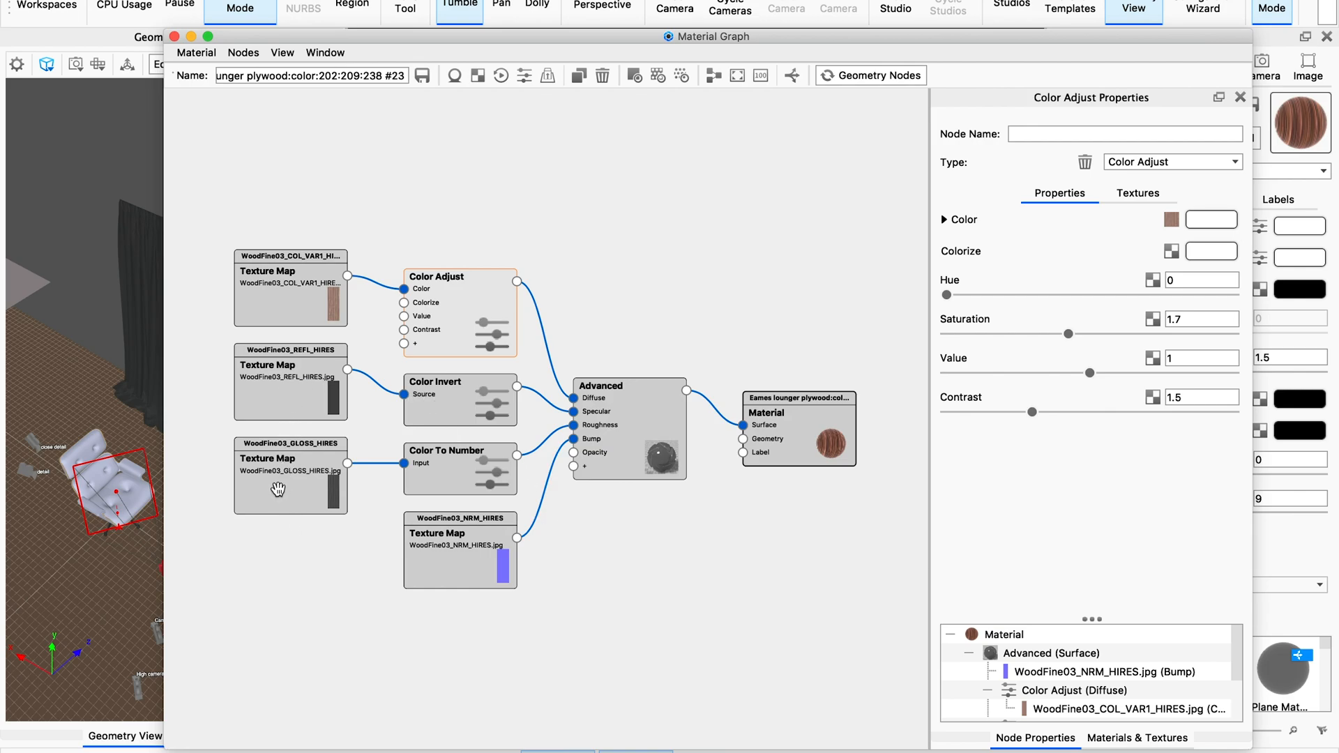
{"action": "mouse_move", "coordinate": [376, 486]}
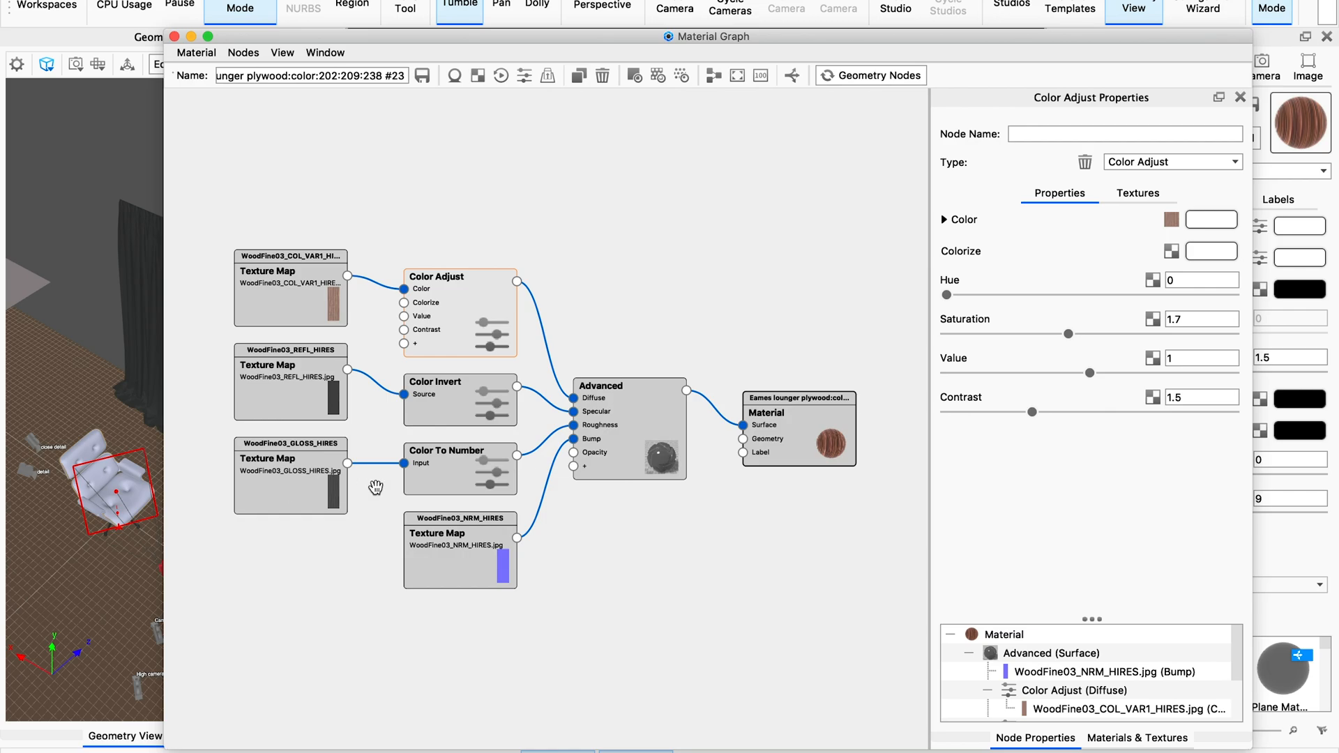
{"action": "mouse_move", "coordinate": [312, 465]}
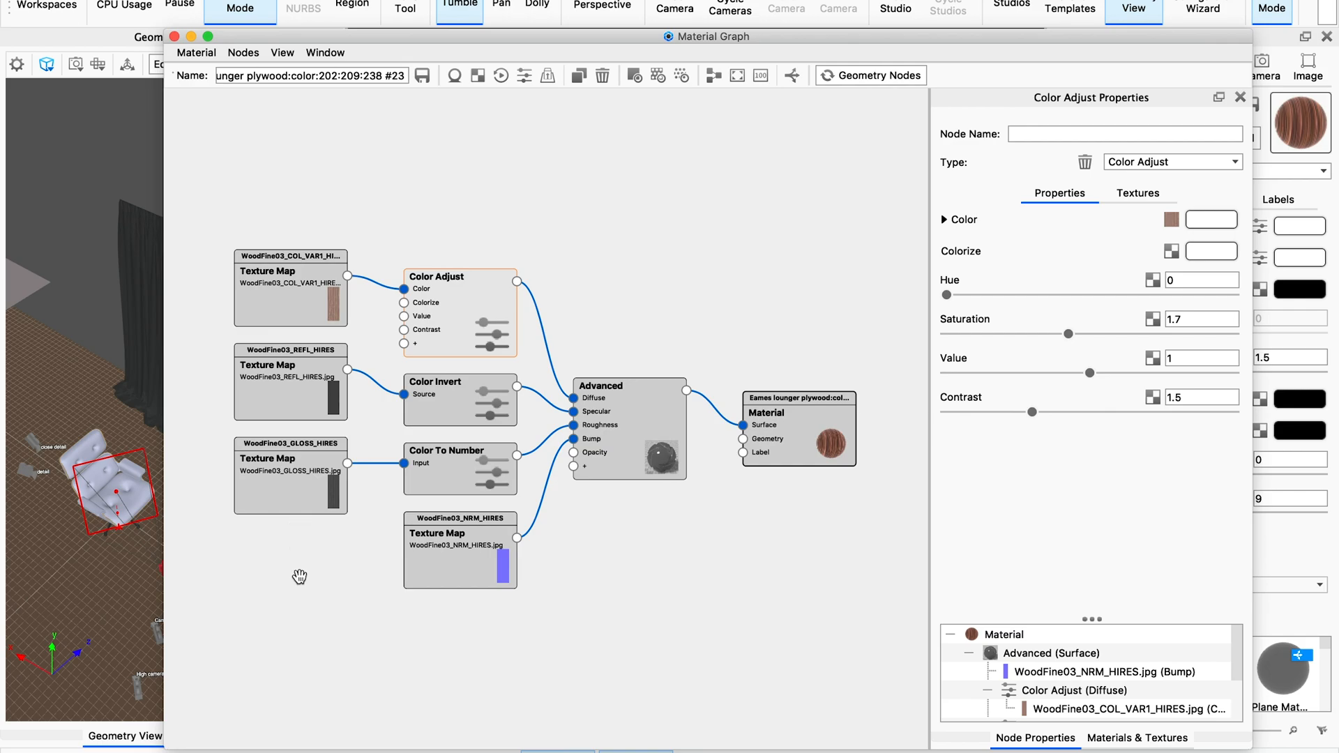
{"action": "mouse_move", "coordinate": [296, 562]}
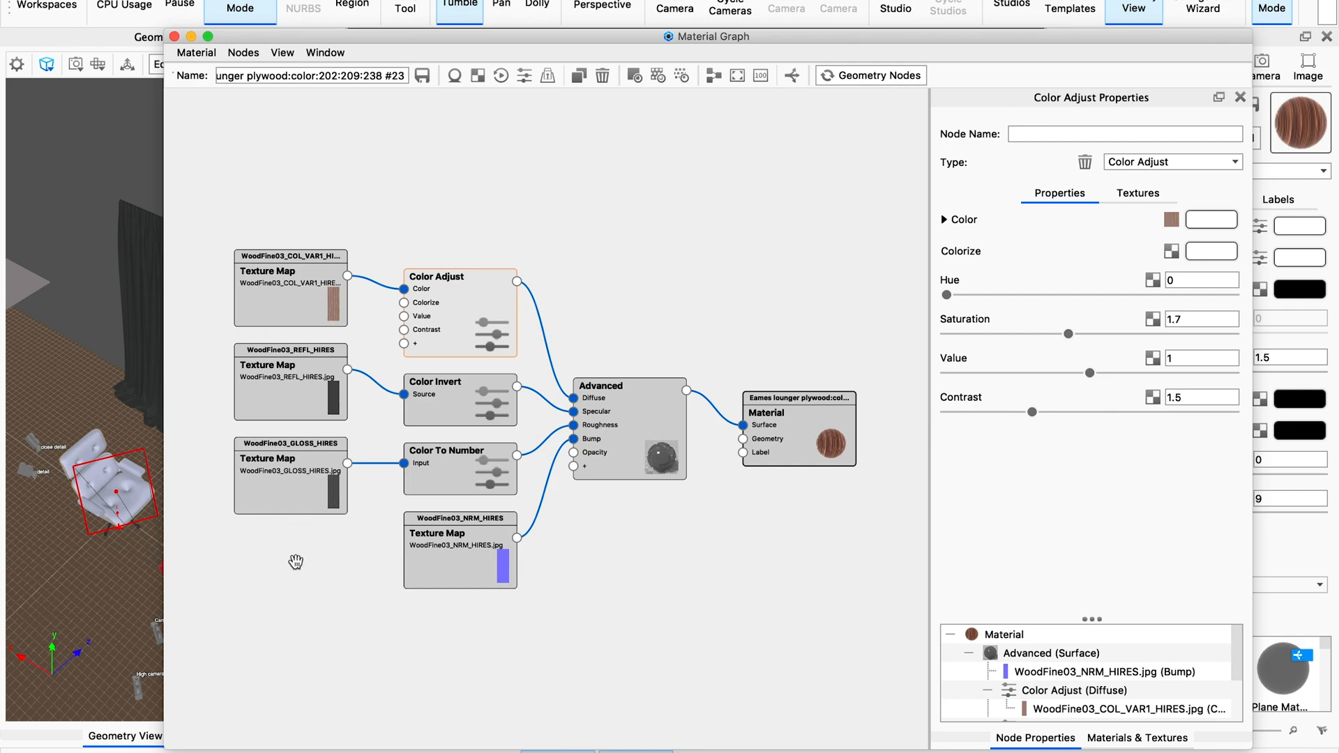
{"action": "mouse_move", "coordinate": [281, 511]}
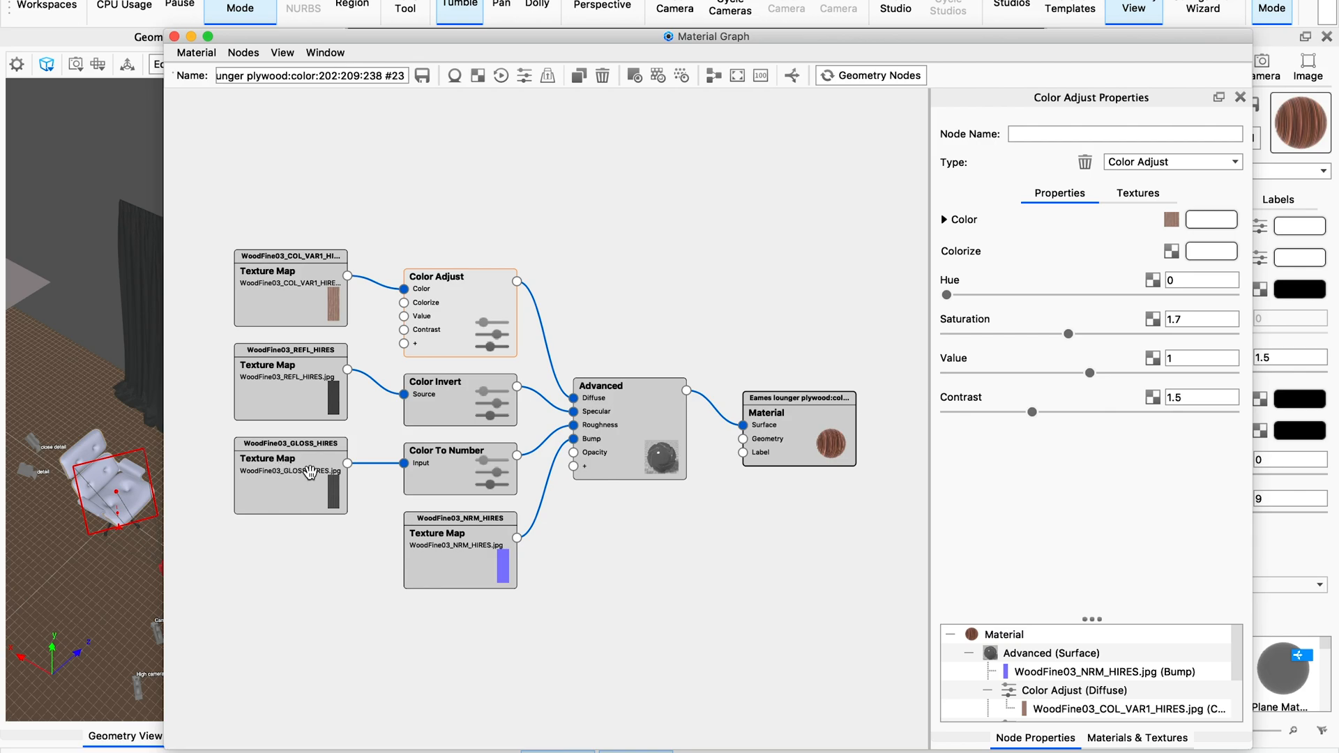
{"action": "mouse_move", "coordinate": [629, 427]}
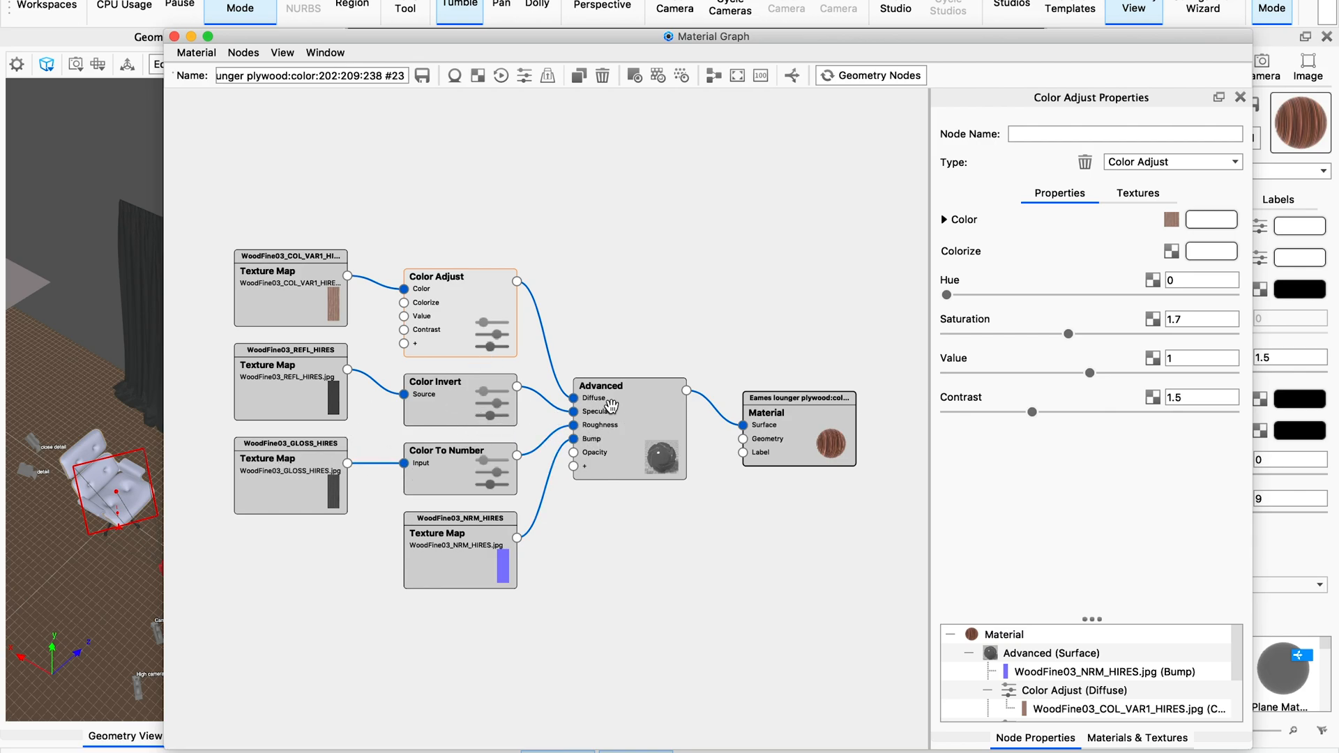
{"action": "mouse_move", "coordinate": [639, 456]}
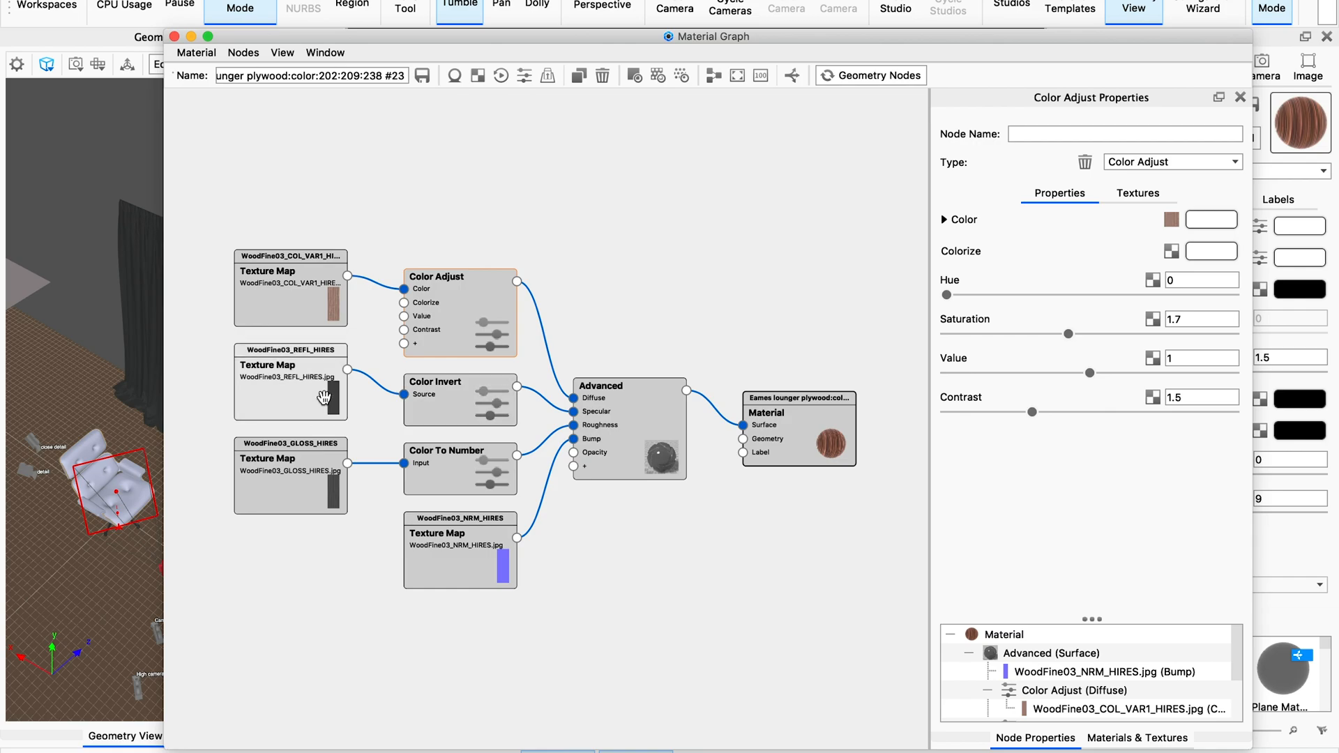
- Preview the Color To Number node's roughness output on the chair
{"action": "left_click", "coordinate": [290, 378]}
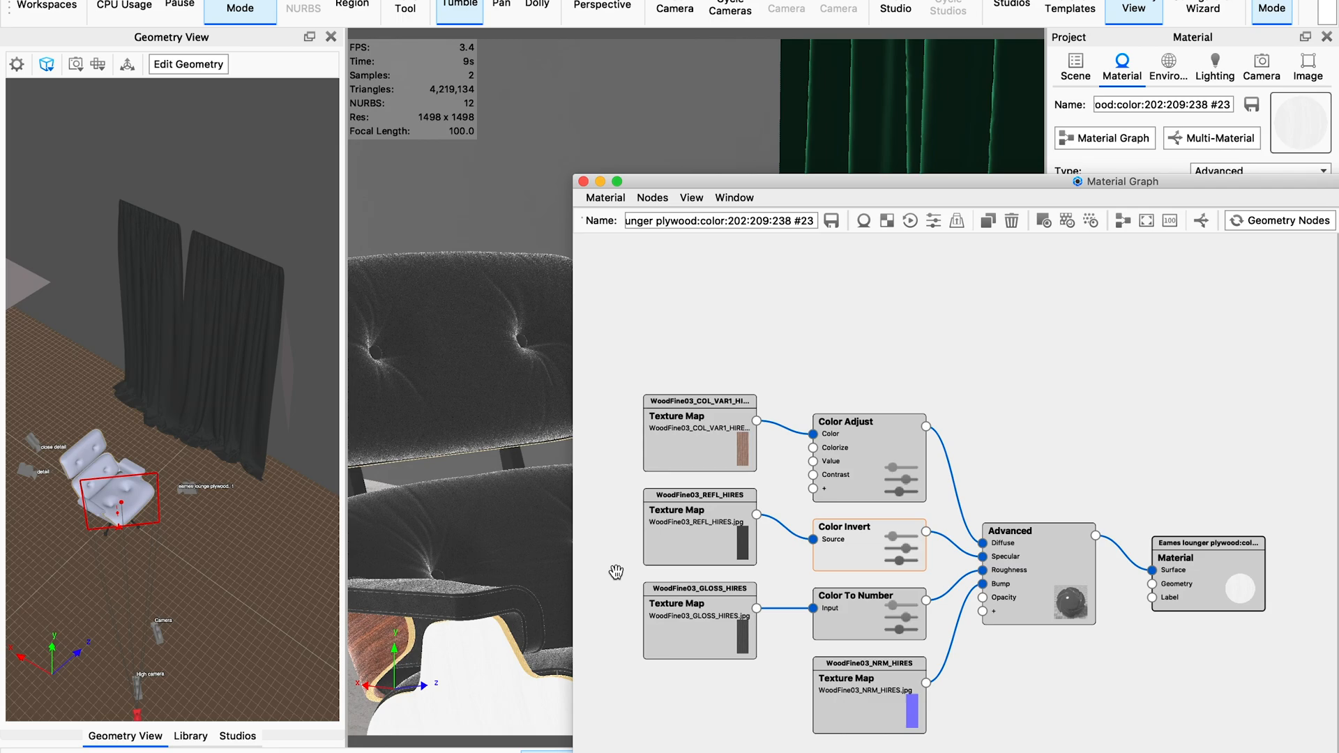
{"action": "mouse_move", "coordinate": [870, 606]}
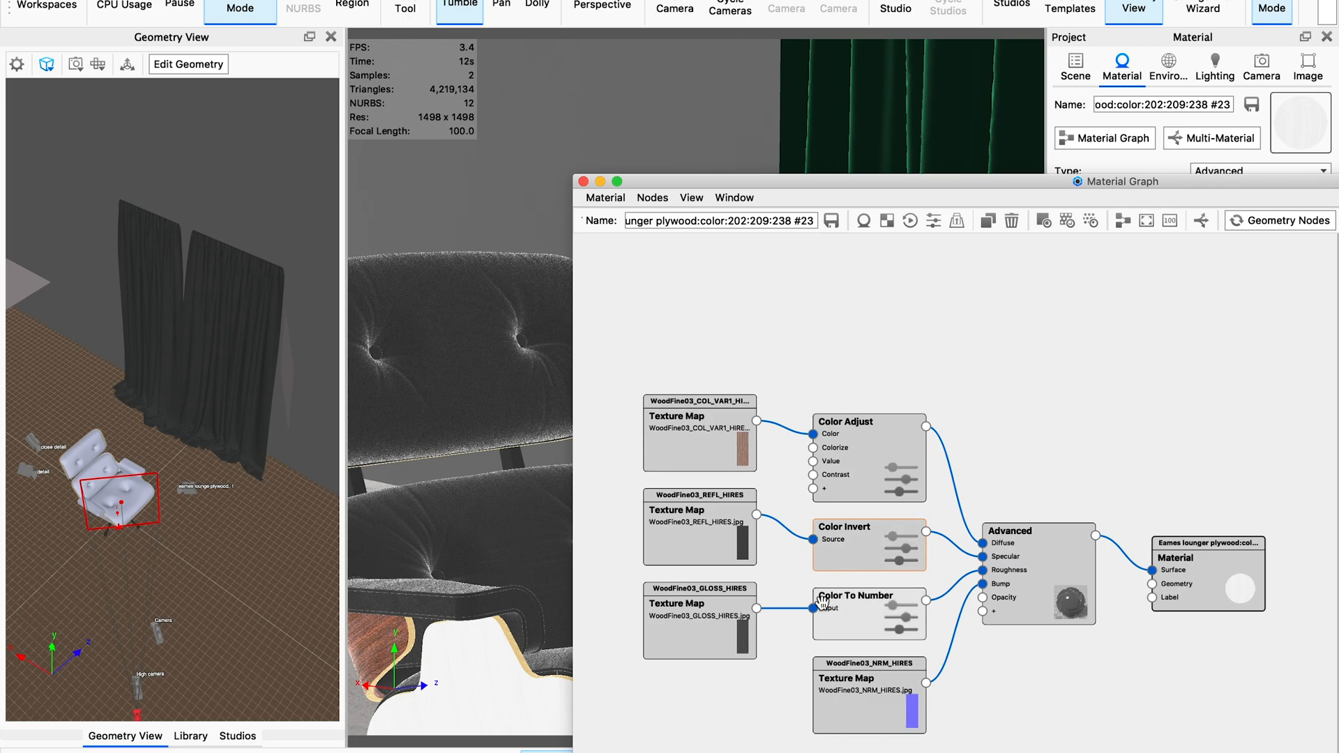
{"action": "left_click", "coordinate": [862, 594]}
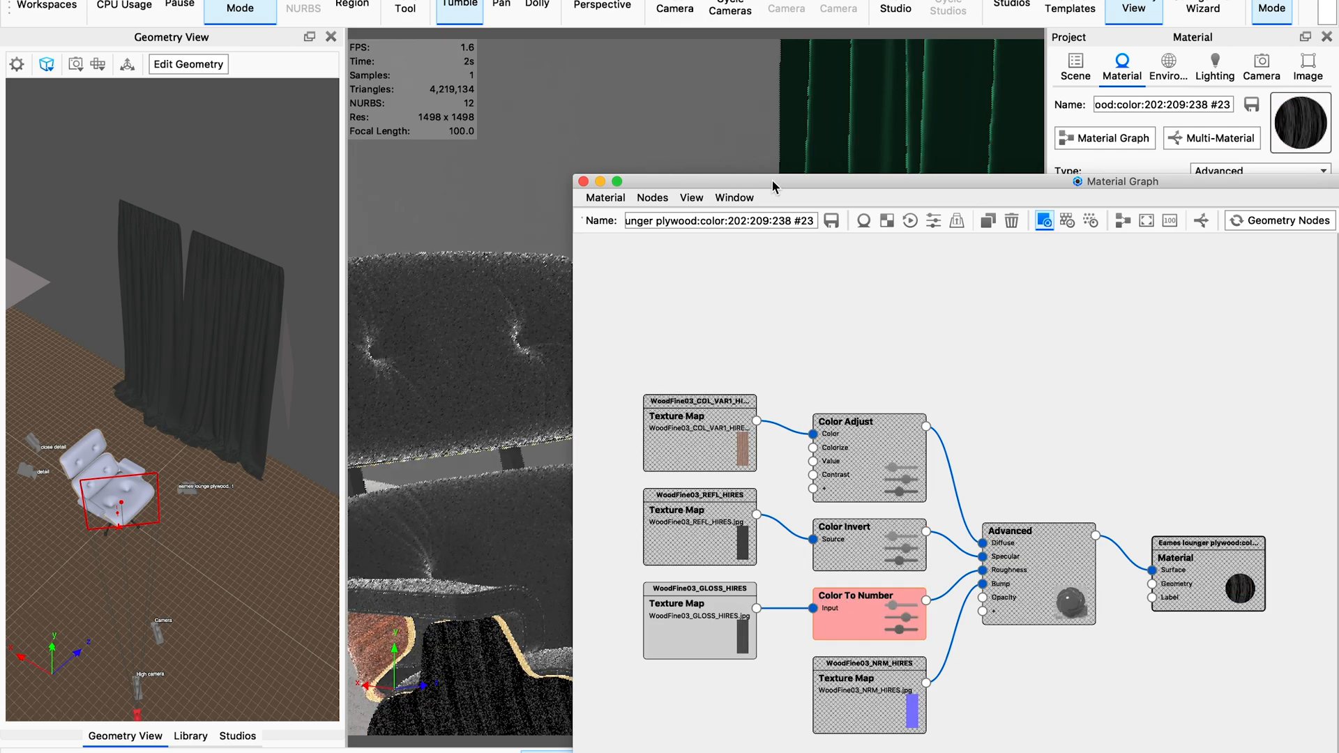
- Inspect the Color To Number remap: input 0 to 0.1, output 0.3 to 0
{"action": "double_click", "coordinate": [868, 602]}
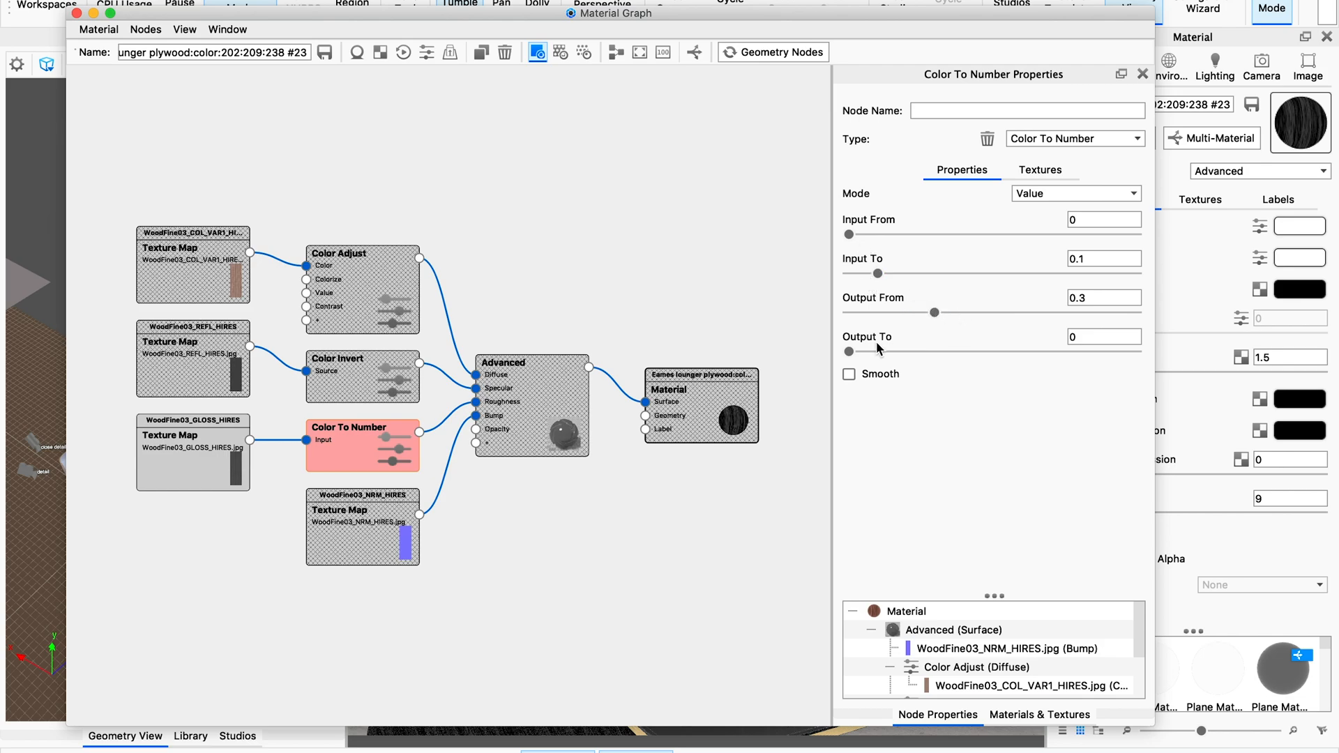
{"action": "mouse_move", "coordinate": [887, 312]}
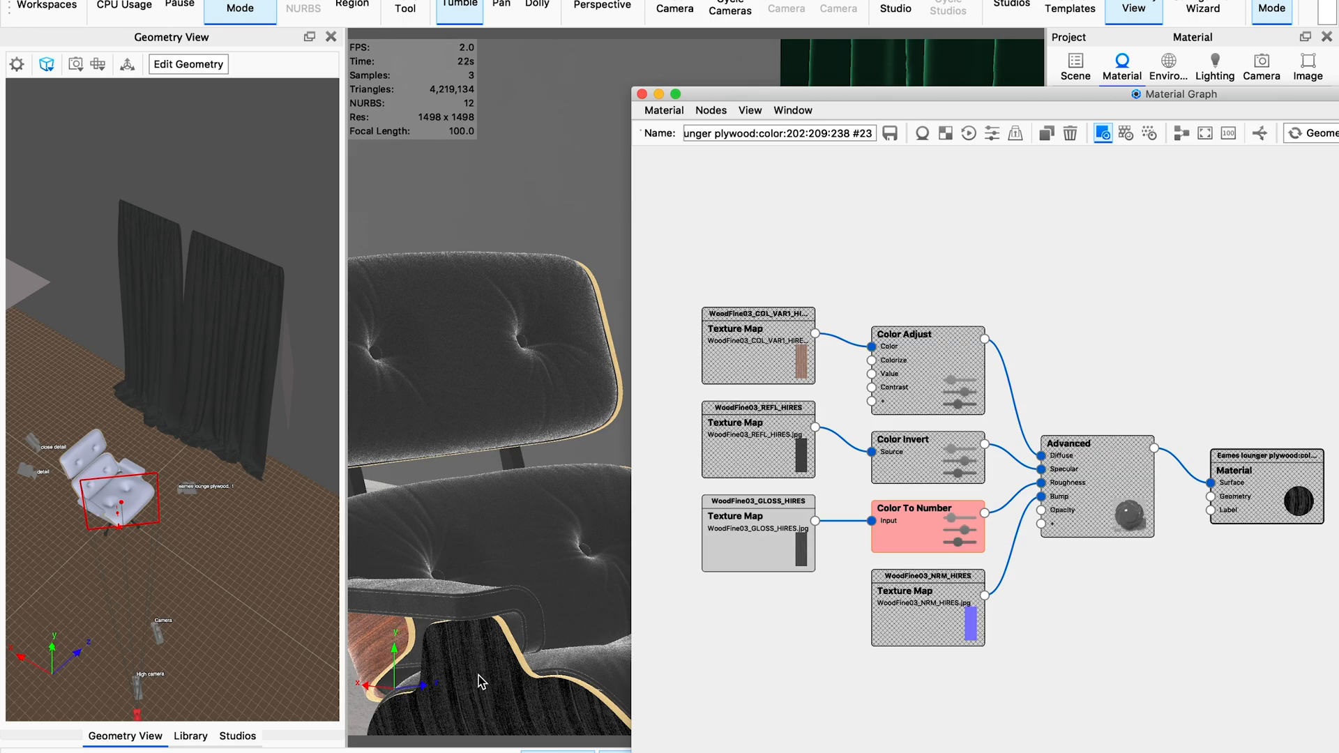
{"action": "mouse_move", "coordinate": [490, 681]}
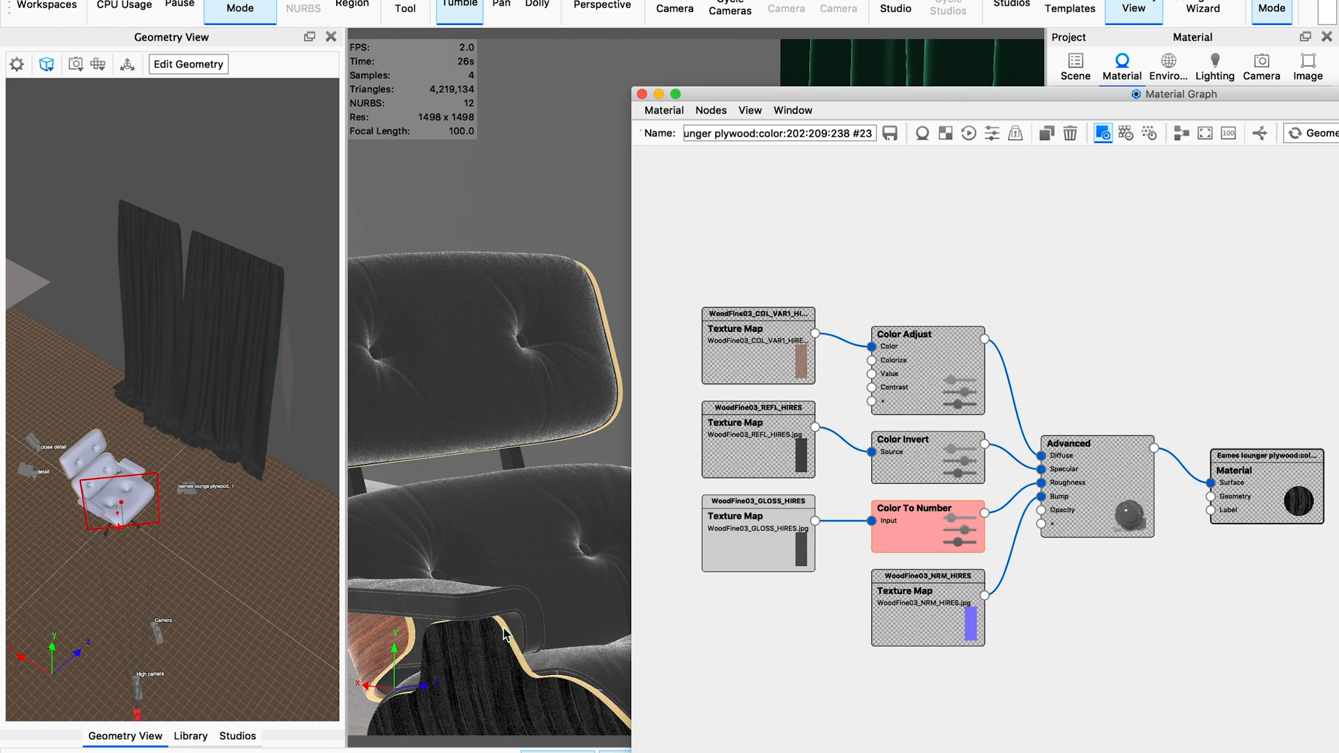
{"action": "mouse_move", "coordinate": [924, 513]}
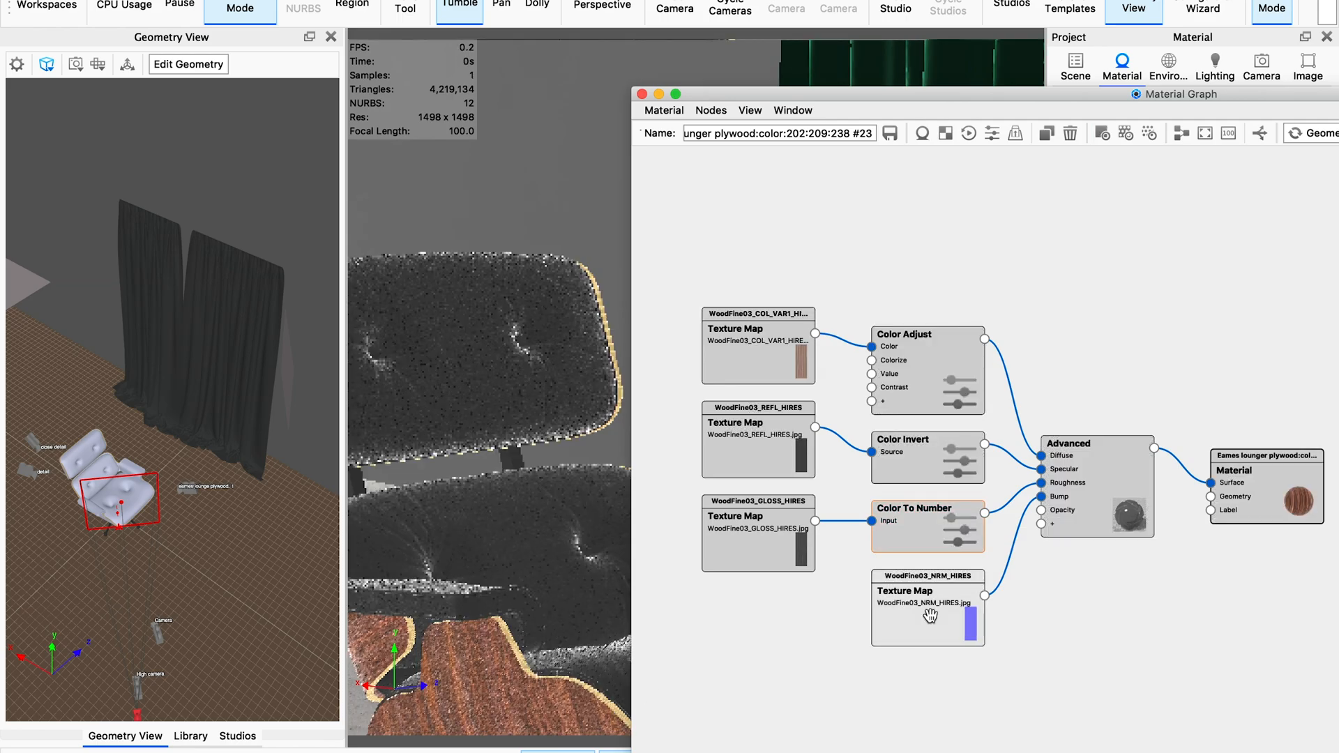
- Review the NRM_HIRES node's cylinder mapping and -0.5 bump height
{"action": "left_click", "coordinate": [928, 576]}
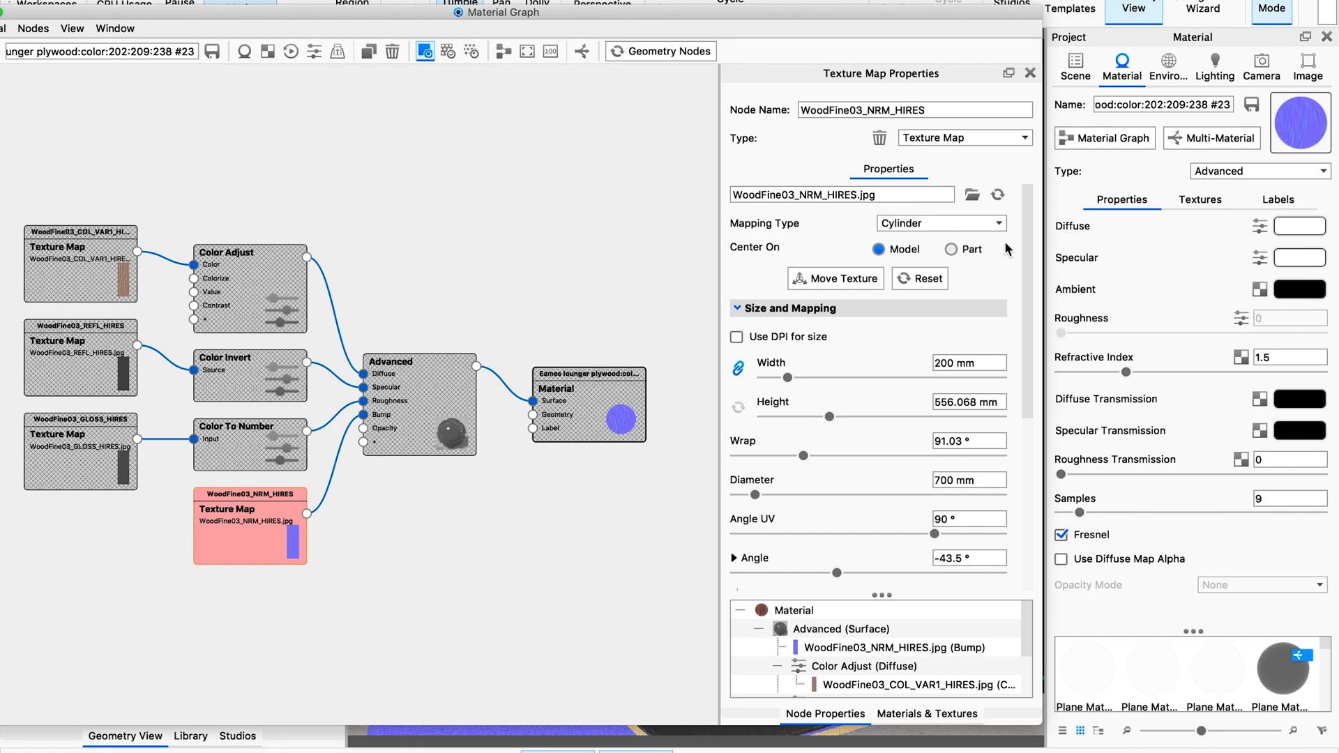
{"action": "scroll", "scroll_direction": "down", "scroll_amount": 3}
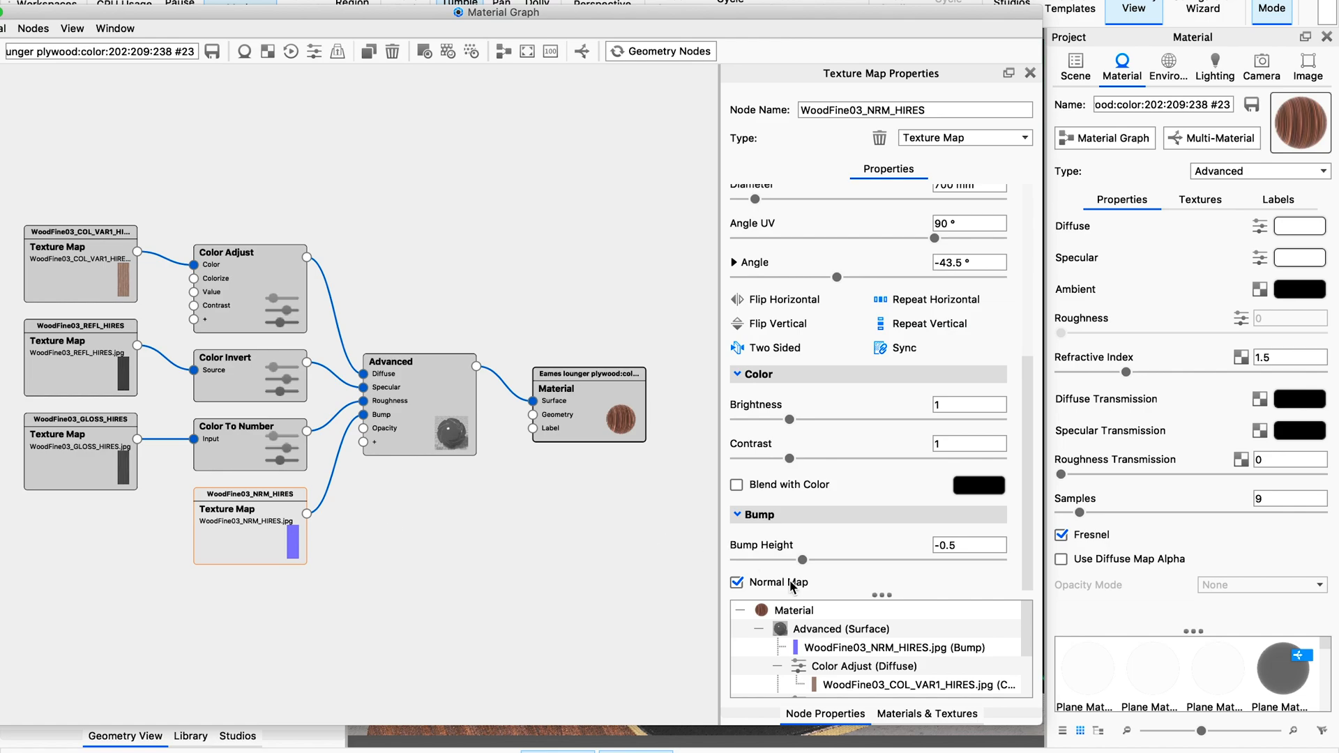
{"action": "mouse_move", "coordinate": [786, 546]}
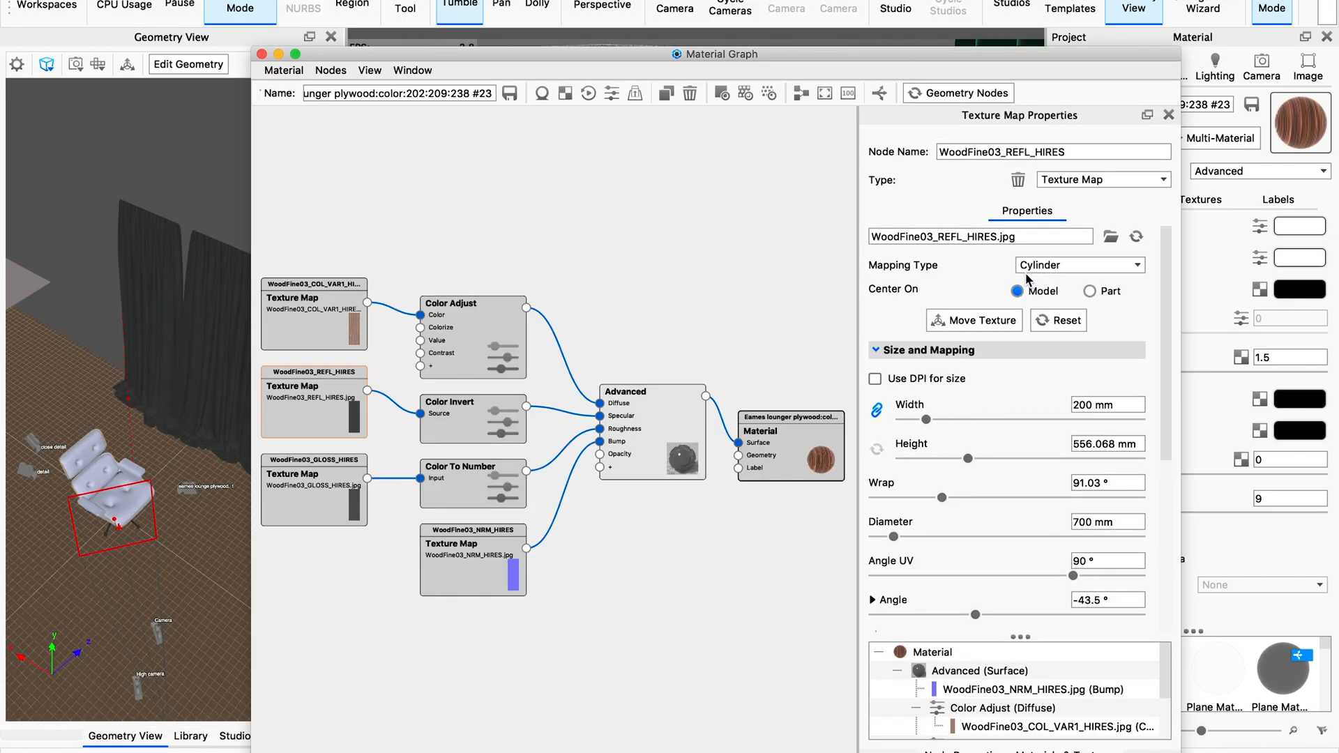
{"action": "mouse_move", "coordinate": [905, 131]}
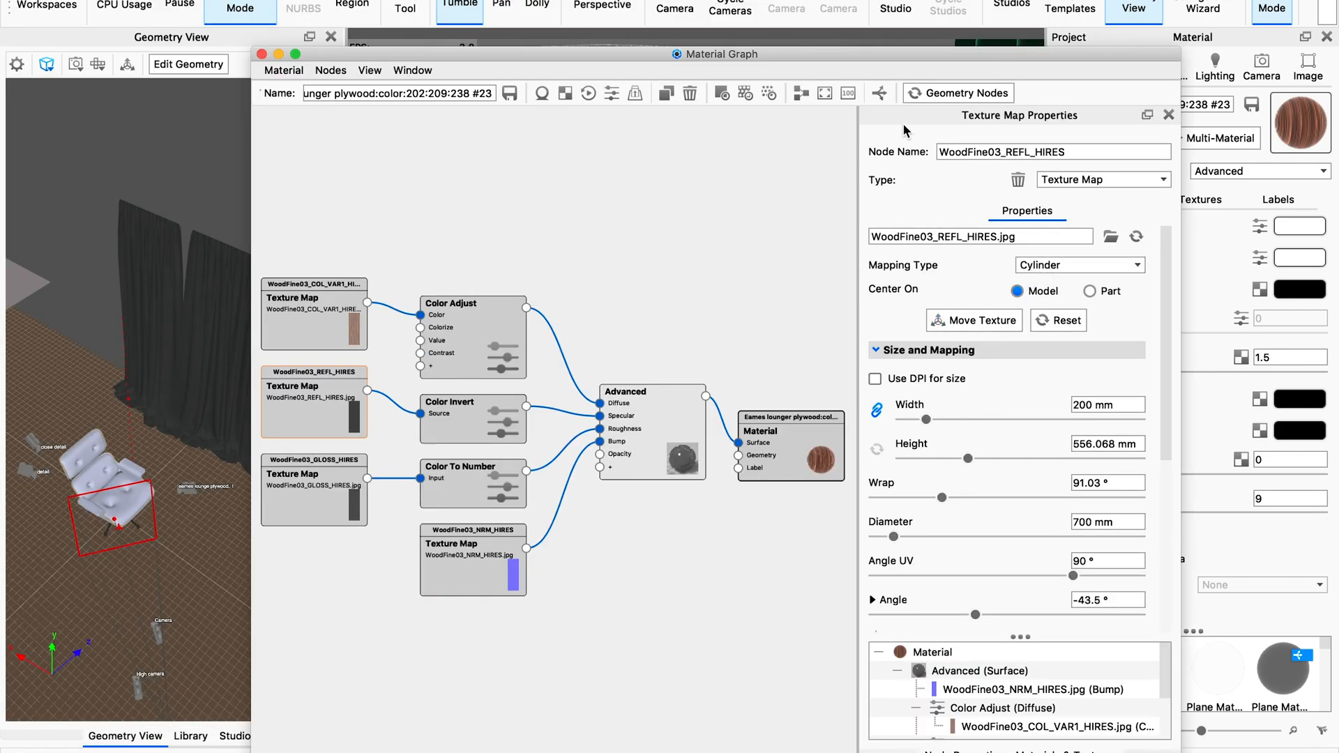
{"action": "mouse_move", "coordinate": [1076, 164]}
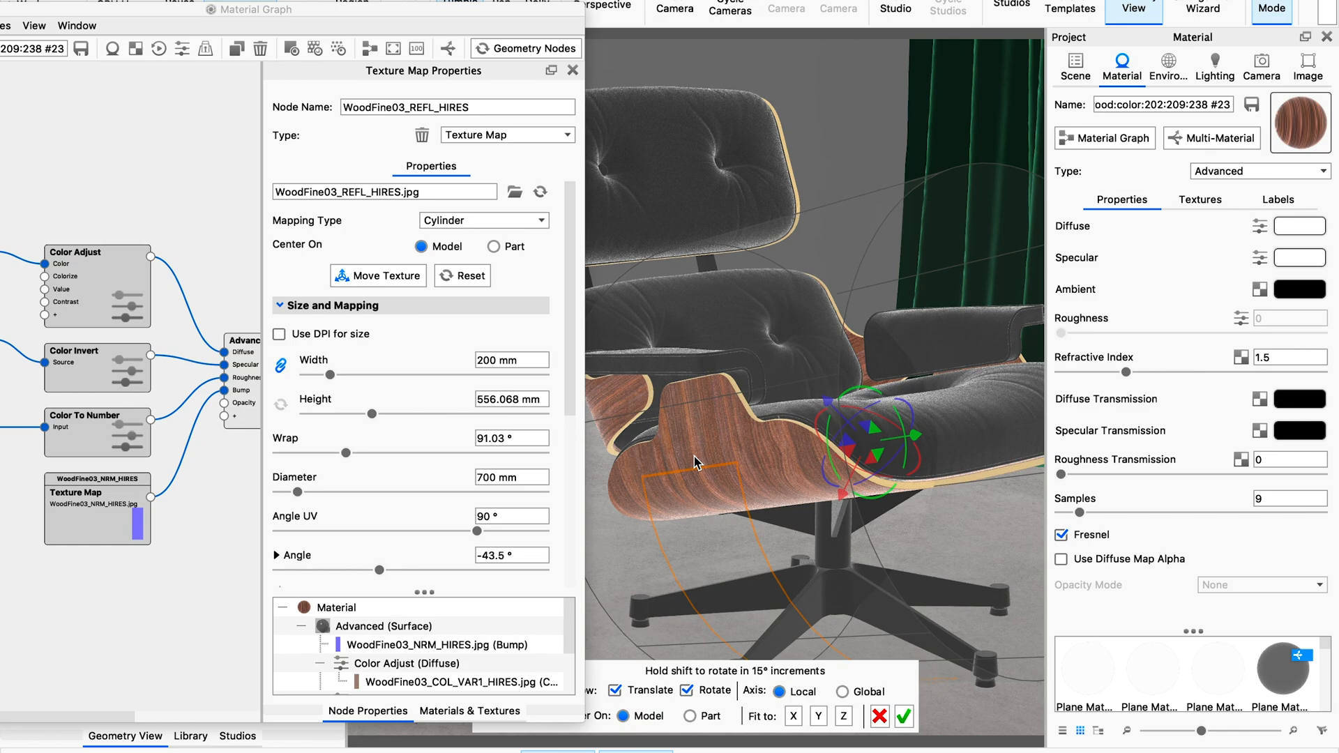
{"action": "mouse_move", "coordinate": [703, 469]}
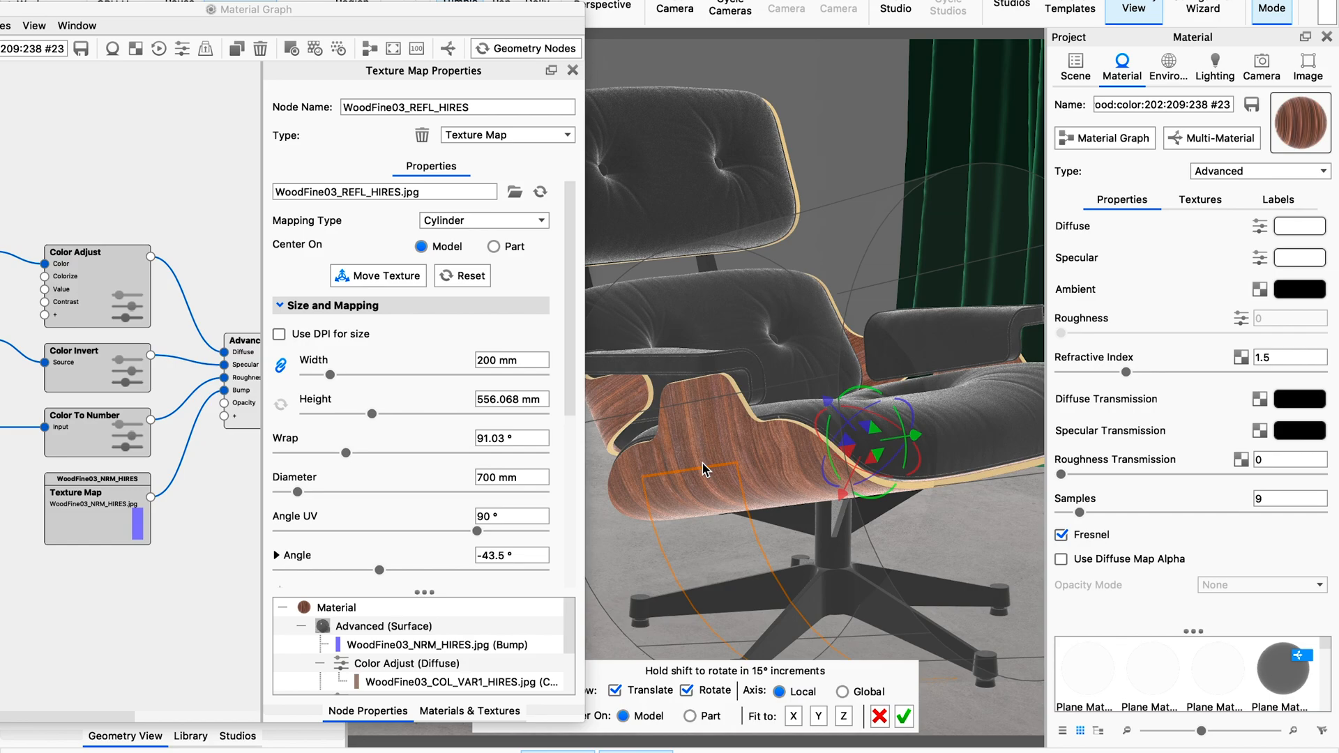
{"action": "mouse_move", "coordinate": [786, 545]}
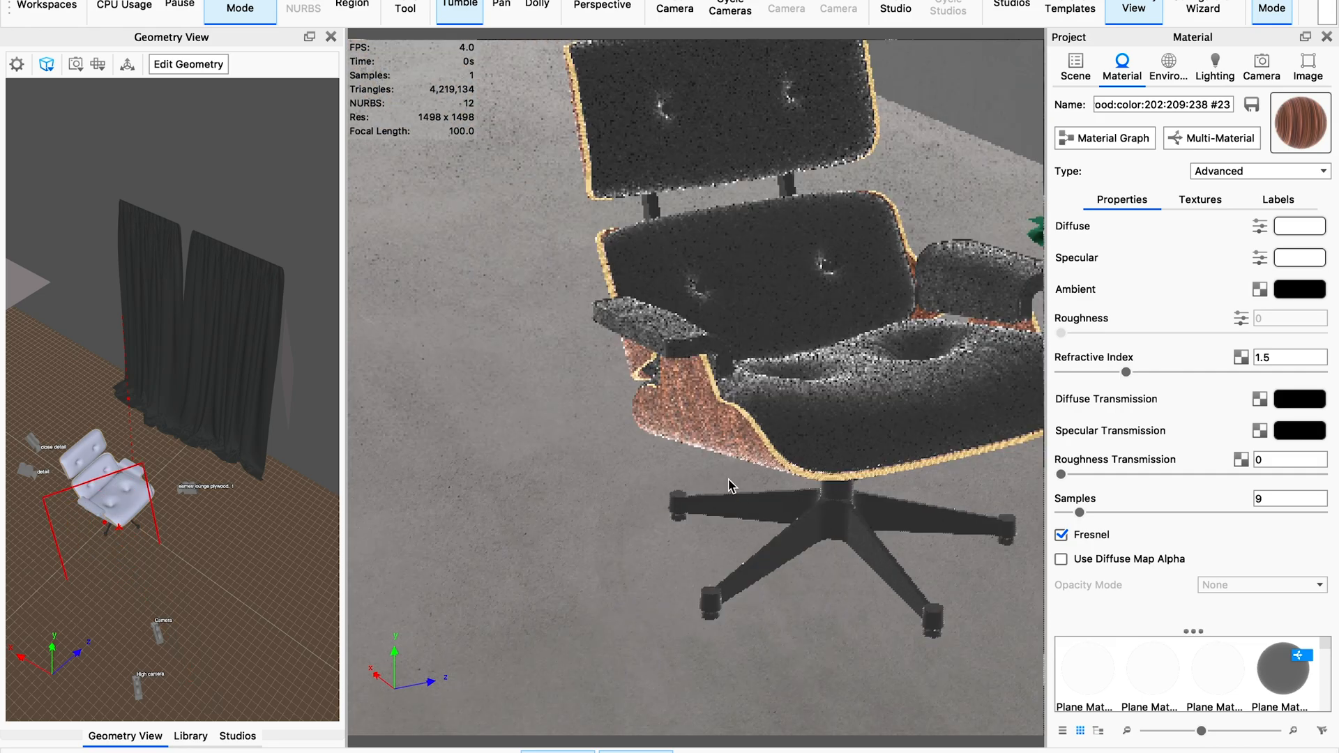
- Orbit around the chair to inspect the plywood texture on the shell's edge
{"action": "left_click_drag", "start_coordinate": [730, 486], "coordinate": [691, 491]}
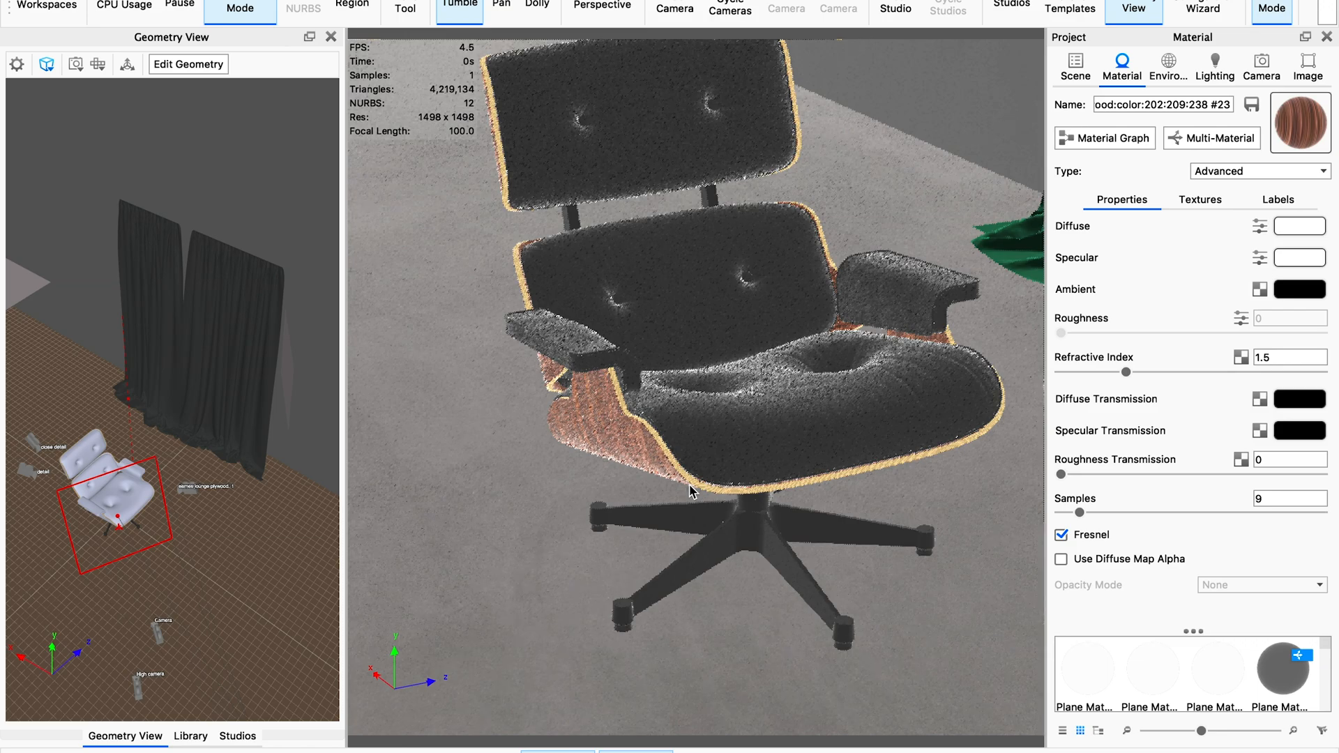
{"action": "left_click_drag", "start_coordinate": [692, 491], "coordinate": [738, 479]}
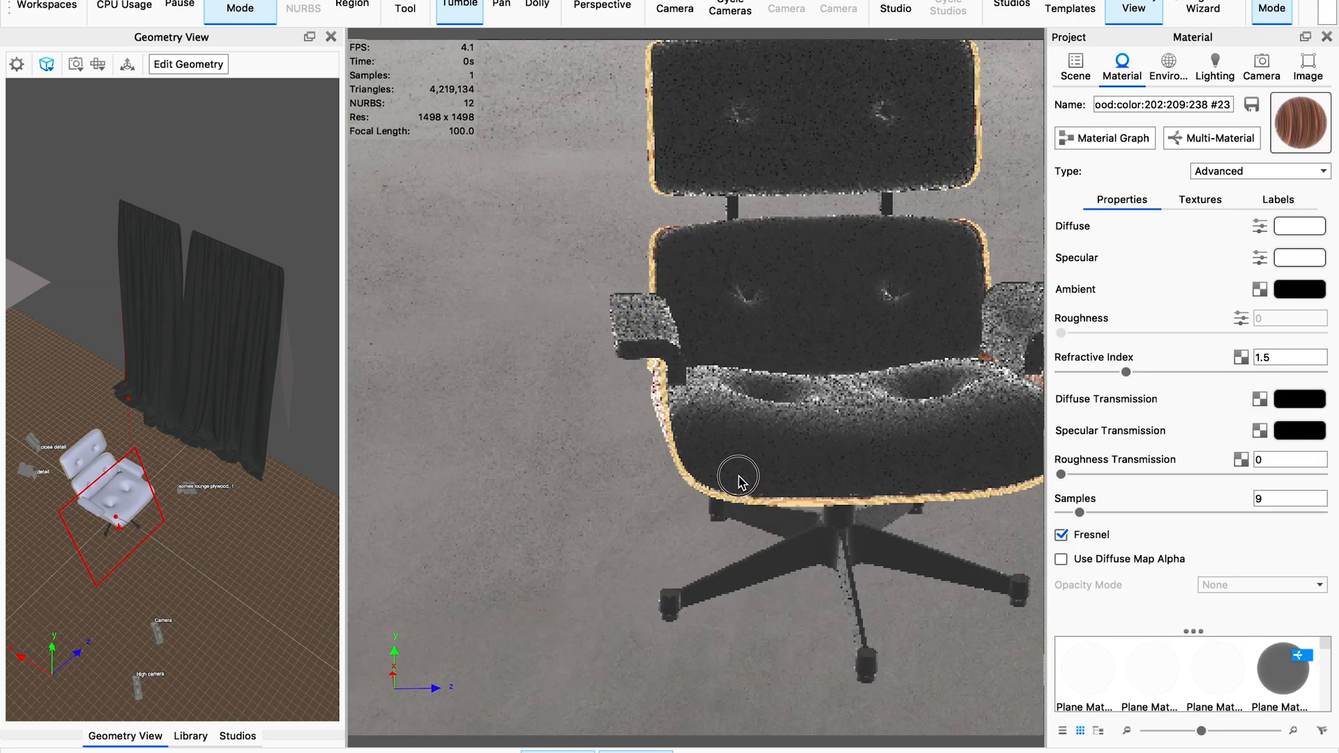
{"action": "left_click_drag", "start_coordinate": [738, 476], "coordinate": [811, 451]}
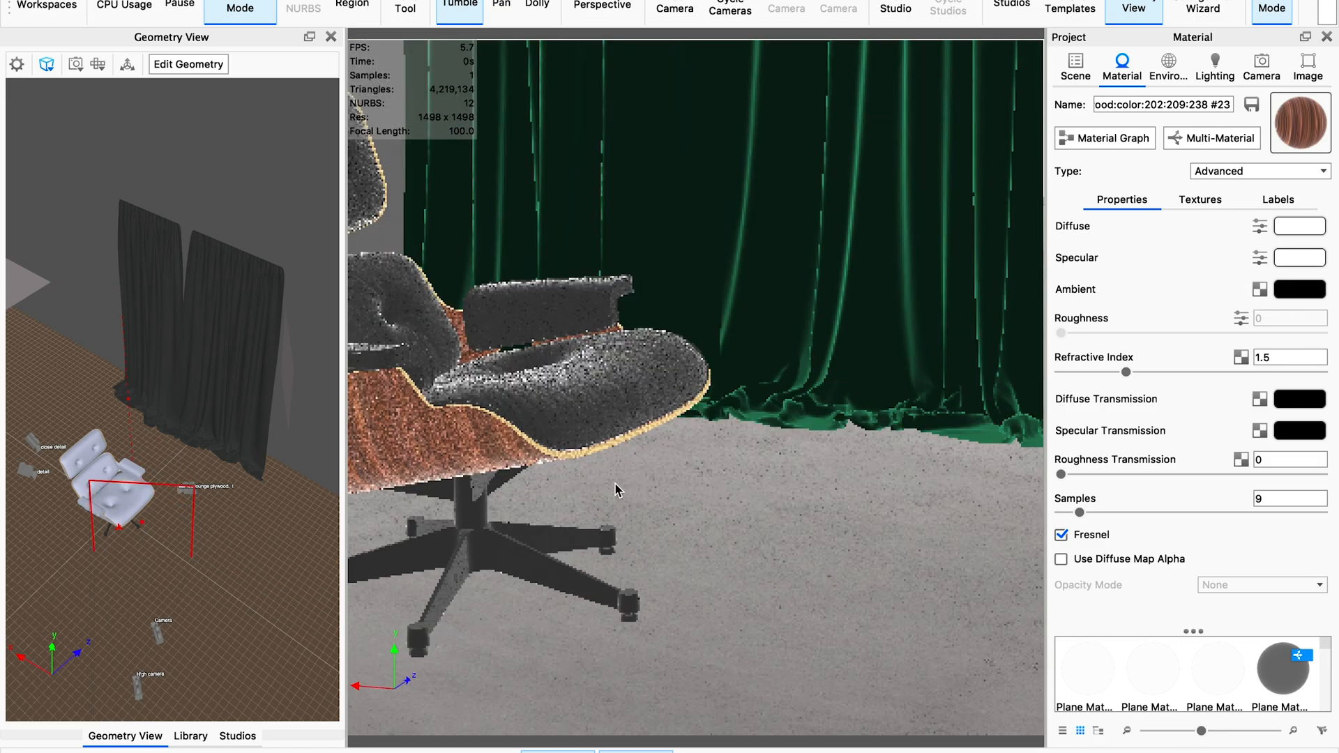
{"action": "left_click_drag", "start_coordinate": [617, 490], "coordinate": [771, 381]}
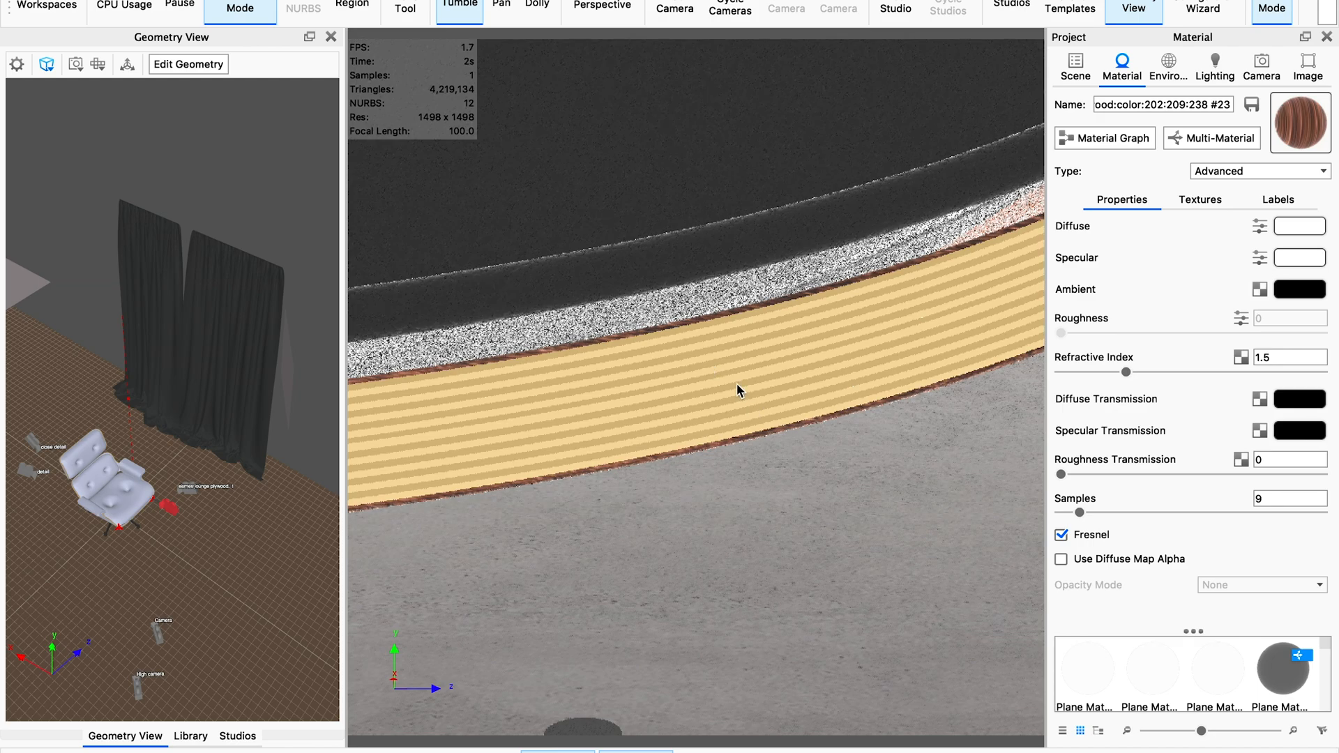
{"action": "mouse_move", "coordinate": [933, 395]}
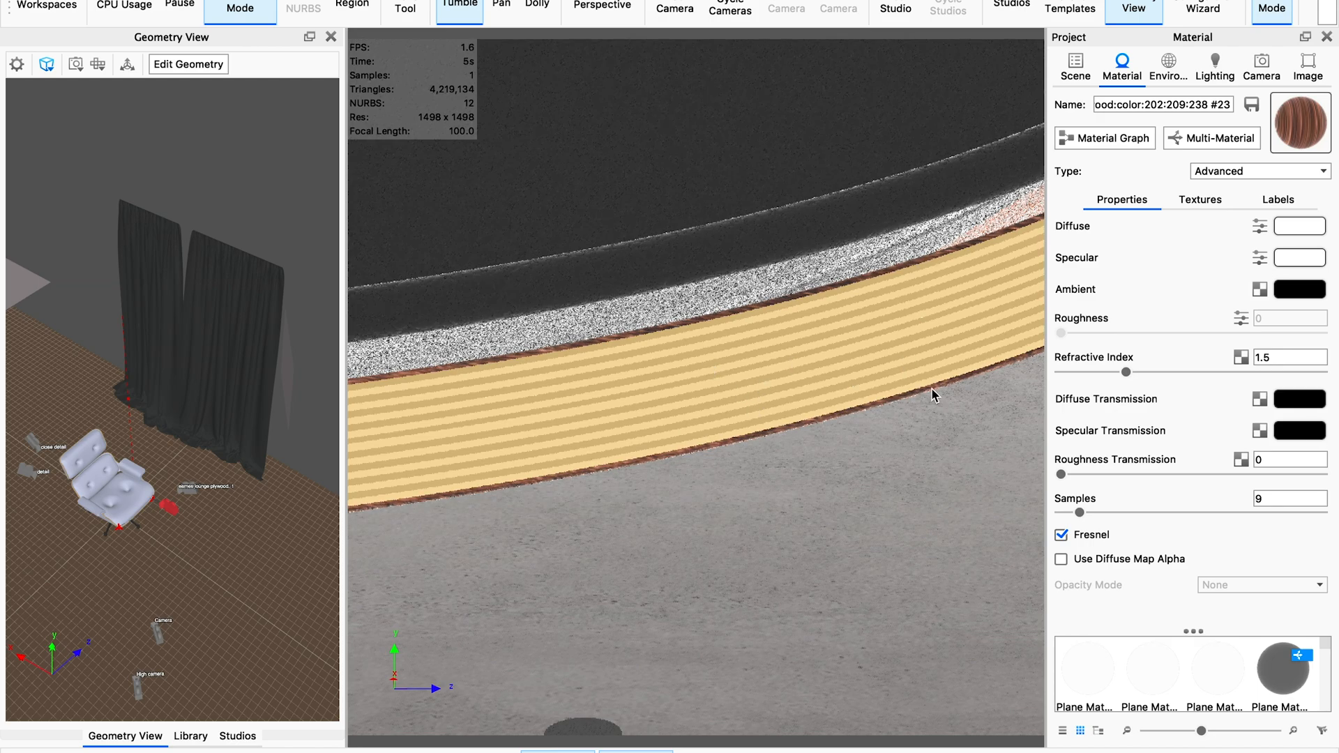
{"action": "mouse_move", "coordinate": [1022, 223]}
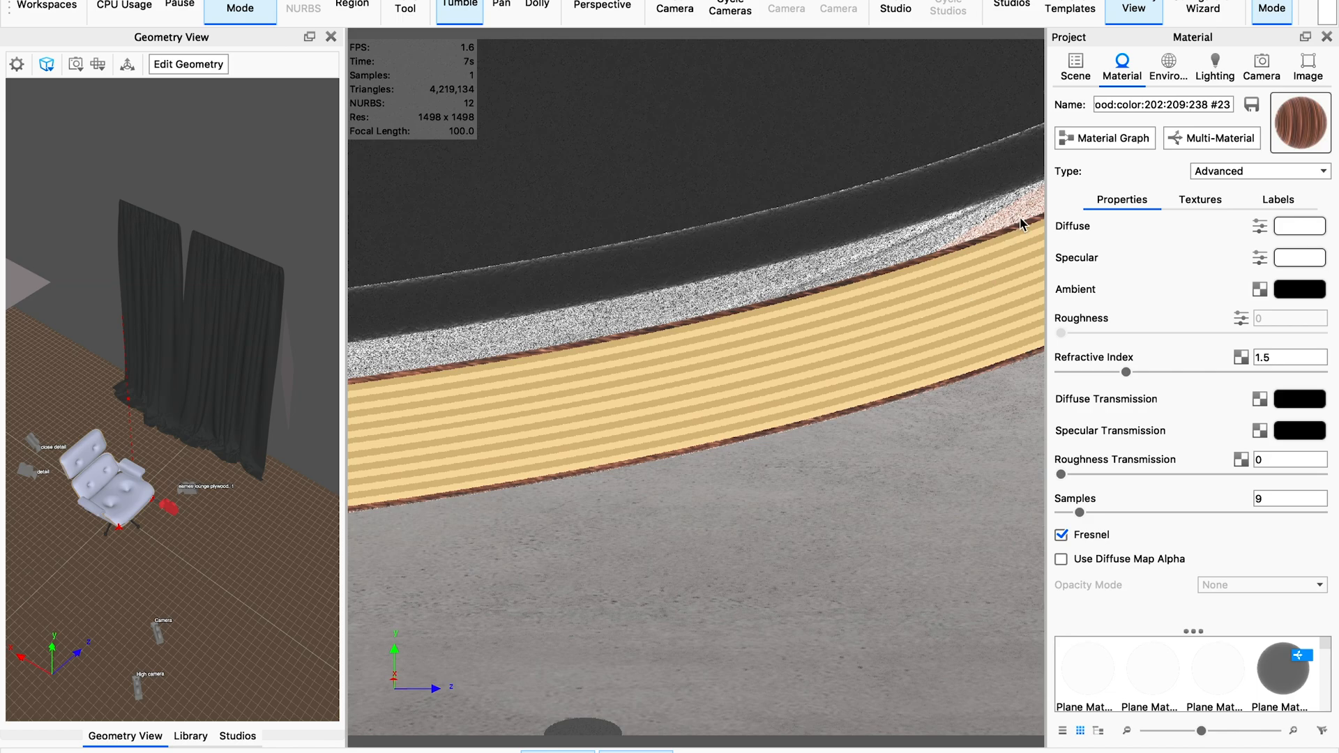
{"action": "left_click", "coordinate": [1074, 67]}
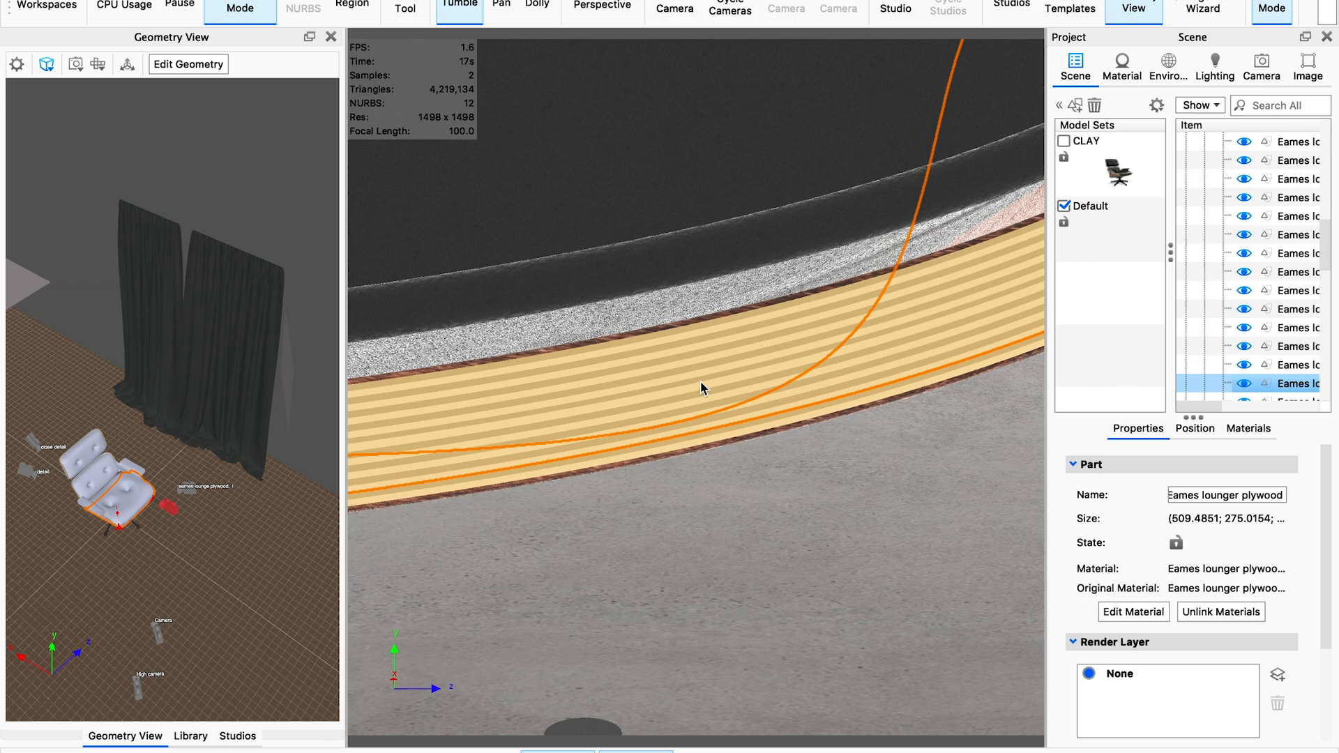
{"action": "mouse_move", "coordinate": [636, 388]}
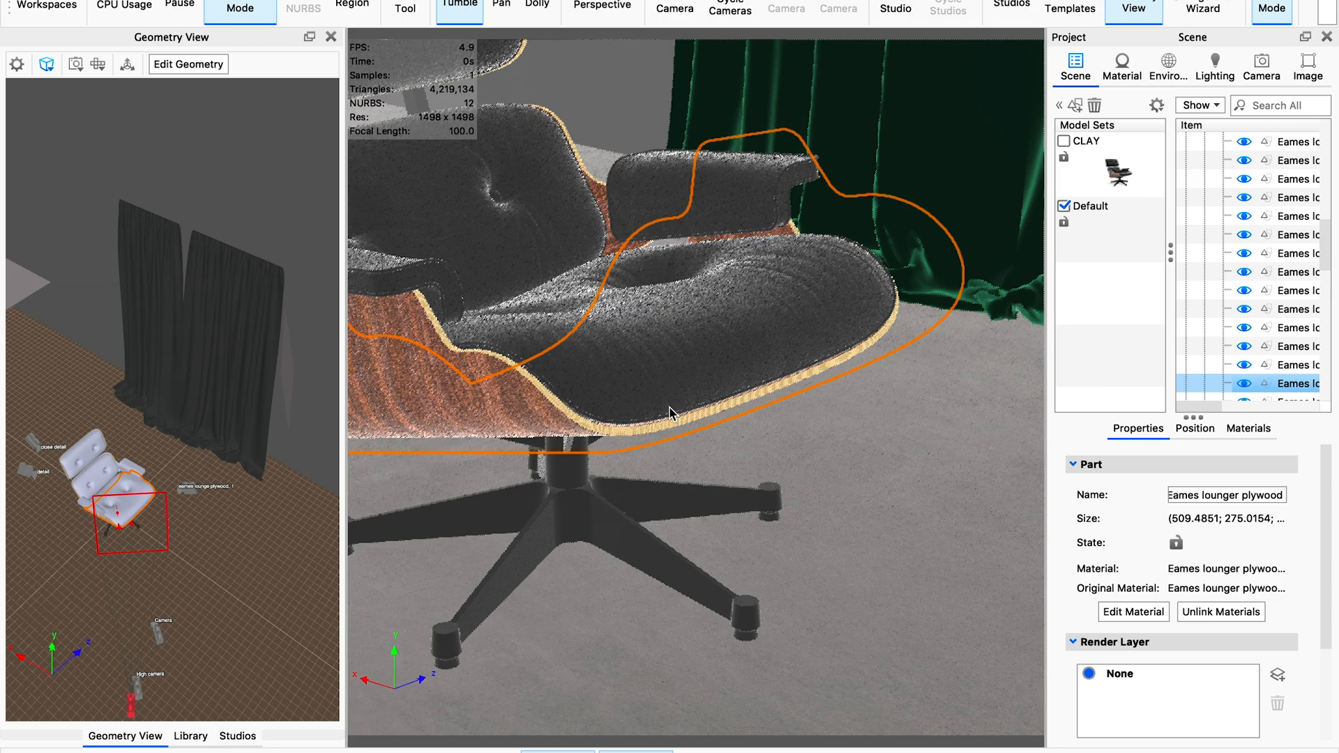
{"action": "left_click_drag", "start_coordinate": [670, 414], "coordinate": [853, 501]}
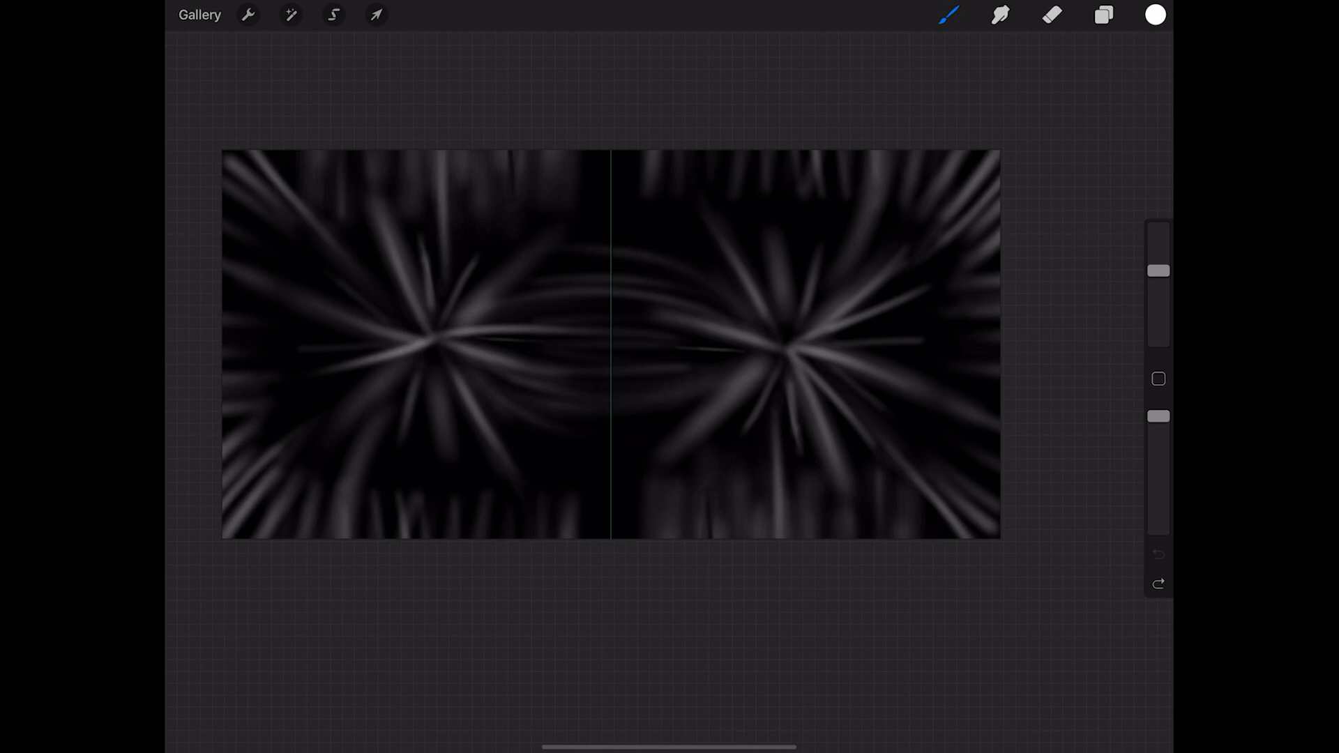
- Paint two light wrinkle streaks on the leather texture and export it as PNG
{"action": "left_click", "coordinate": [947, 15]}
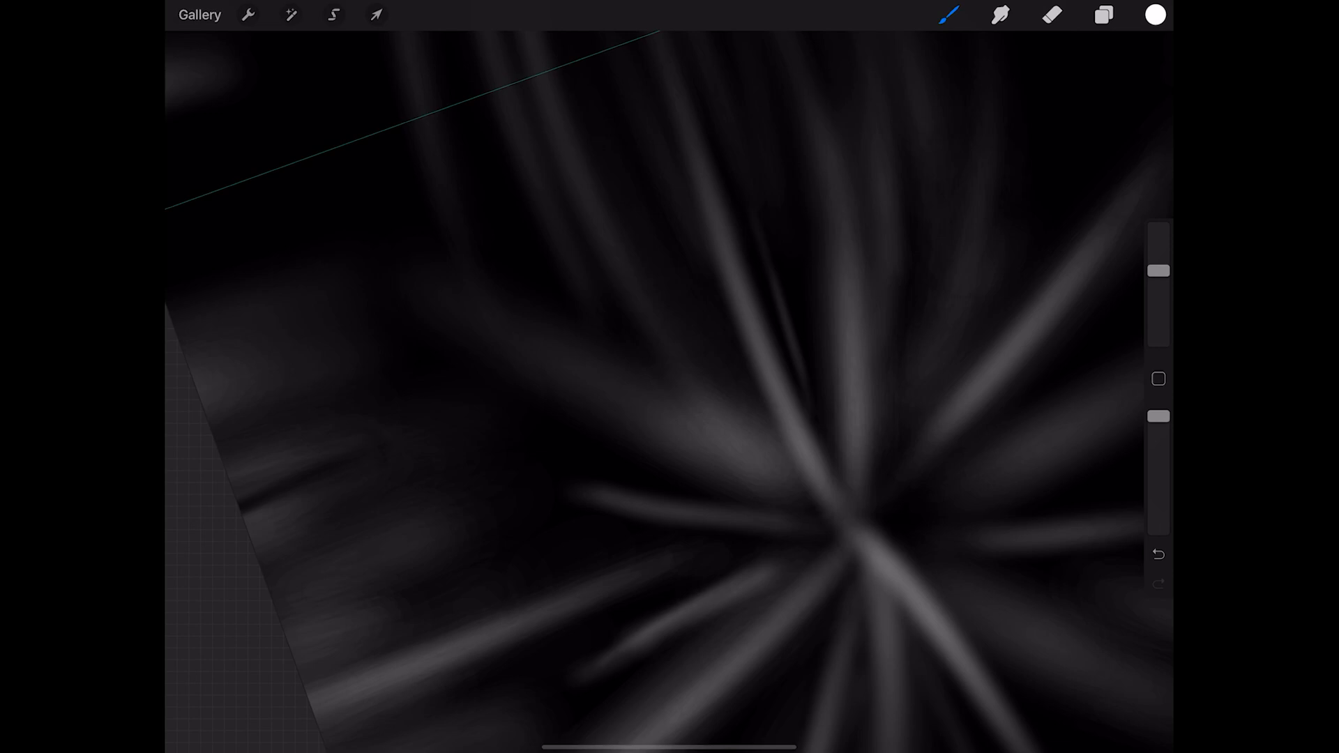
{"action": "left_click_drag", "start_coordinate": [410, 341], "coordinate": [700, 504]}
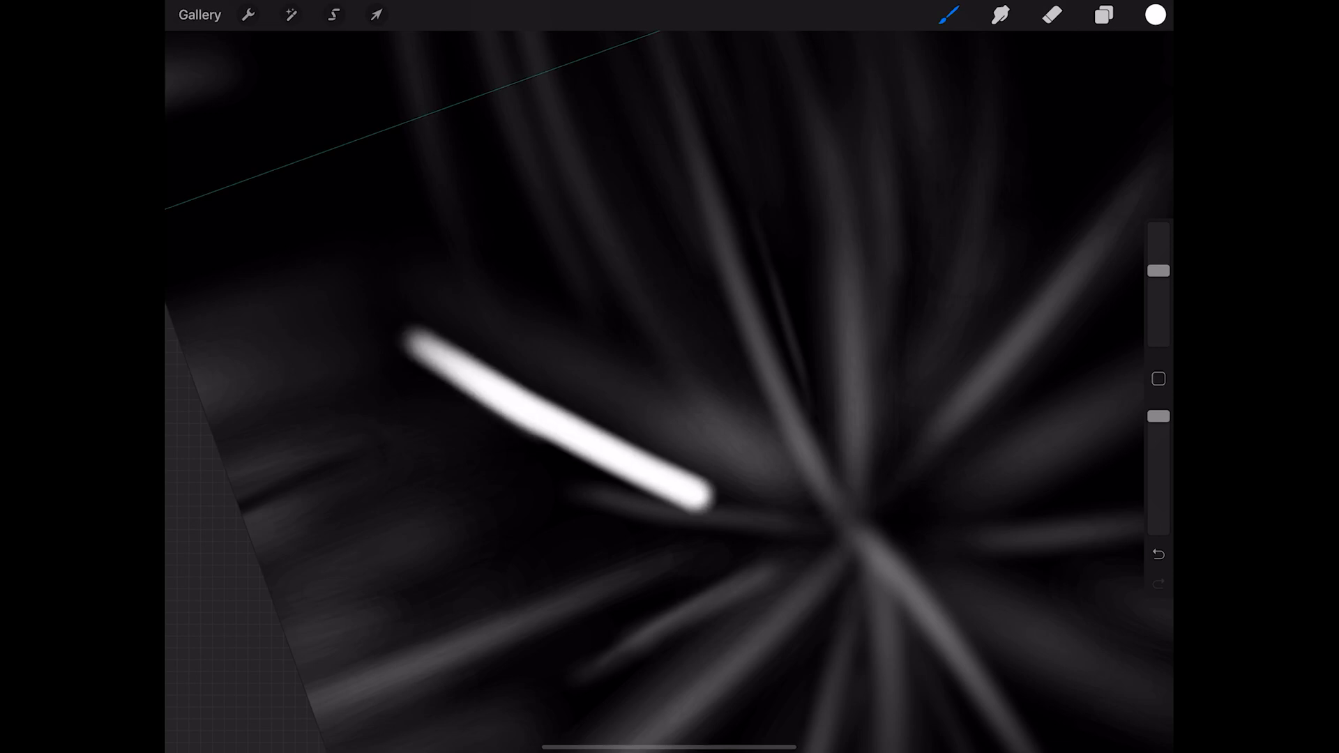
{"action": "left_click_drag", "start_coordinate": [674, 509], "coordinate": [734, 512]}
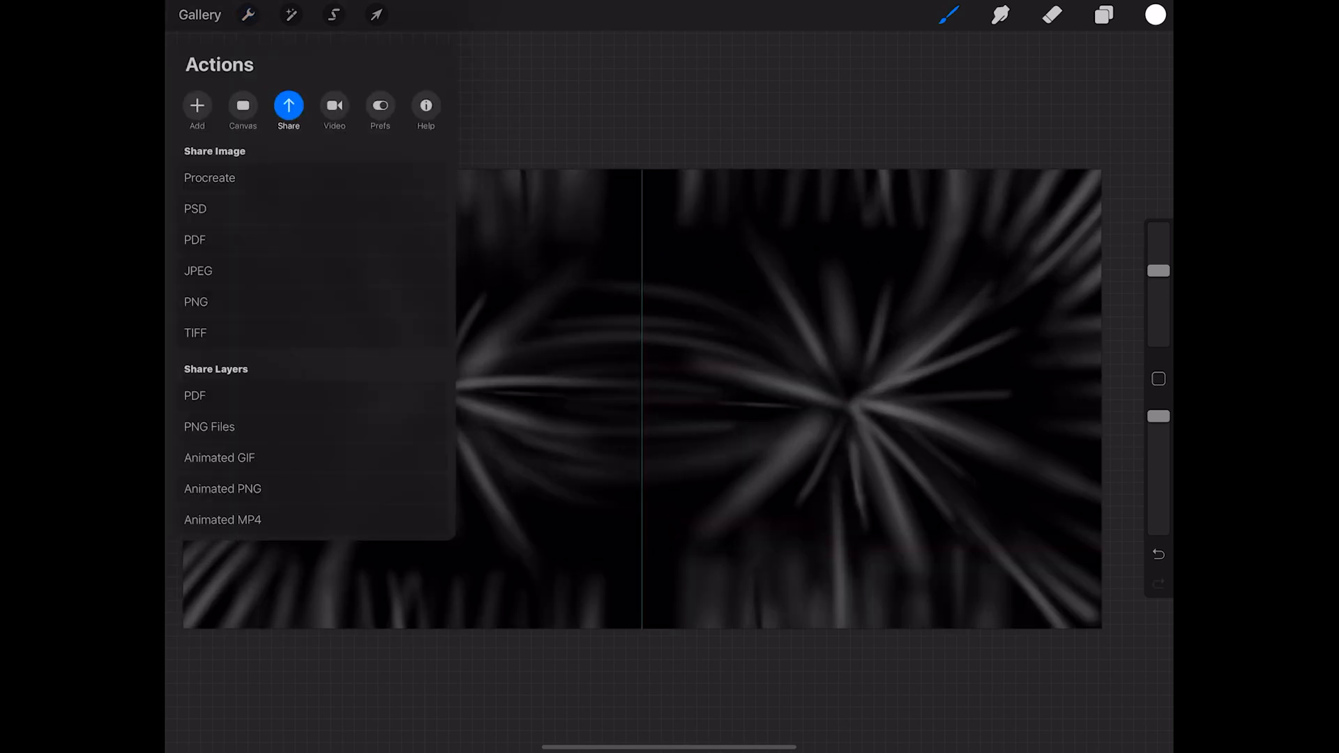
{"action": "left_click", "coordinate": [198, 270]}
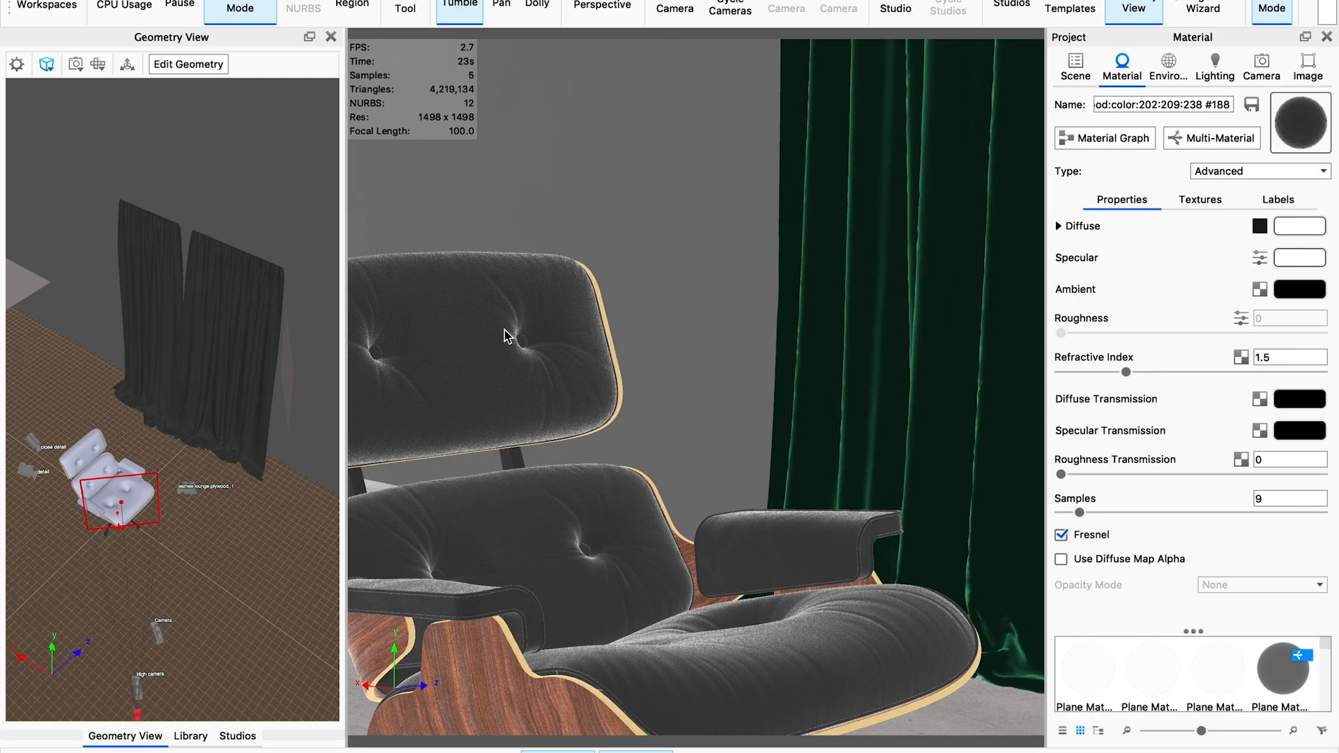
{"action": "mouse_move", "coordinate": [547, 218]}
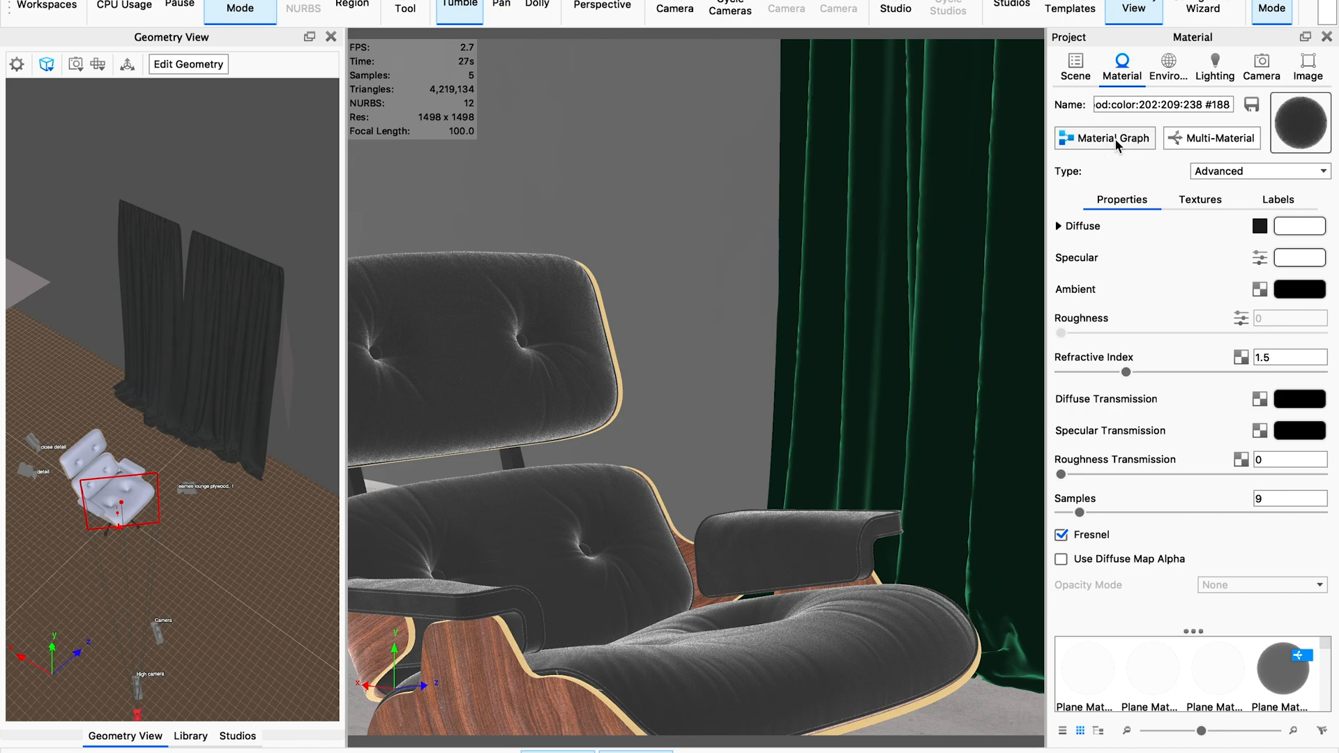
- Open the leather's Material Graph, inspect the COL texture, and rearrange the NRM and Untitled_Artwork 3 nodes
{"action": "left_click", "coordinate": [1103, 137]}
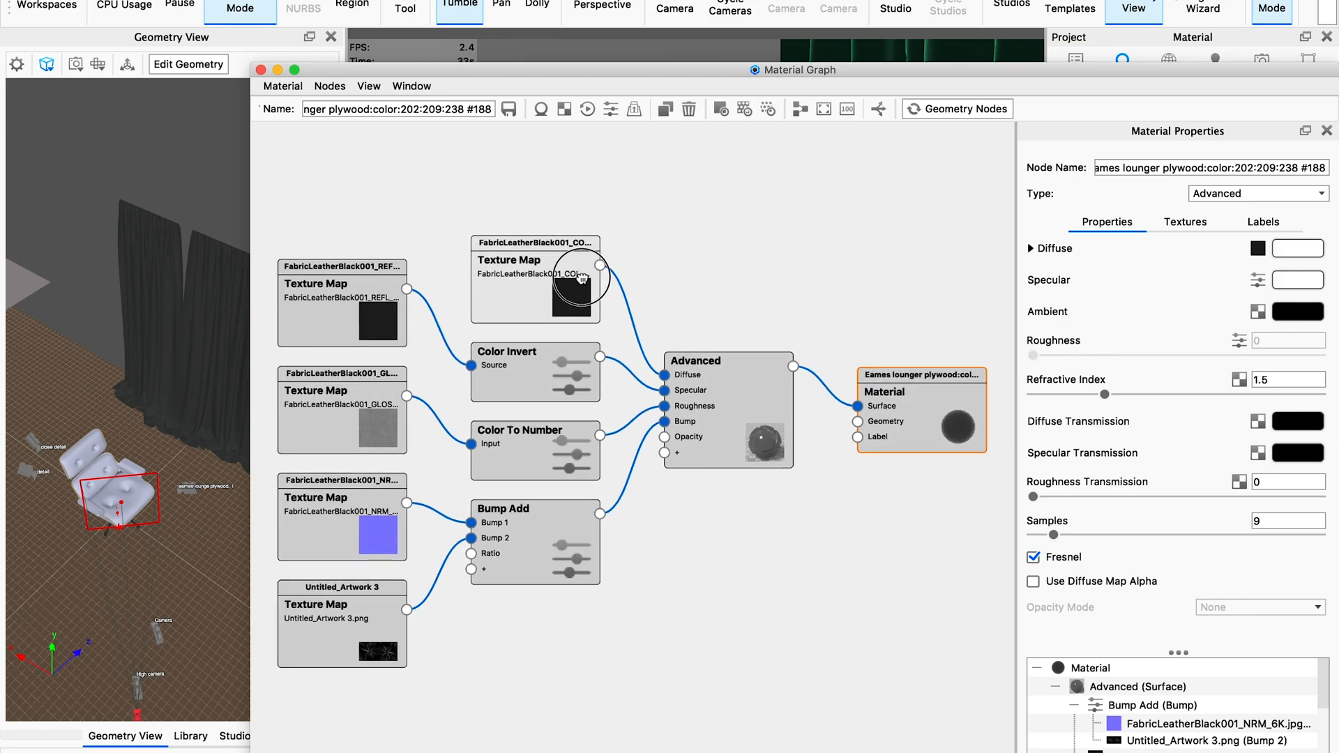
{"action": "left_click", "coordinate": [536, 285]}
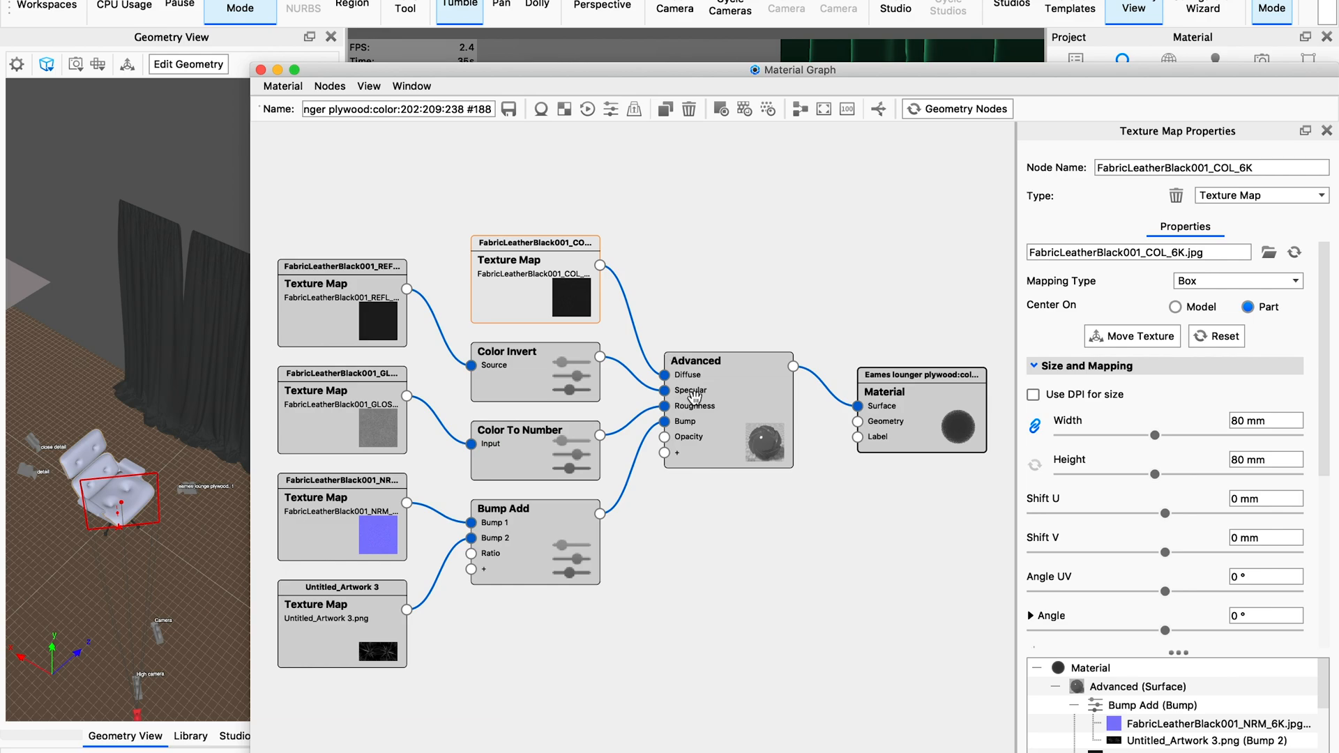
{"action": "mouse_move", "coordinate": [572, 303]}
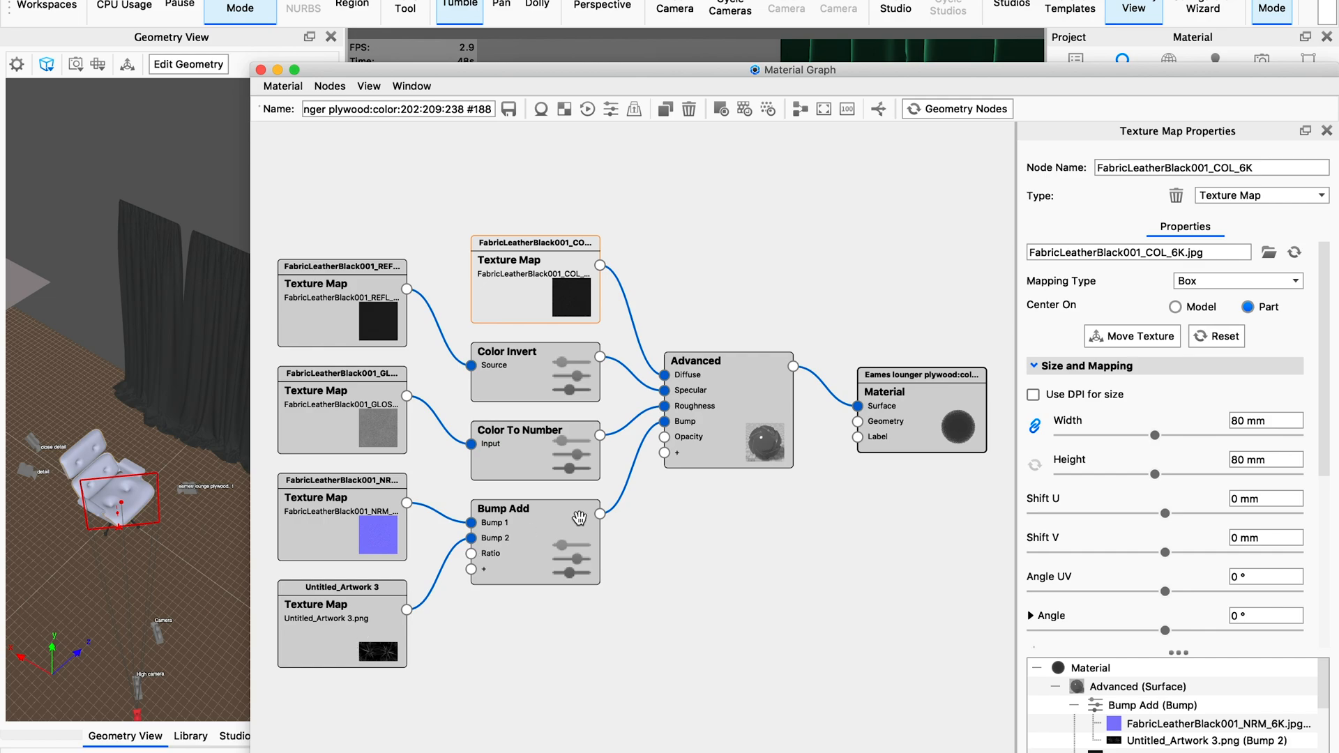
{"action": "mouse_move", "coordinate": [549, 548]}
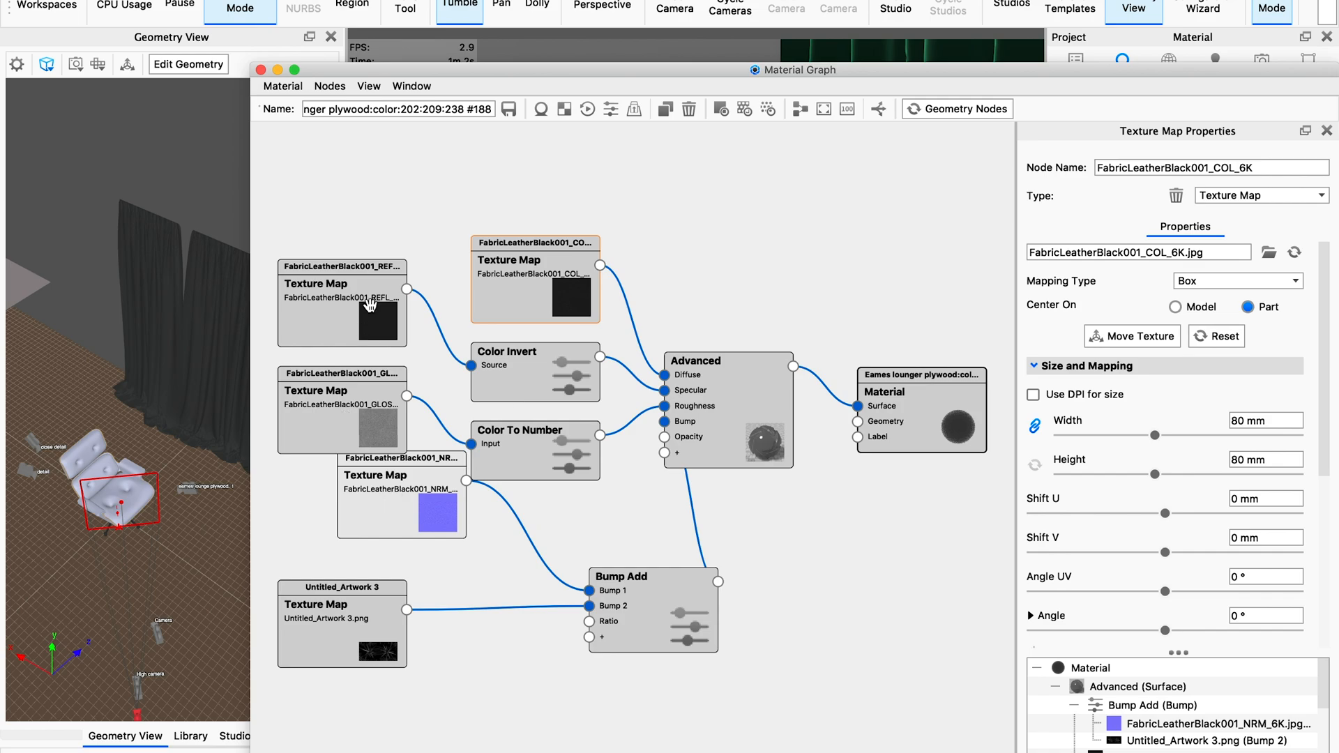
{"action": "mouse_move", "coordinate": [374, 356]}
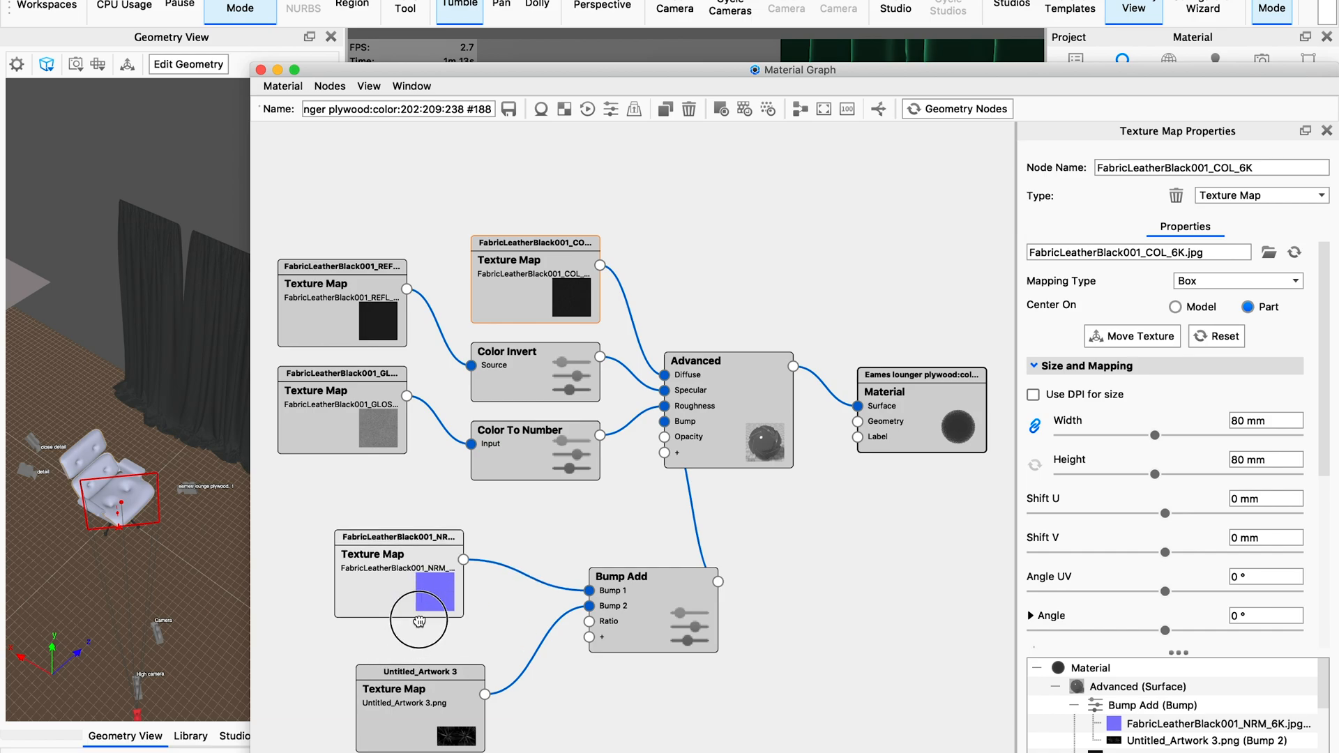
{"action": "left_click_drag", "start_coordinate": [419, 619], "coordinate": [365, 521]}
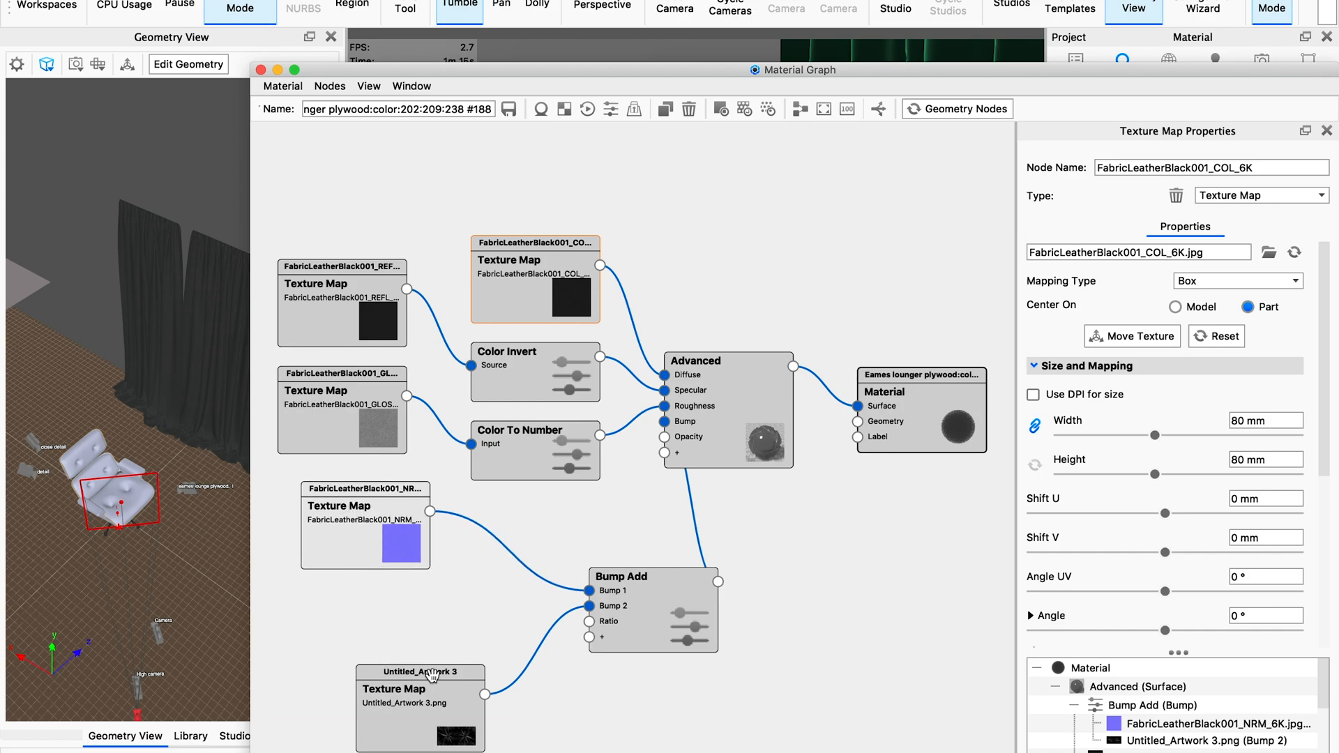
{"action": "left_click_drag", "start_coordinate": [418, 672], "coordinate": [388, 632]}
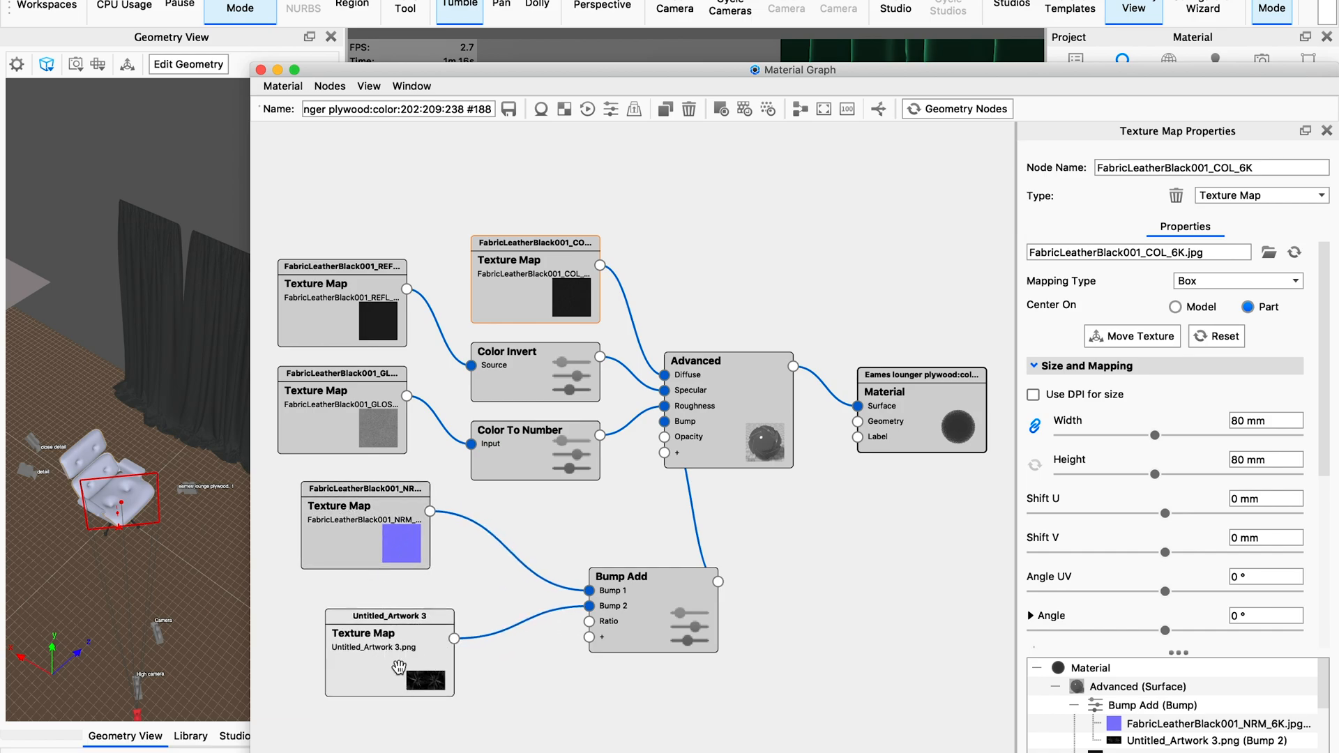
{"action": "mouse_move", "coordinate": [389, 674]}
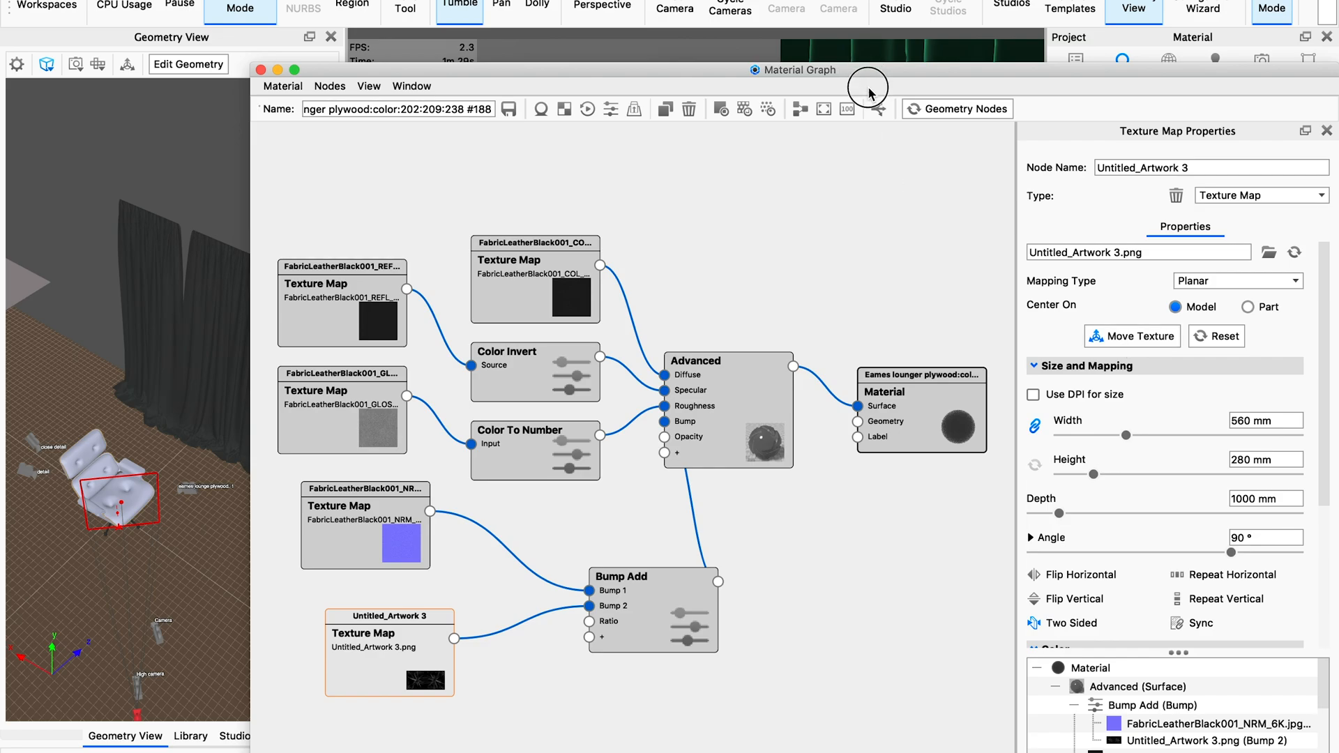
{"action": "mouse_move", "coordinate": [783, 70]}
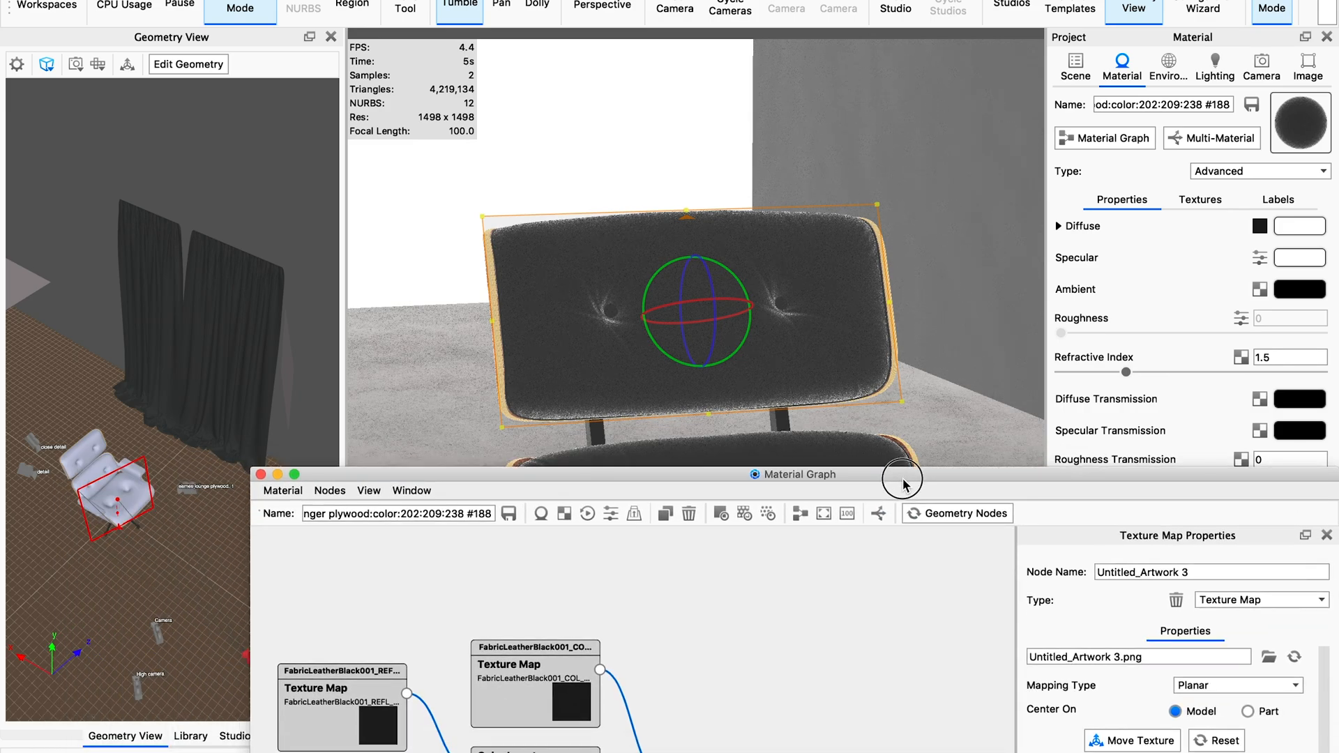
- Drag the Material Graph window aside to reveal the planar-mapped wrinkled leather cushions
{"action": "left_click_drag", "start_coordinate": [904, 475], "coordinate": [512, 160]}
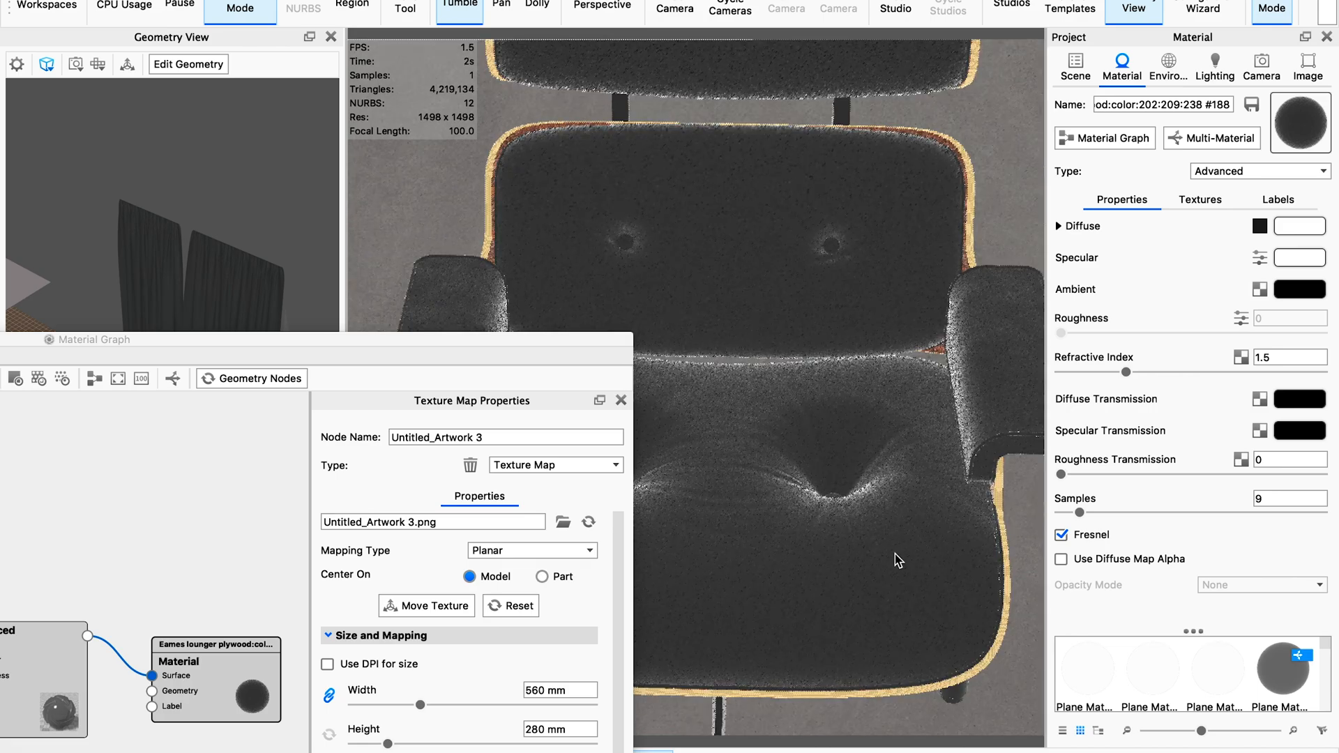
{"action": "mouse_move", "coordinate": [862, 470]}
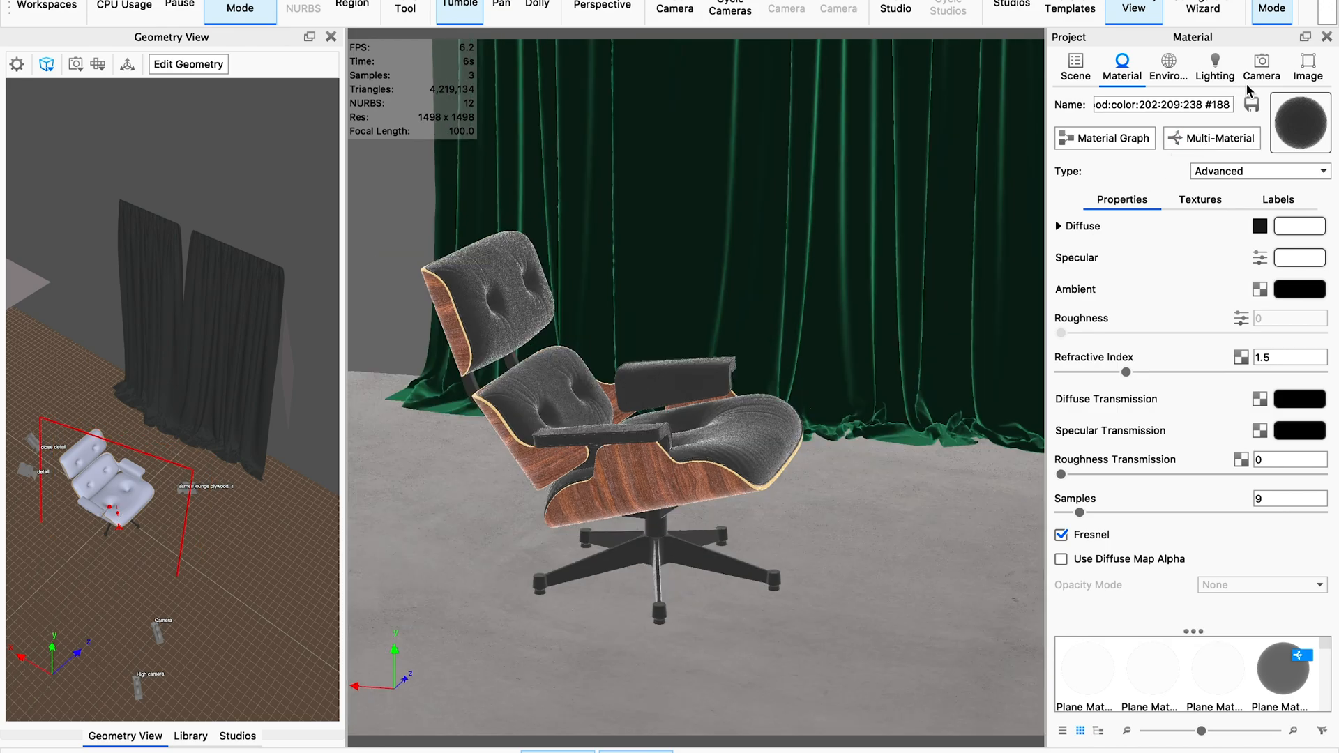
- Switch to the side camera view and apply the Interior lighting preset
{"action": "left_click", "coordinate": [1260, 67]}
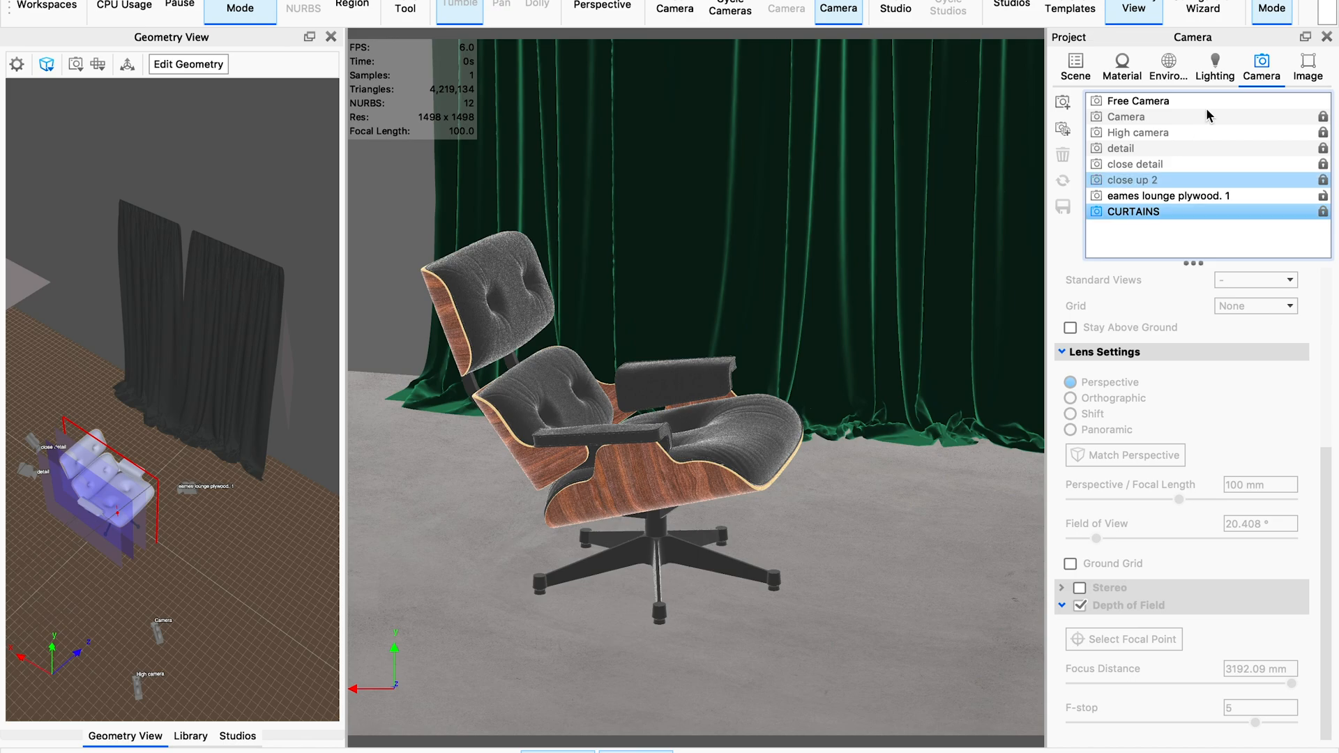
{"action": "left_click", "coordinate": [1167, 66]}
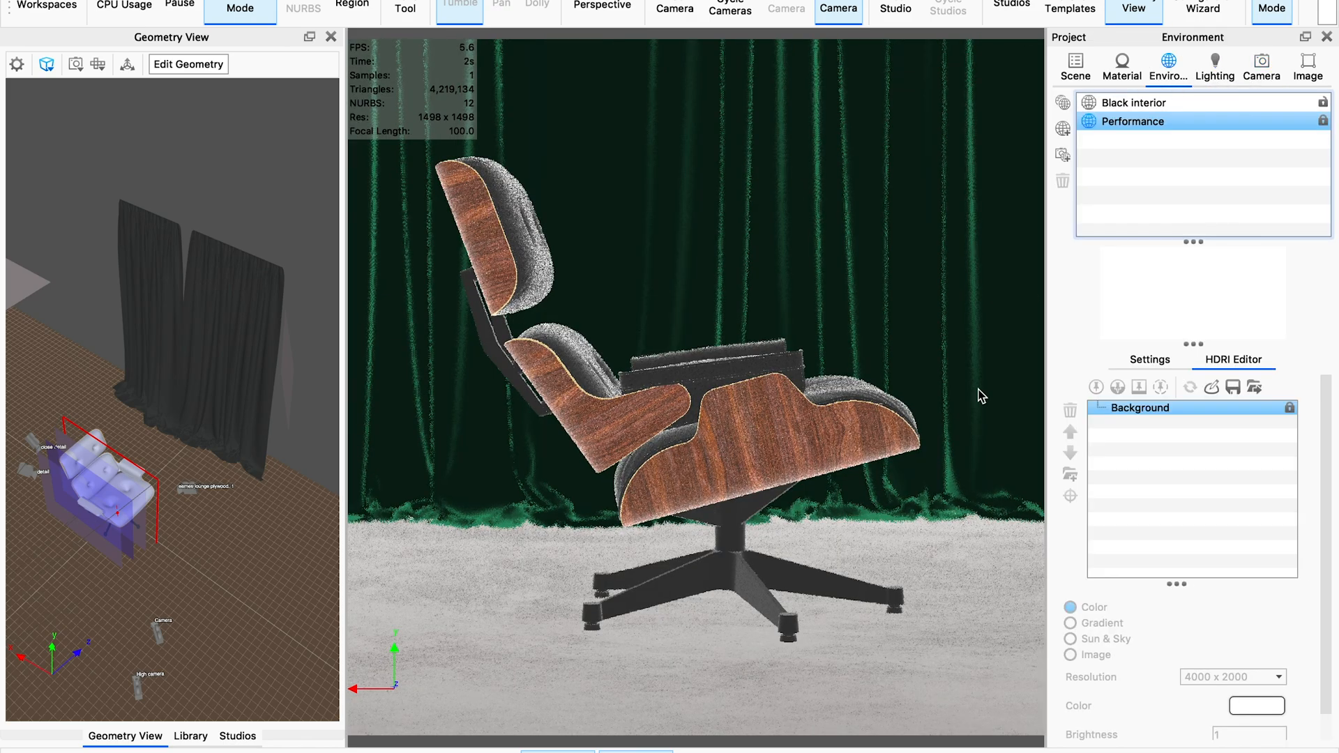
{"action": "left_click", "coordinate": [1214, 67]}
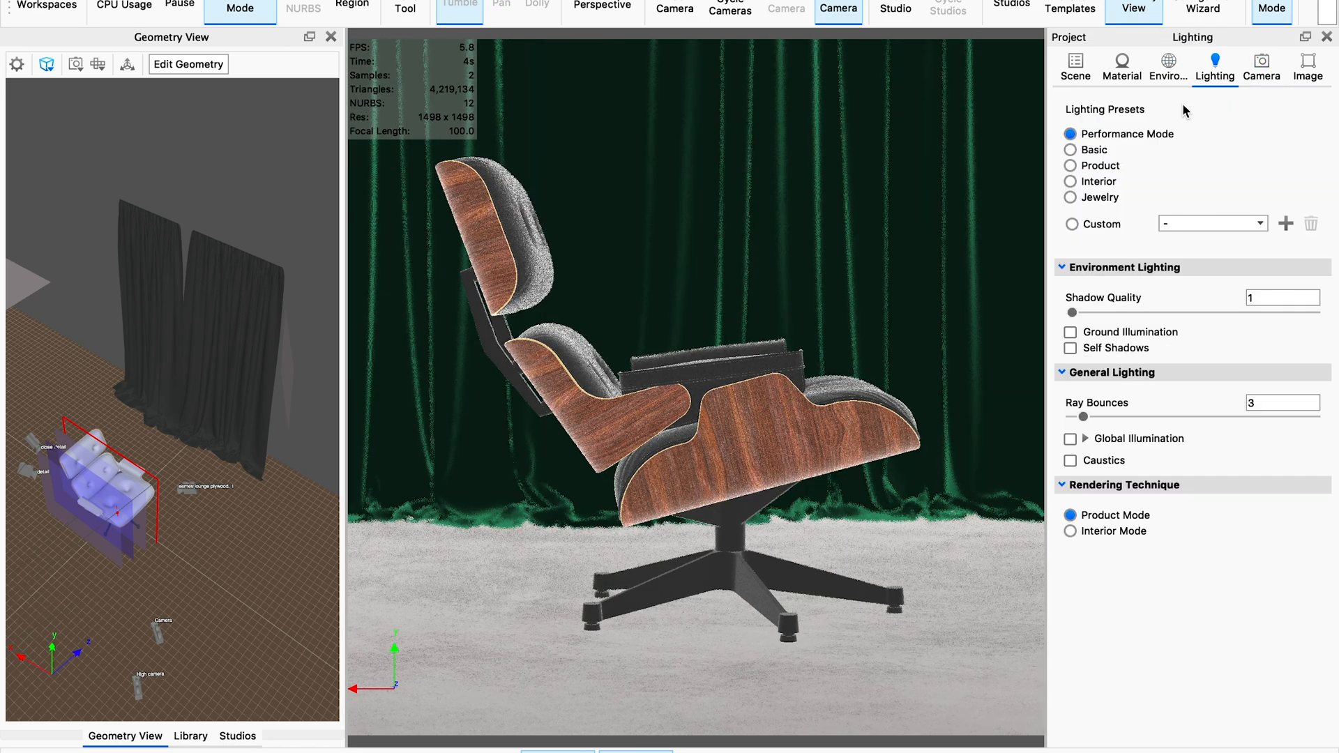
{"action": "mouse_move", "coordinate": [807, 298]}
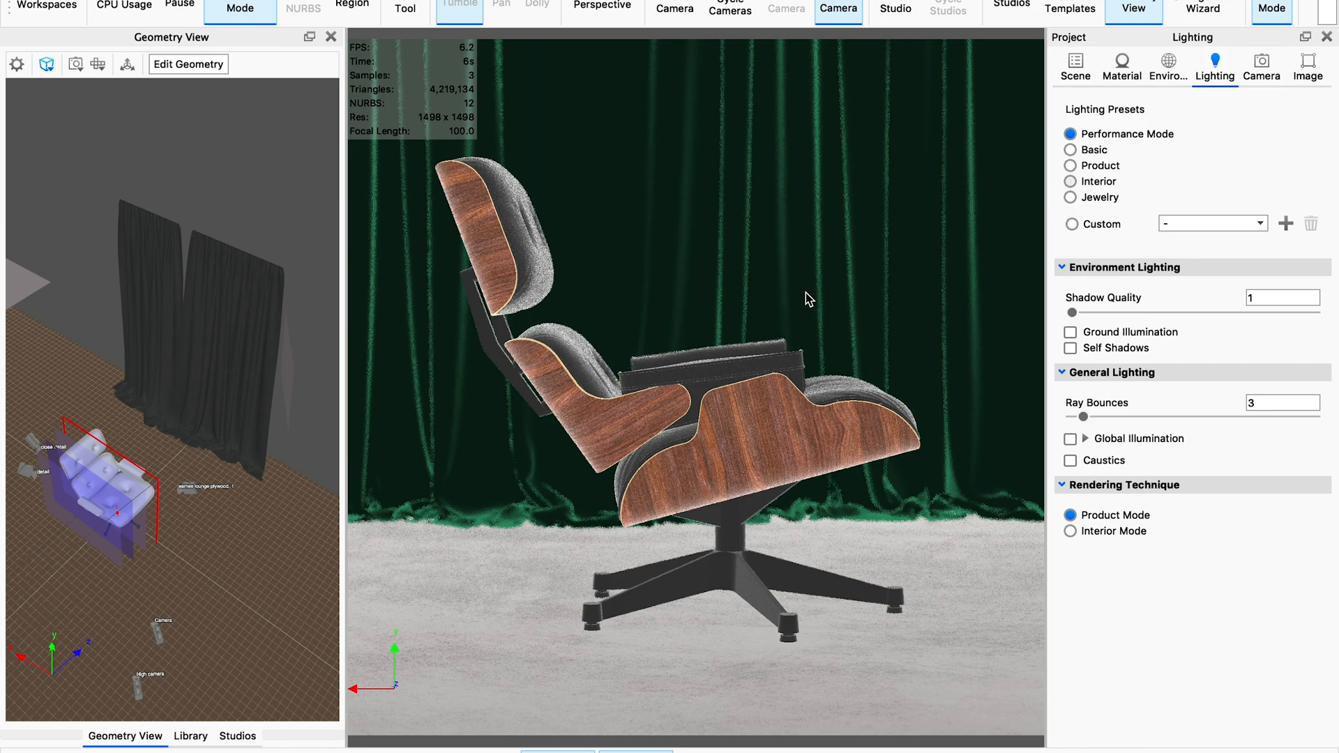
{"action": "left_click", "coordinate": [1070, 181]}
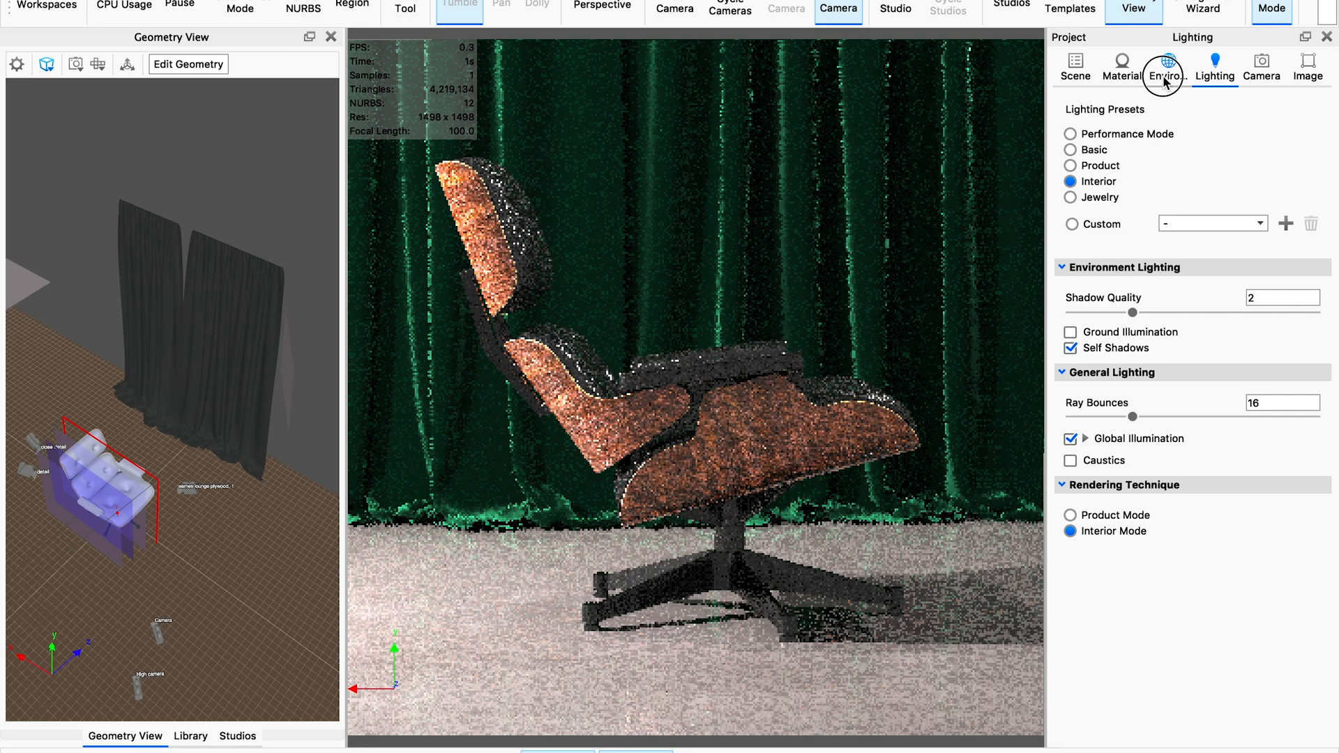
- Activate the Black interior environment and select the Free Camera in the scene tree
{"action": "left_click", "coordinate": [1165, 68]}
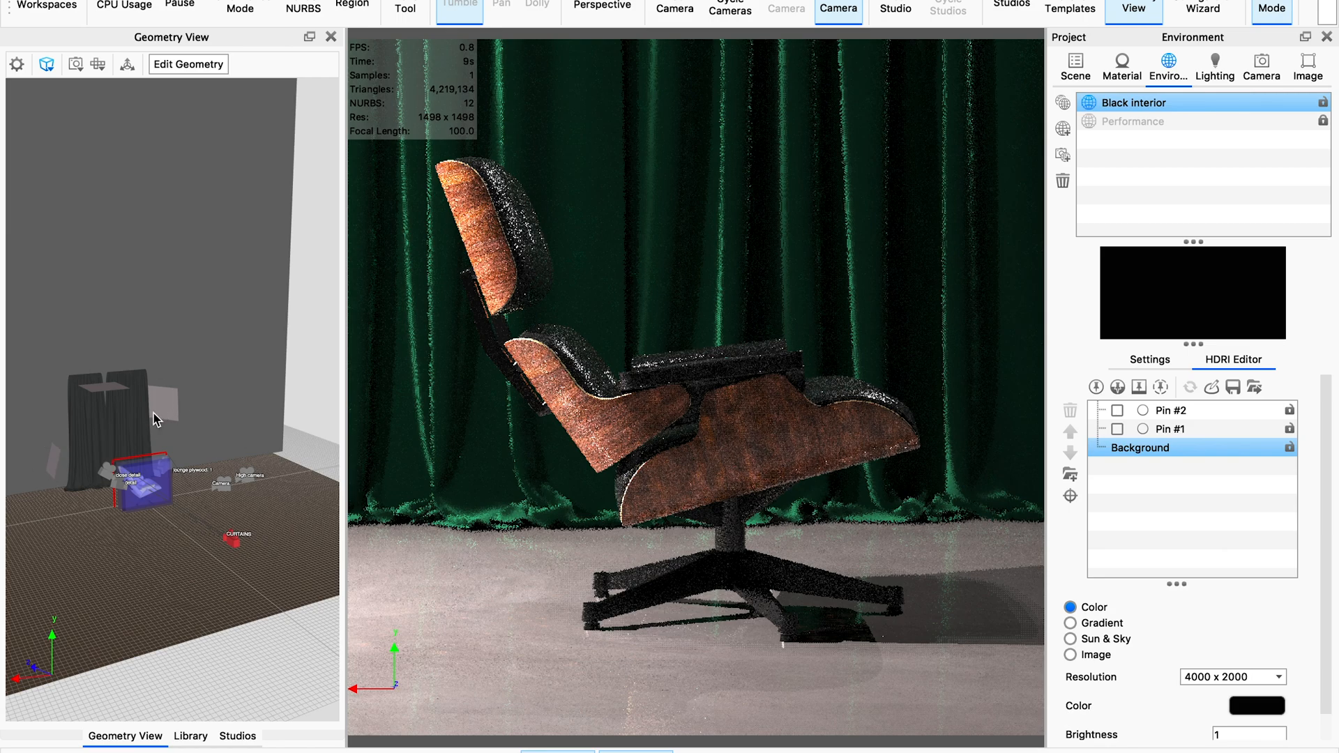
{"action": "mouse_move", "coordinate": [141, 444]}
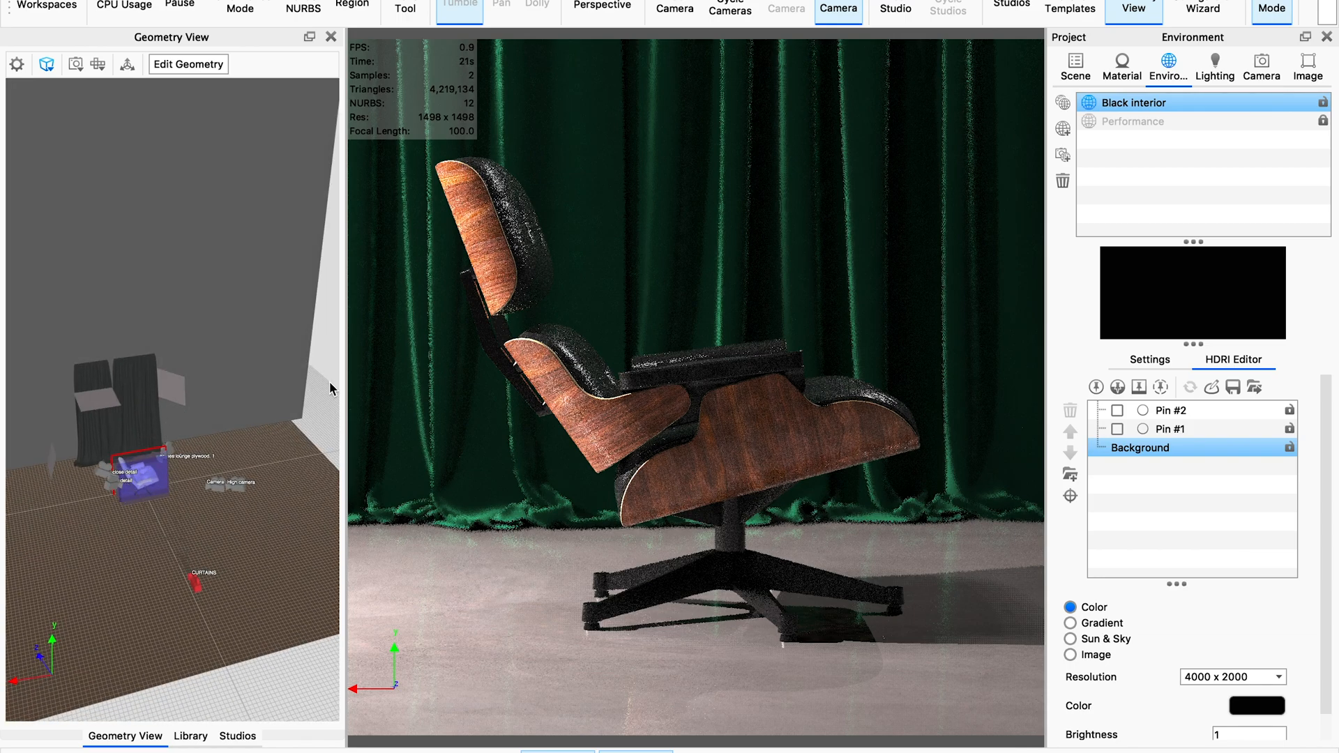
{"action": "left_click", "coordinate": [1074, 67]}
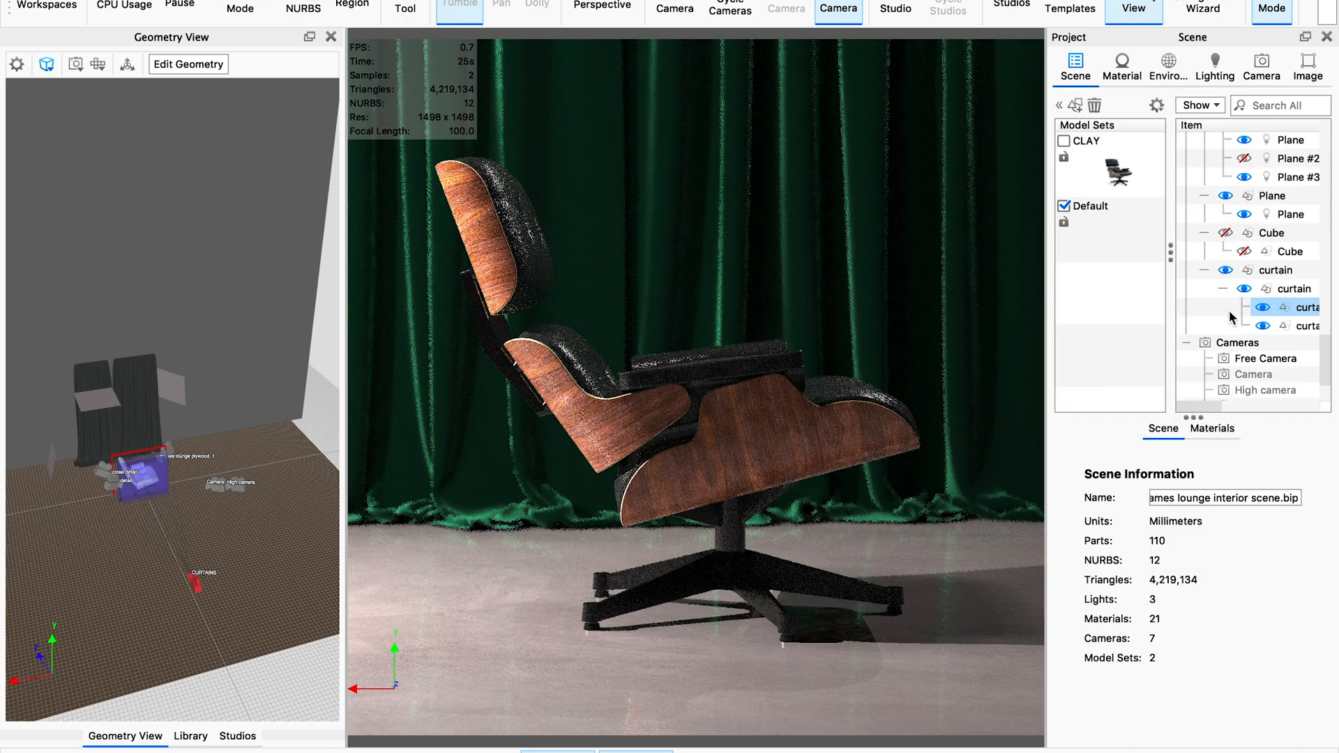
{"action": "left_click", "coordinate": [1262, 358]}
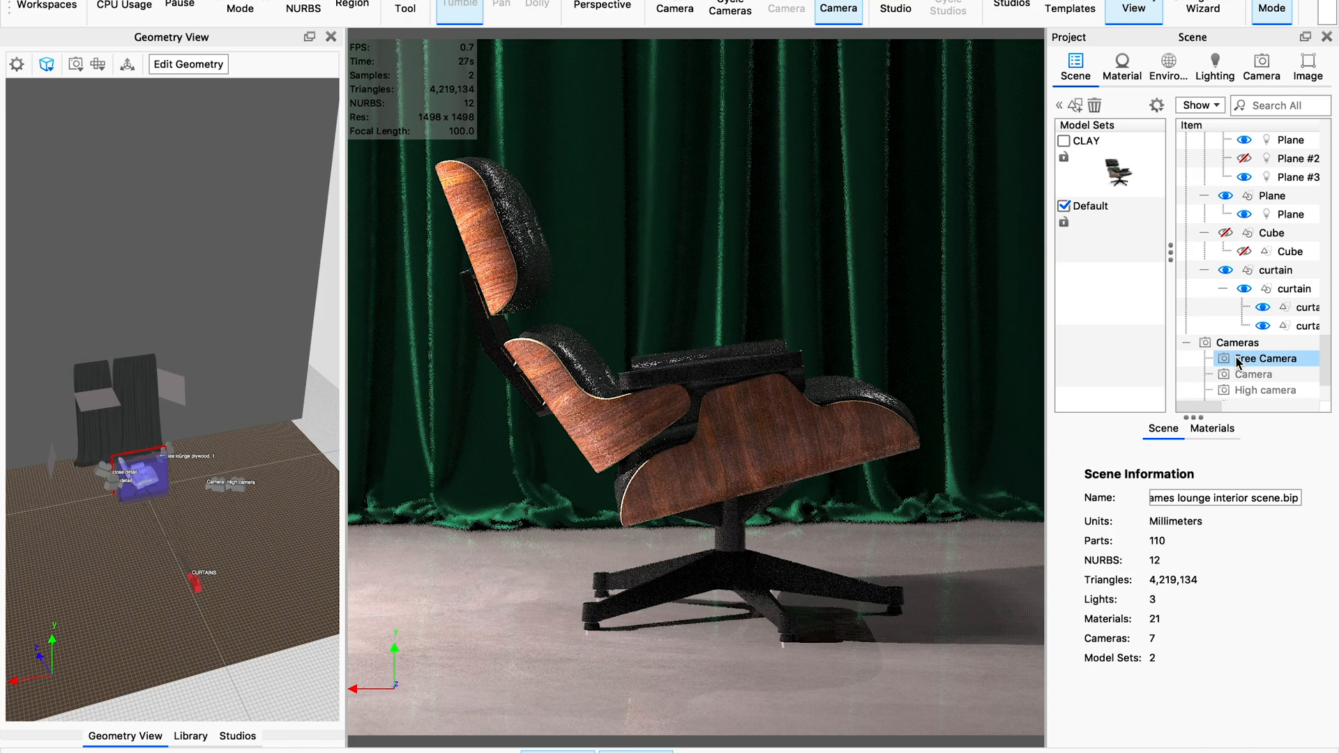